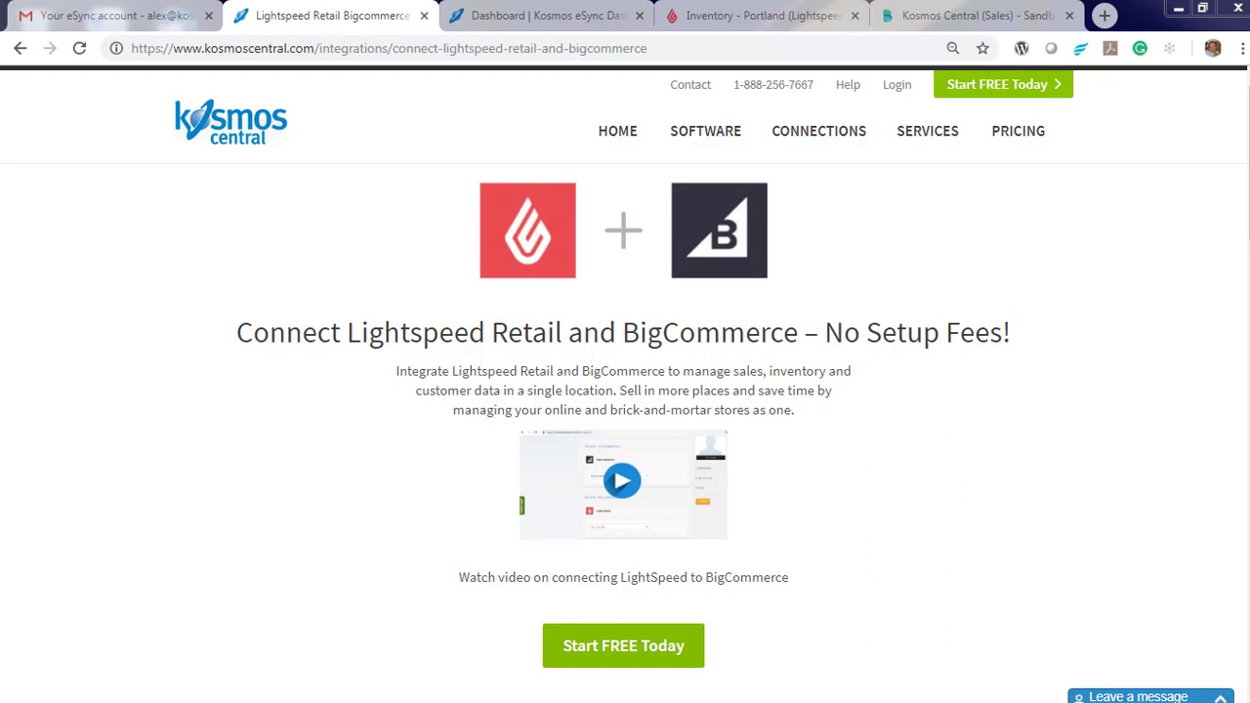
pyautogui.moveTo(641, 654)
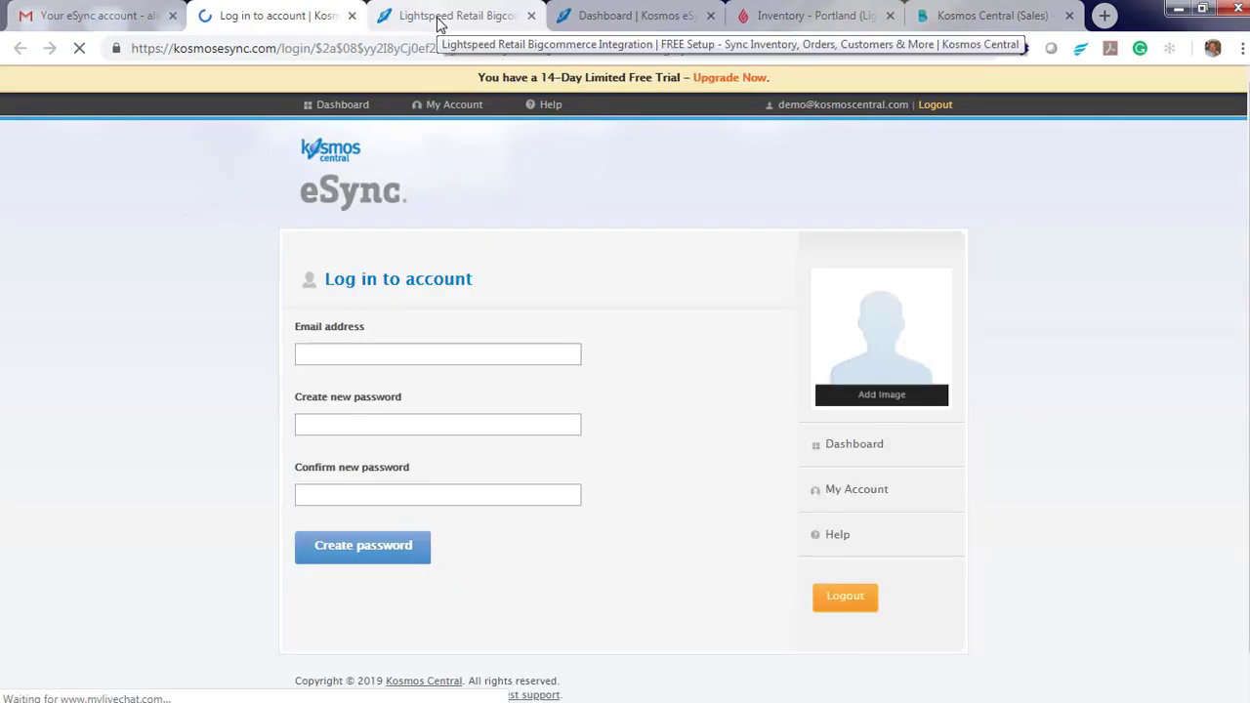
# Switch to the Kosmos eSync tab showing the dashboard with no actions yet.
pyautogui.click(635, 15)
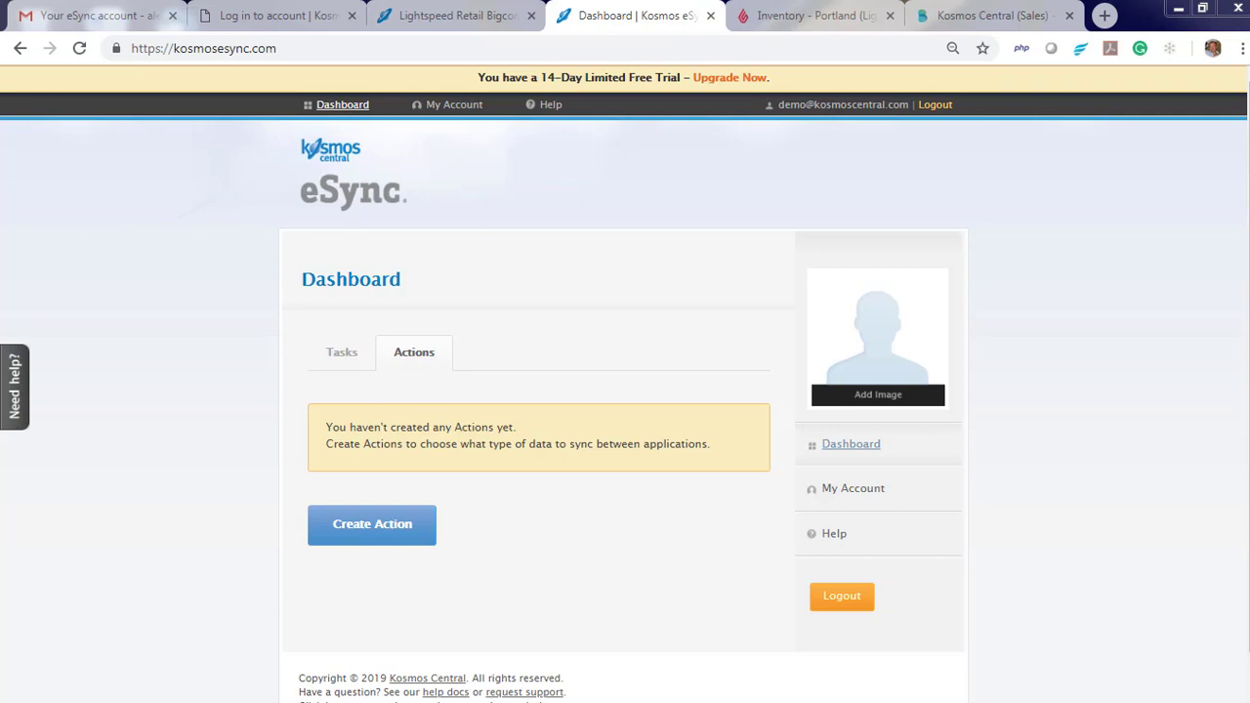
# Start a new action with Lightspeed as first connection, naming the account LS POS Sync.
pyautogui.click(371, 523)
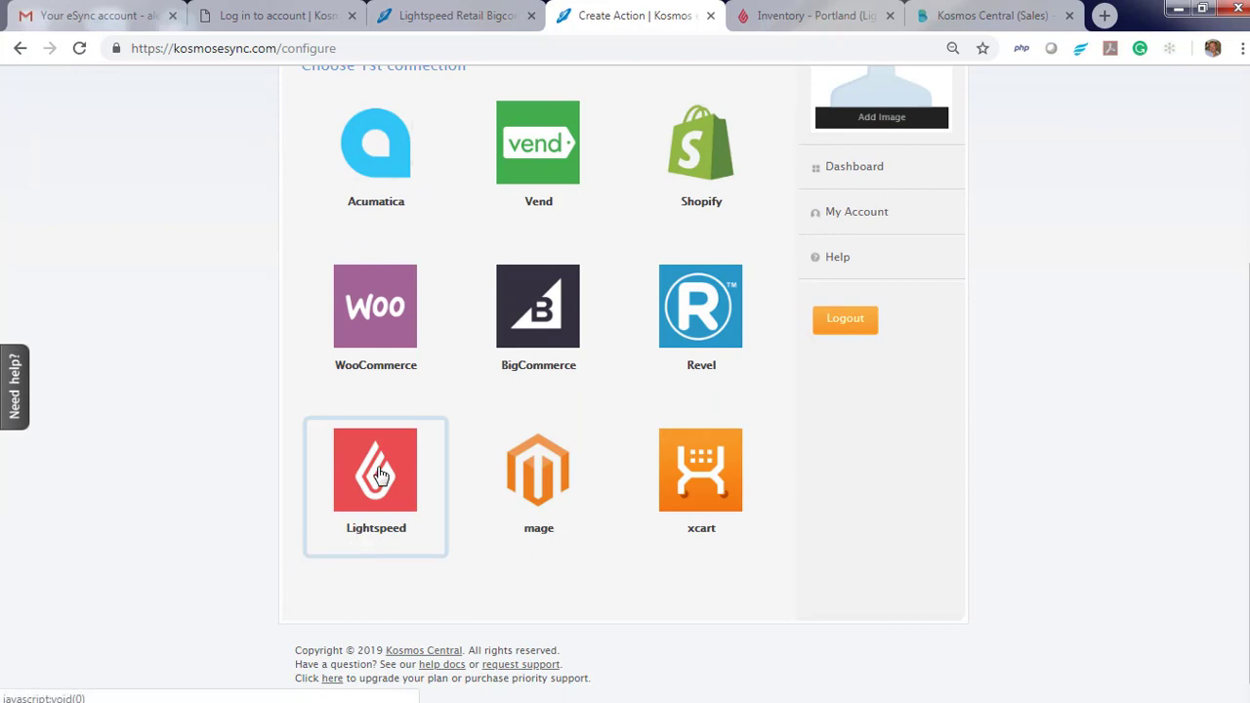
pyautogui.click(375, 468)
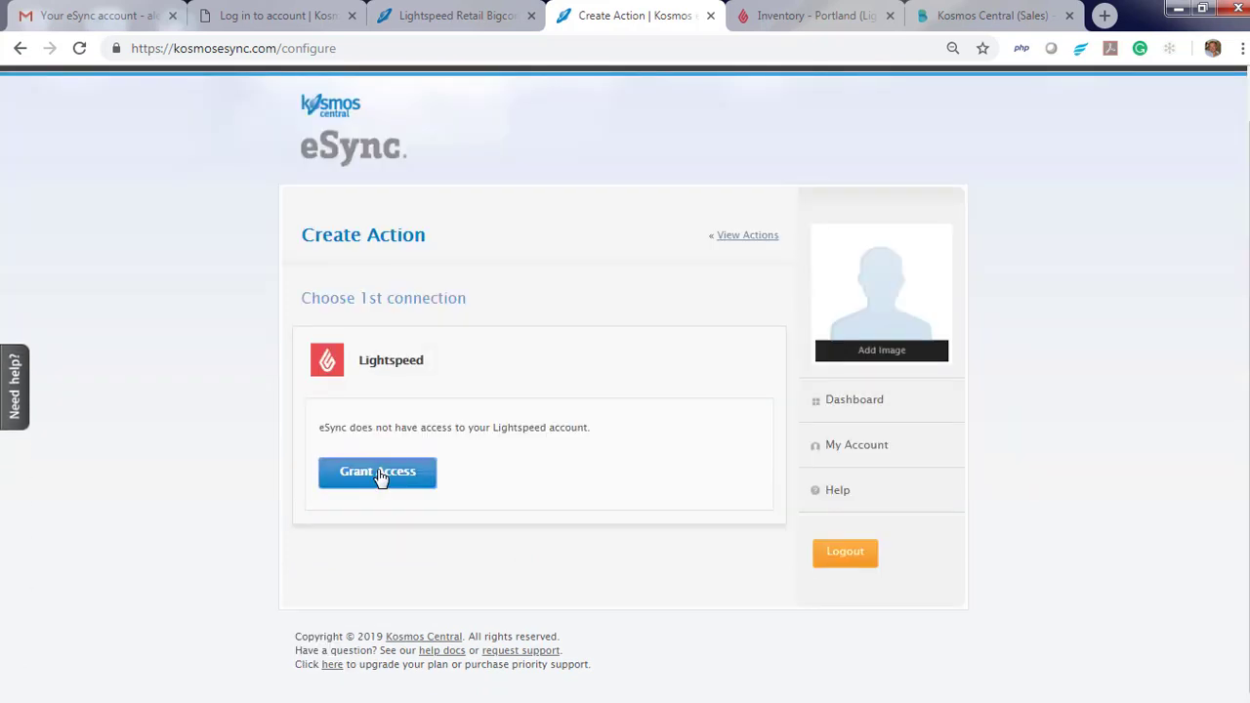
pyautogui.click(376, 471)
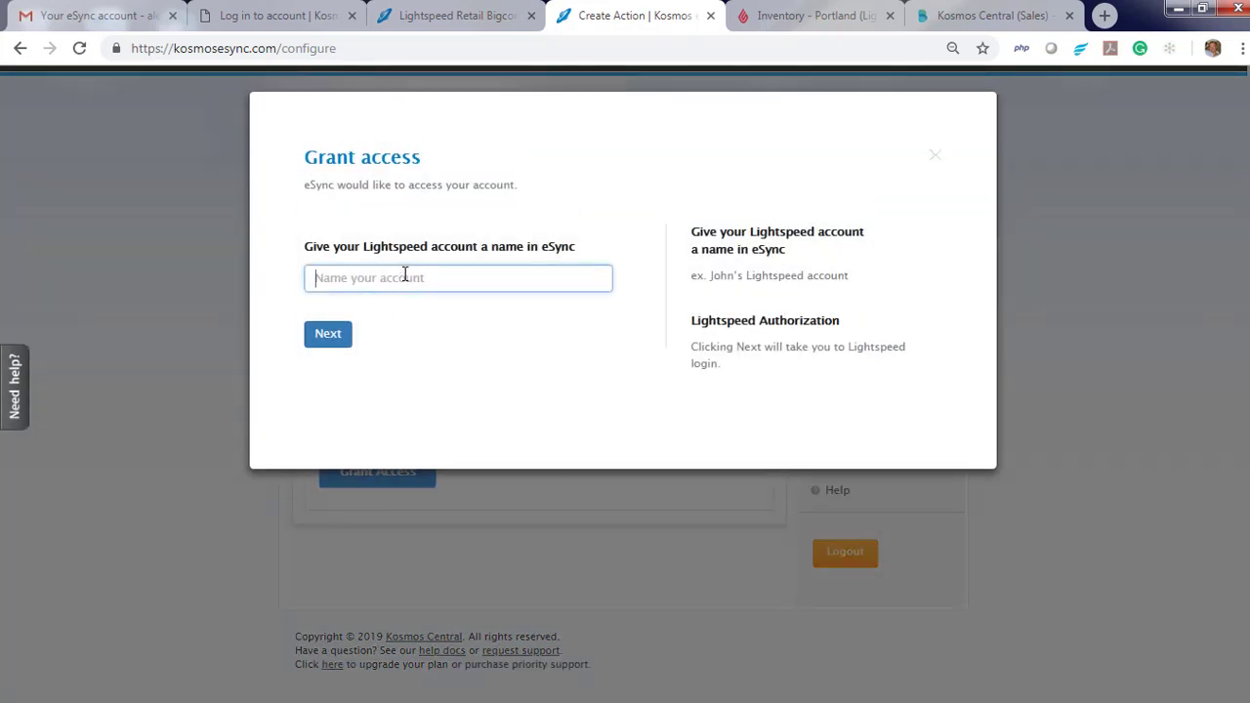
pyautogui.write('LS POS')
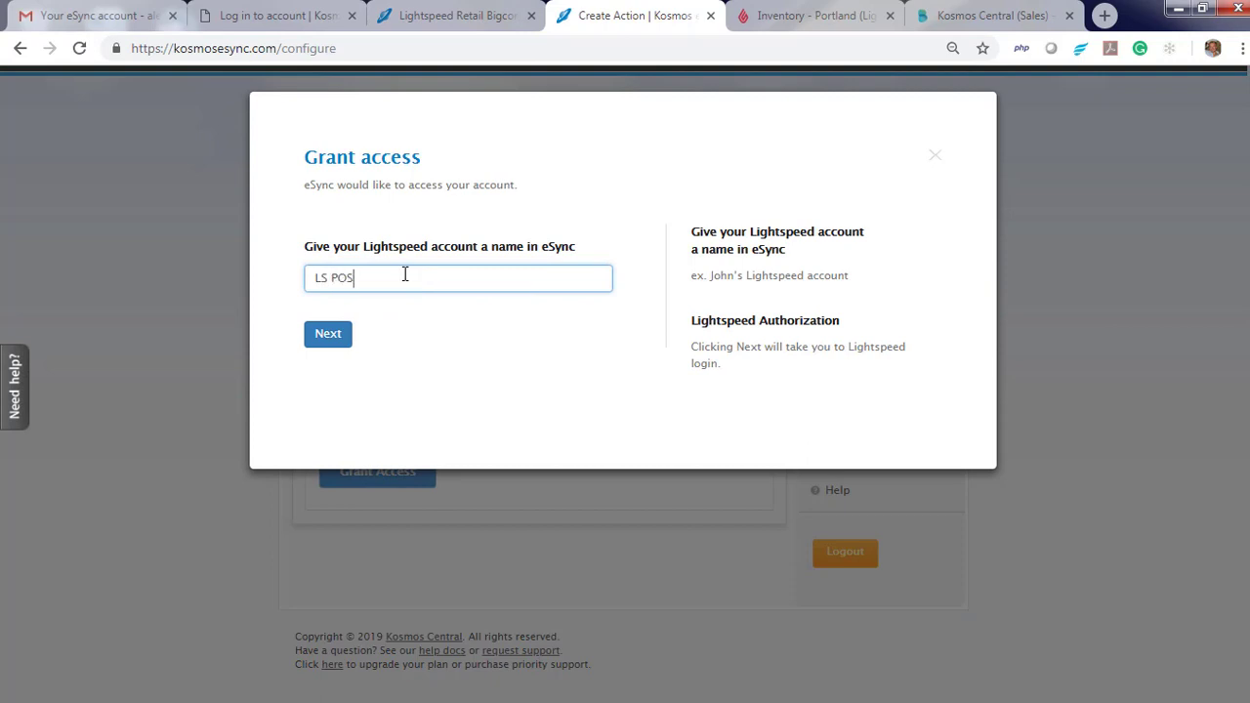
pyautogui.write('Sync')
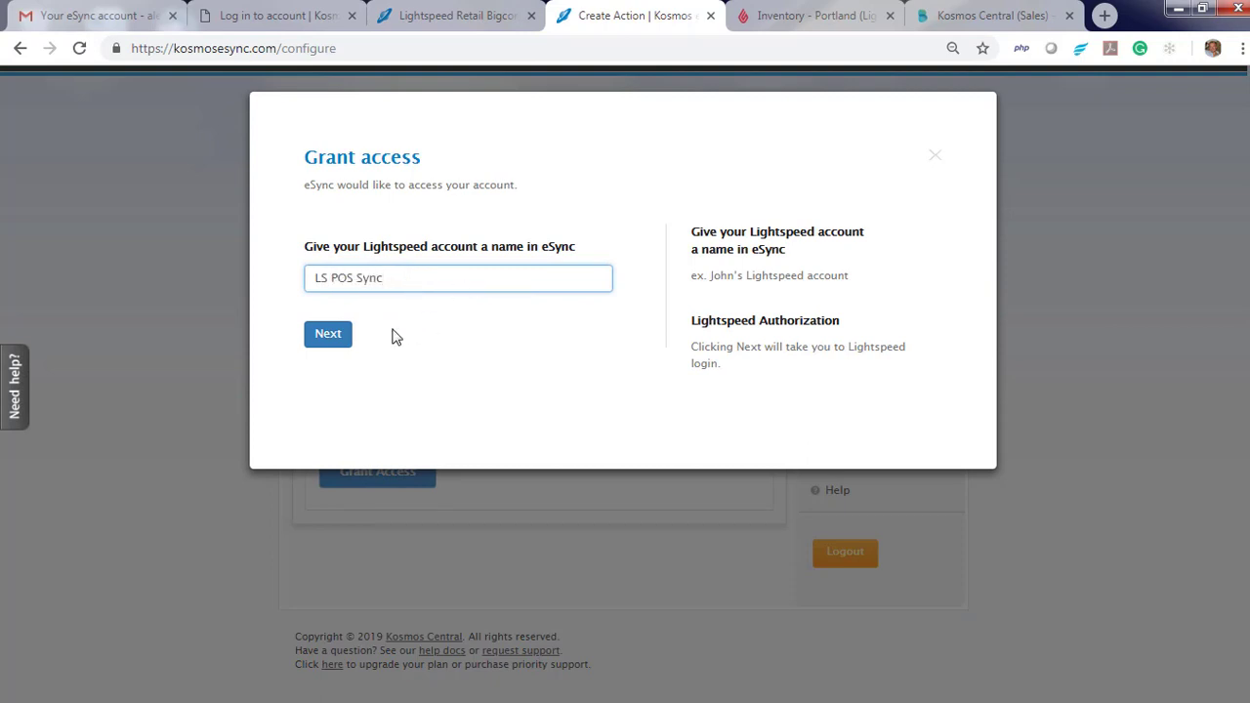
pyautogui.click(328, 332)
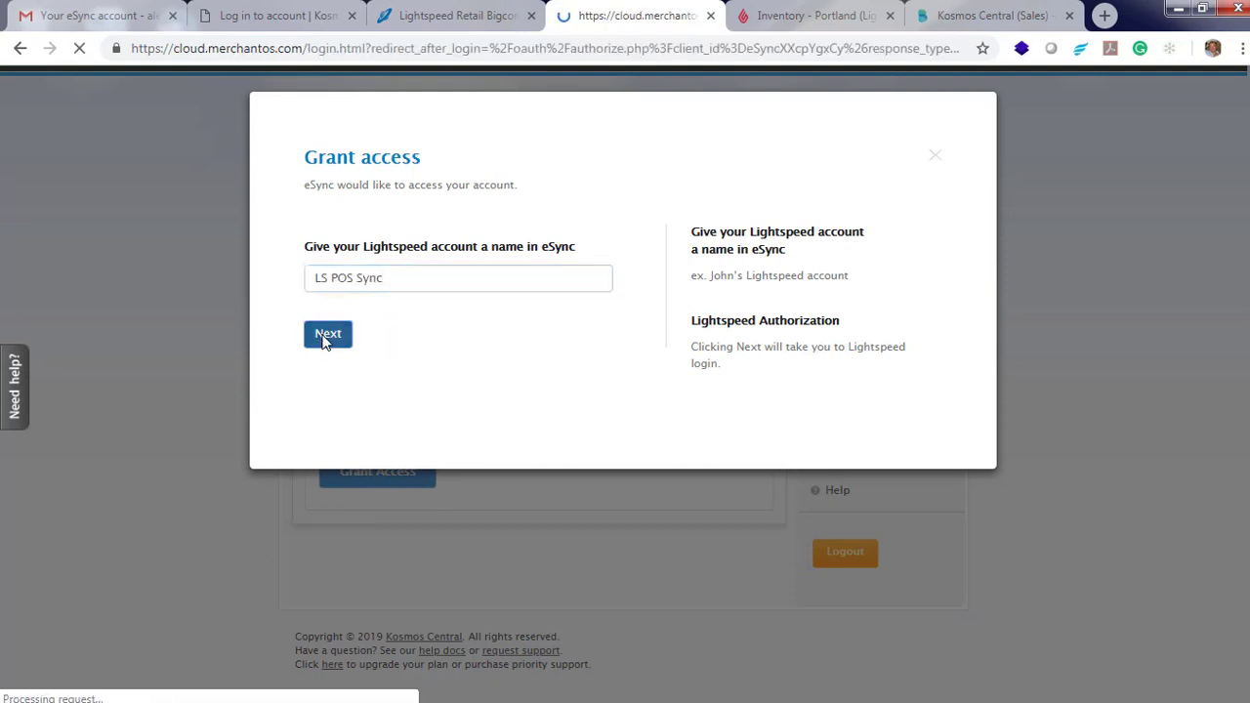
# Sign in to Lightspeed Retail, authorize eSync, and confirm Lightspeed as the first connection.
pyautogui.click(328, 334)
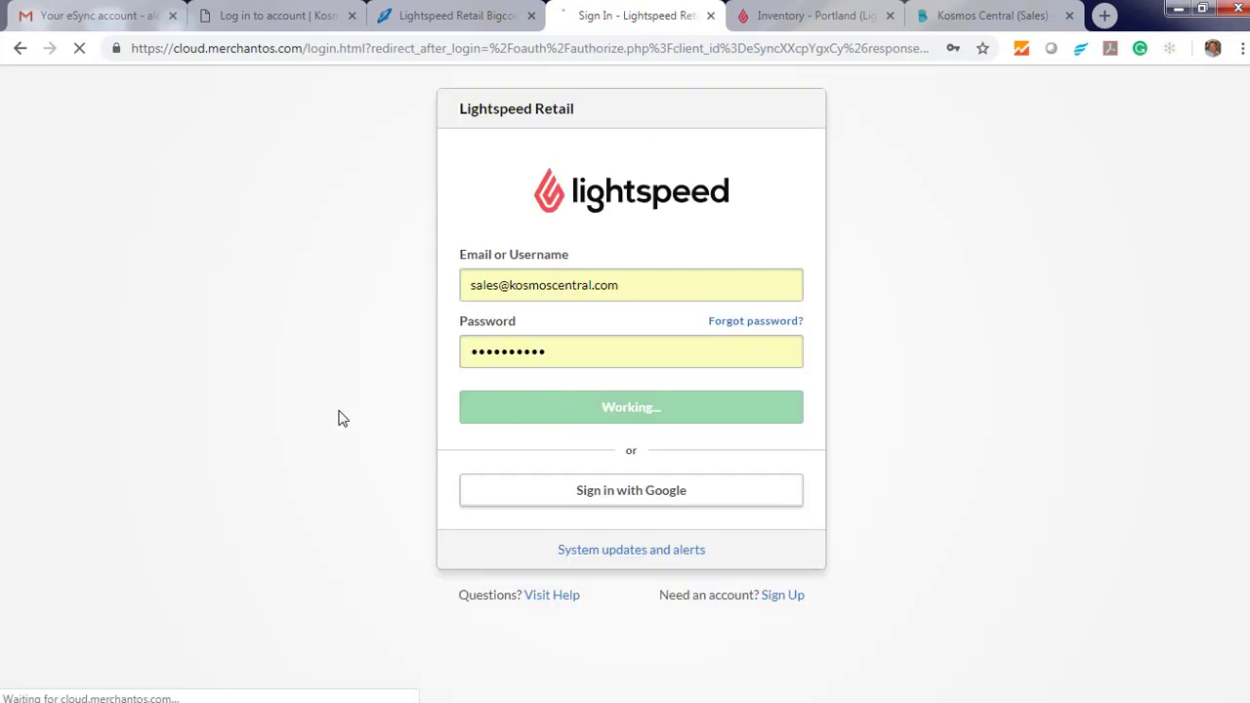
pyautogui.click(630, 406)
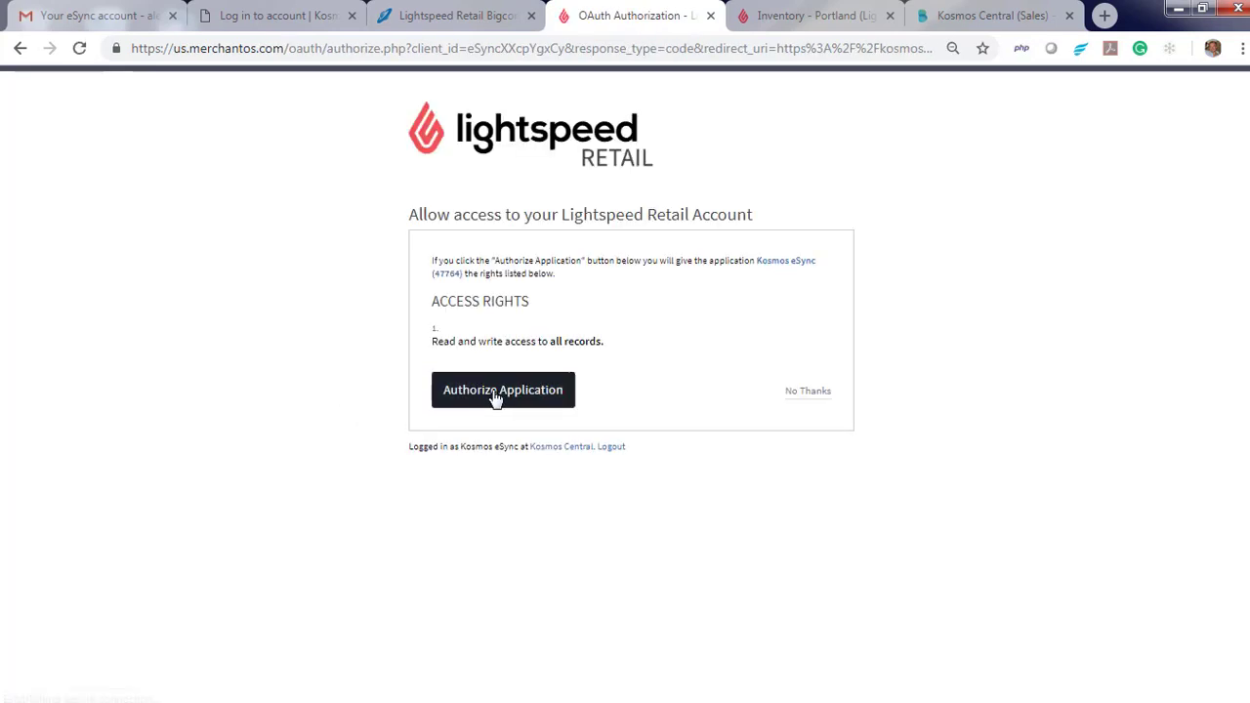
pyautogui.click(504, 391)
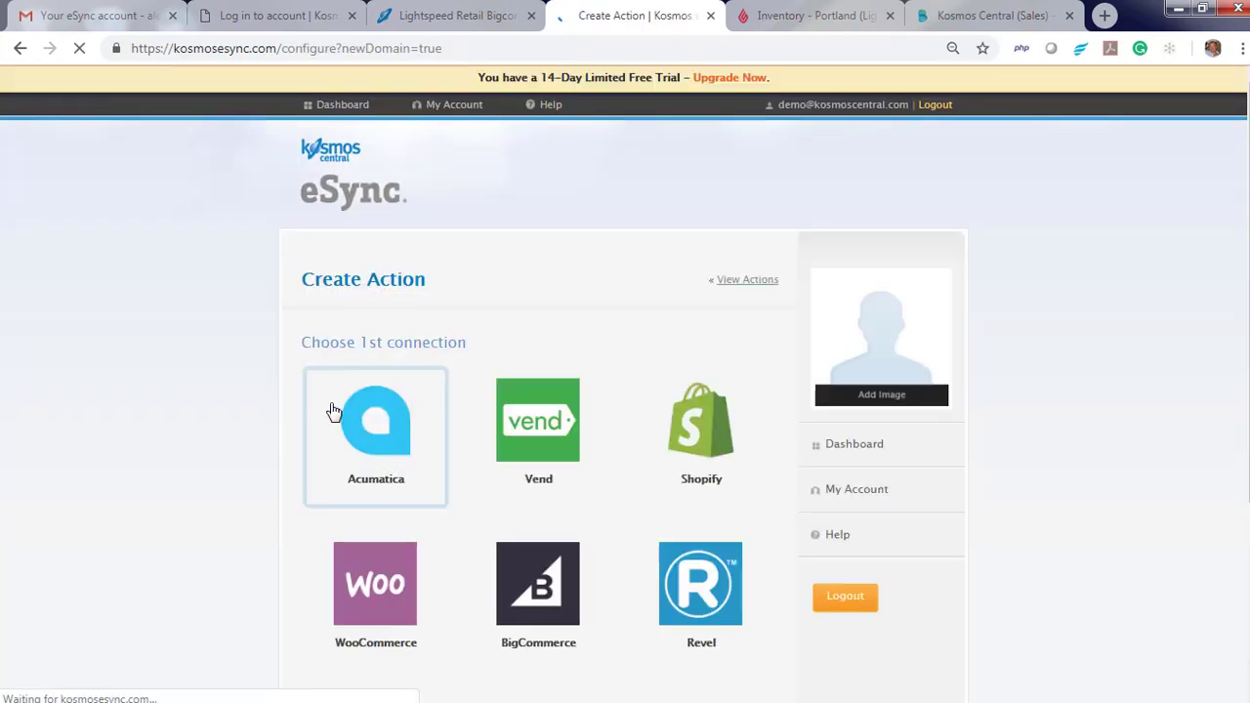
pyautogui.scroll(-3)
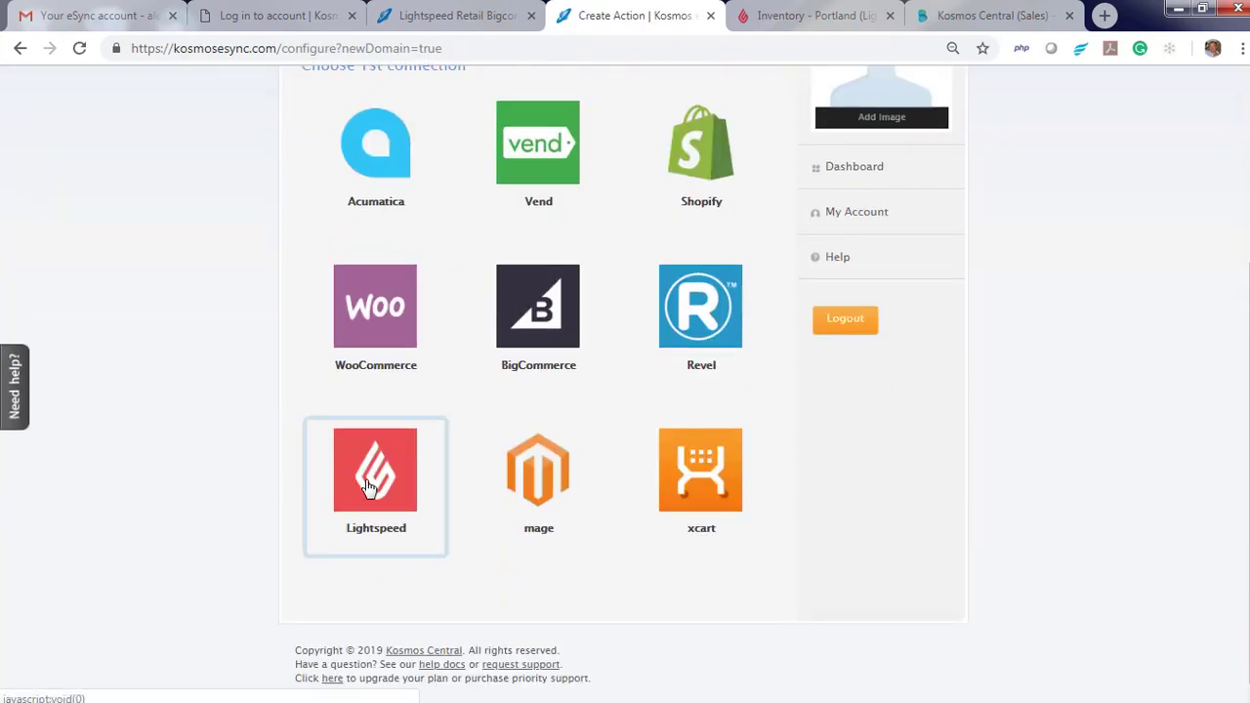
pyautogui.click(375, 469)
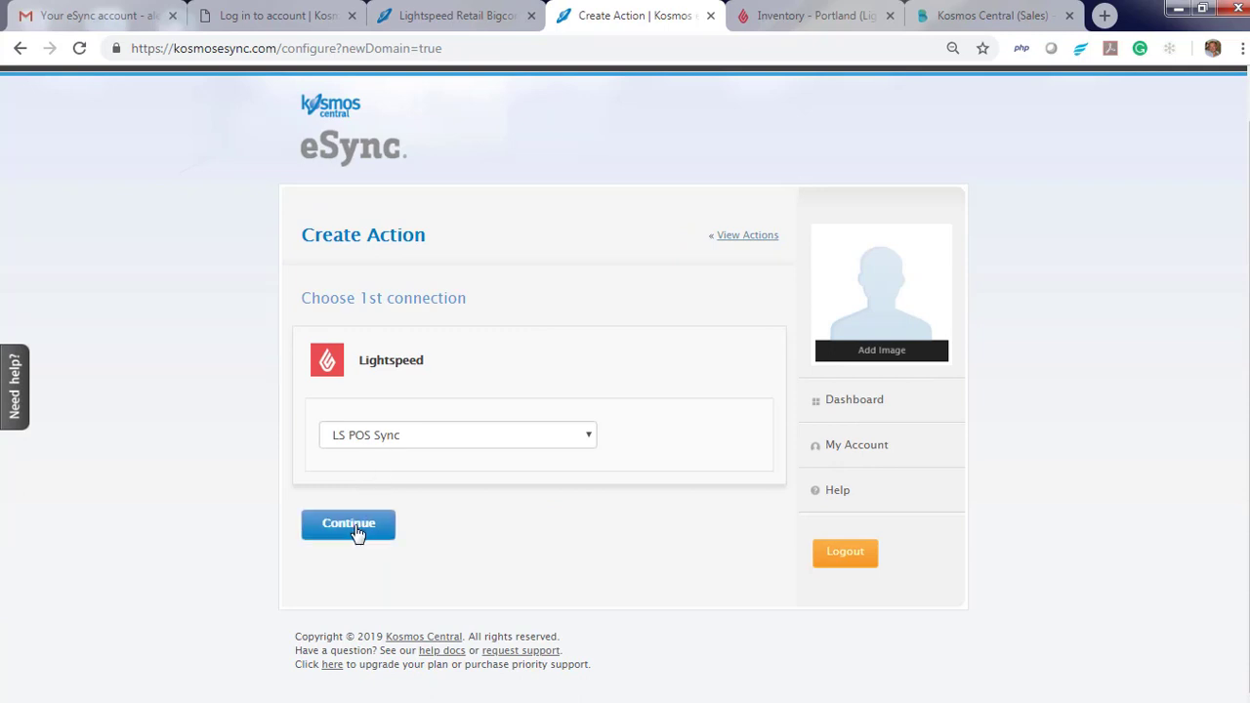
pyautogui.click(348, 523)
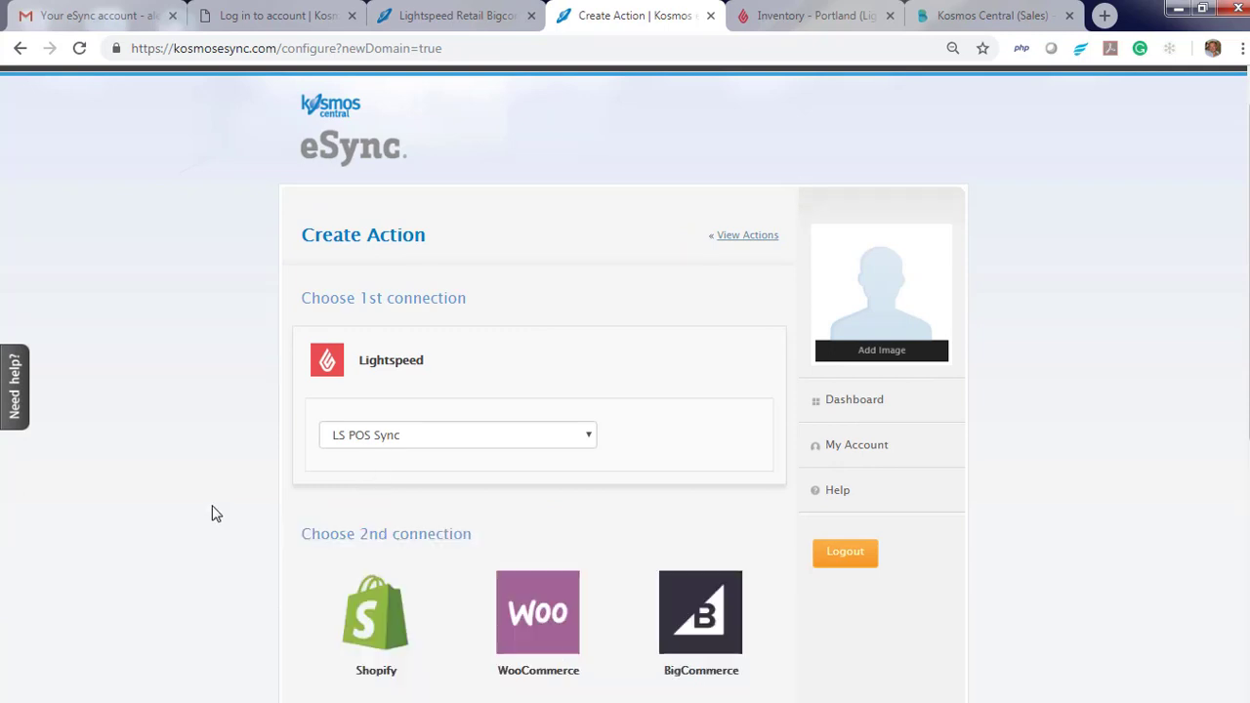
# Choose BigCommerce as second connection, name the account Kosmos BC Store, and go to the BigCommerce admin.
pyautogui.scroll(-3)
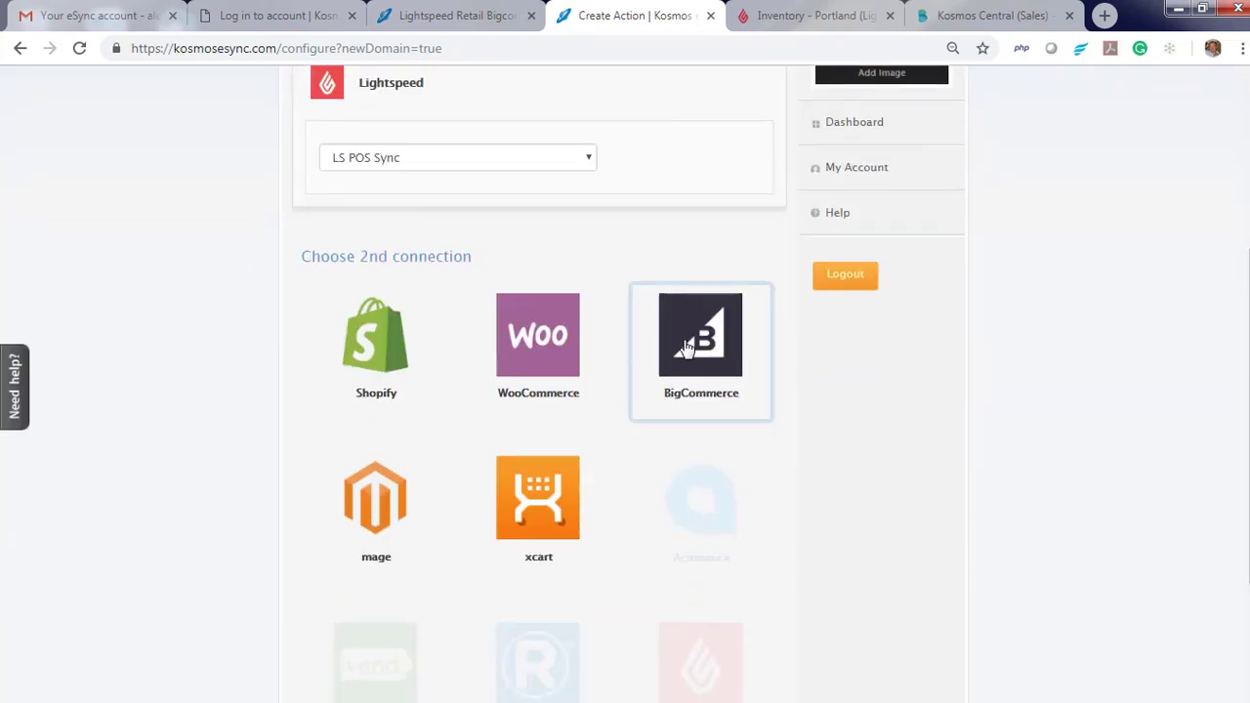
pyautogui.click(699, 336)
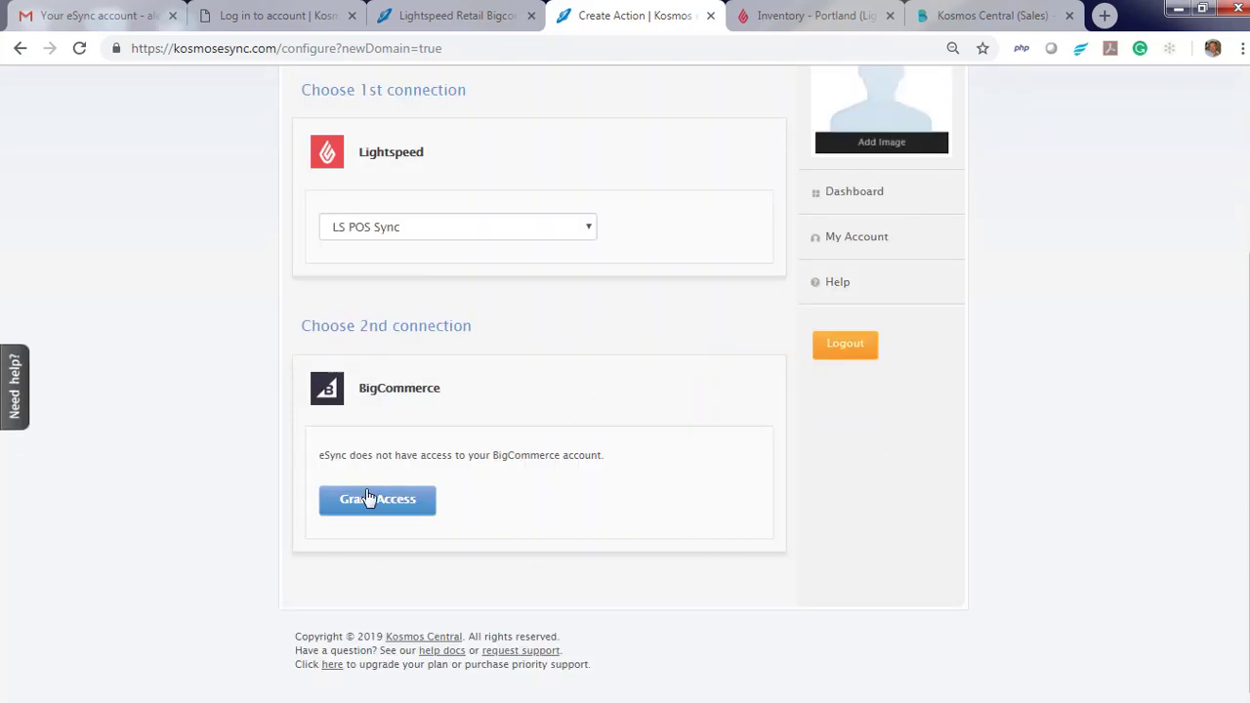
pyautogui.click(377, 500)
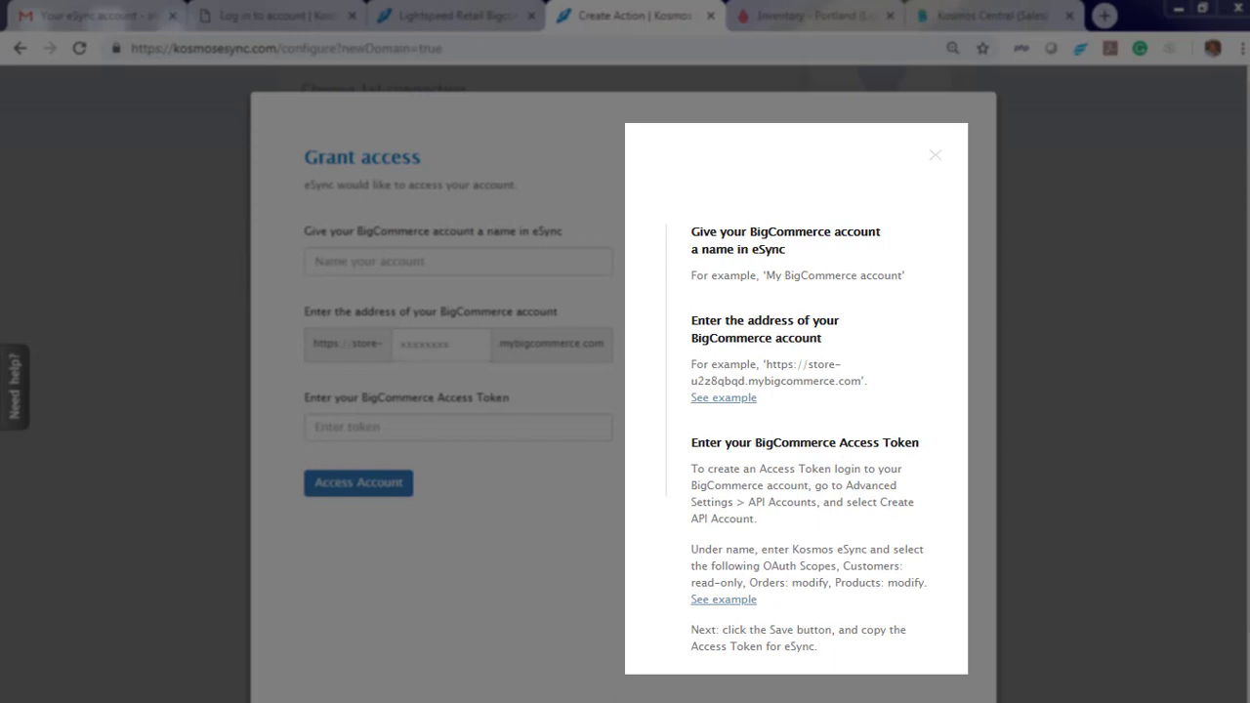
pyautogui.write('Kosmos BC Store')
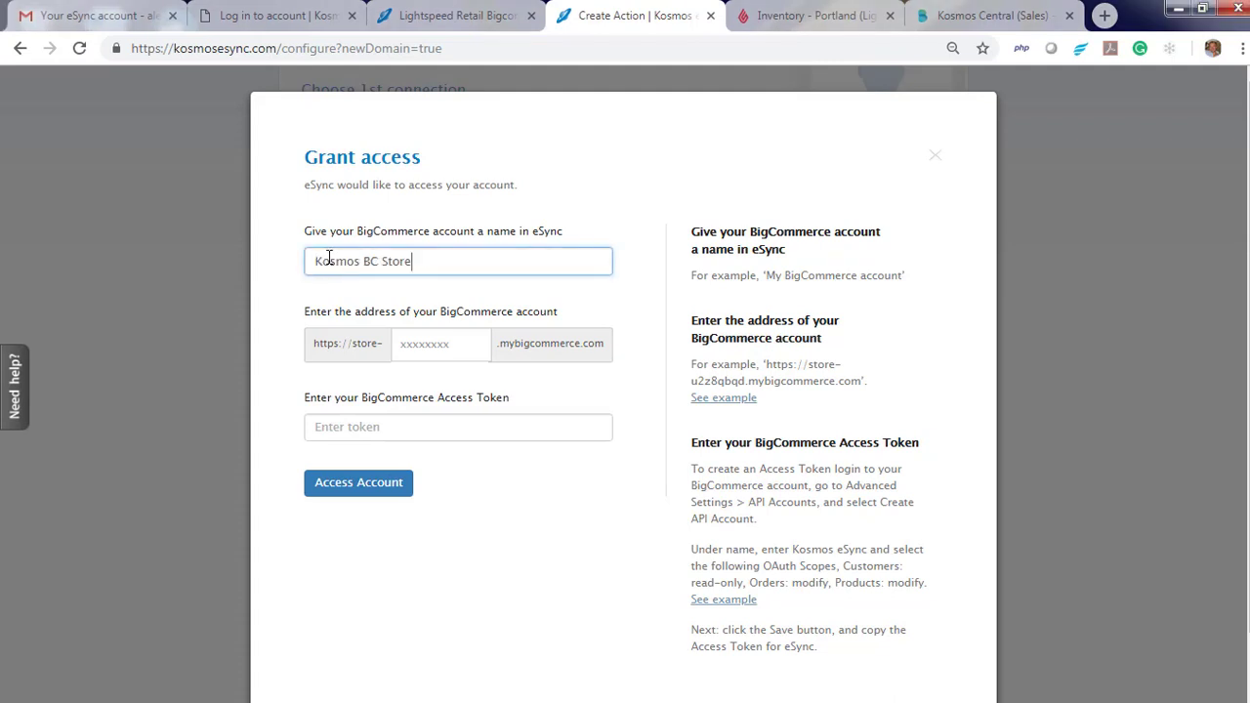
pyautogui.click(439, 343)
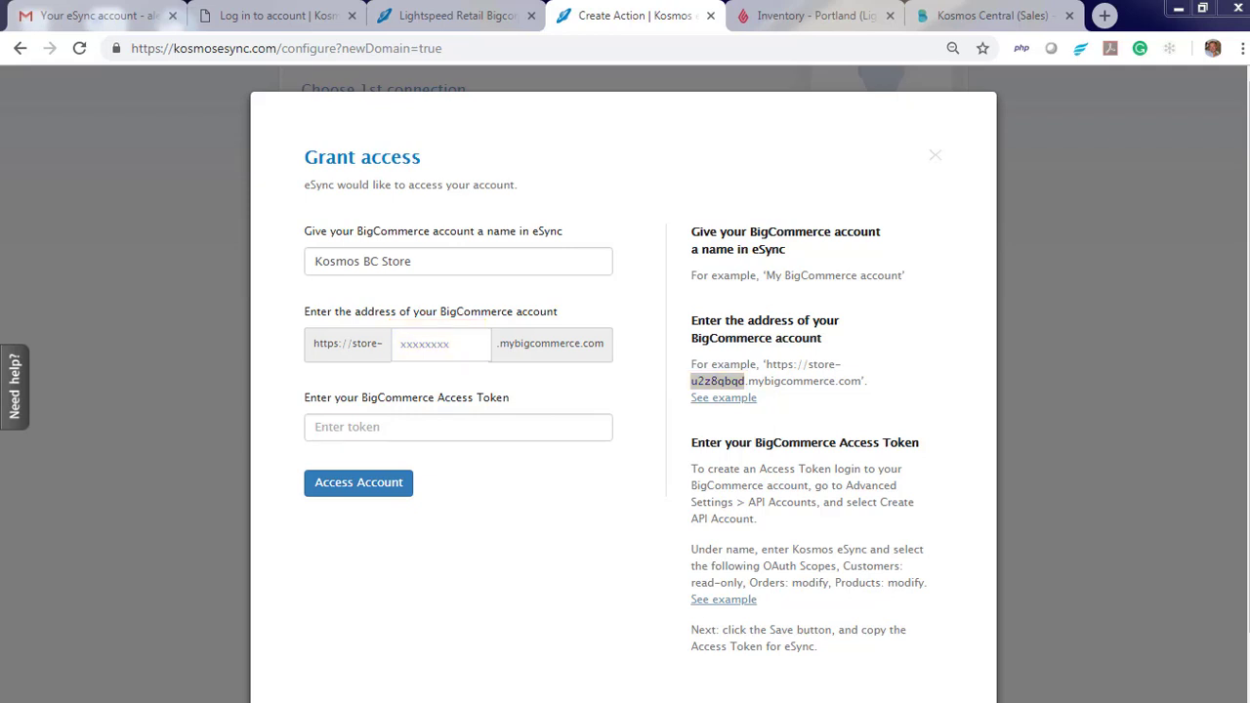
pyautogui.click(456, 426)
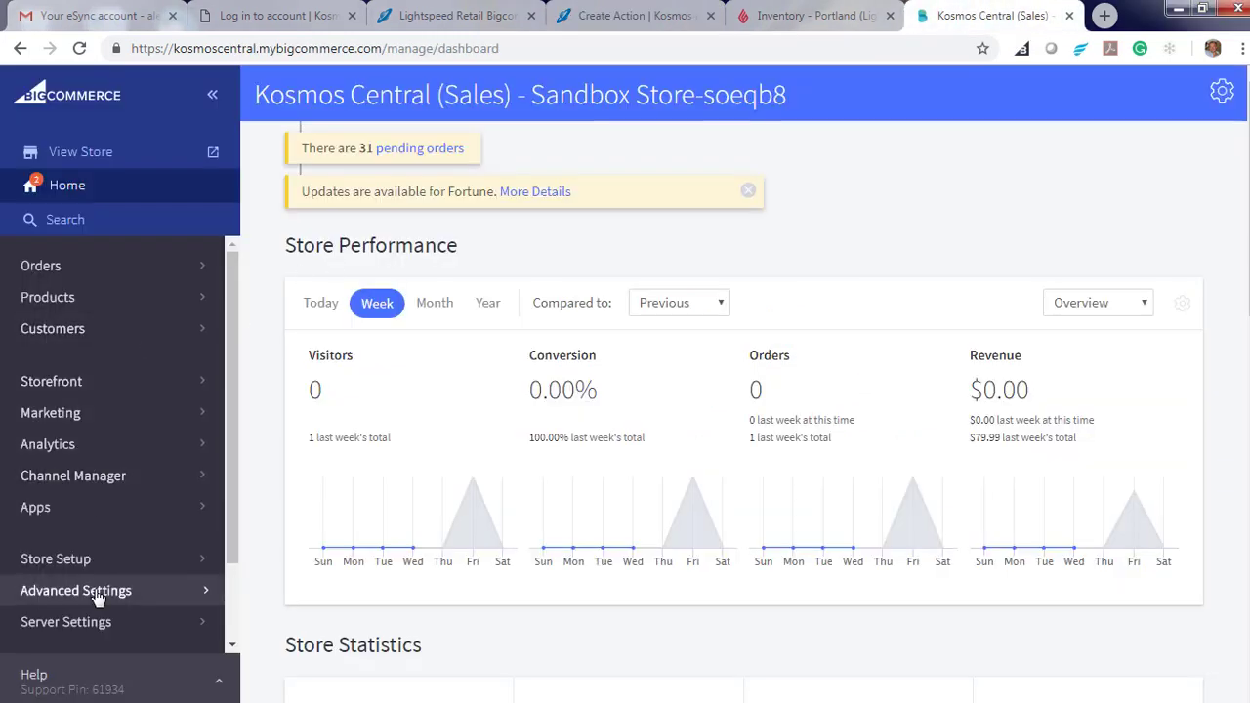
# Create a new BigCommerce API account named LS BC DEMO under Advanced Settings.
pyautogui.click(74, 590)
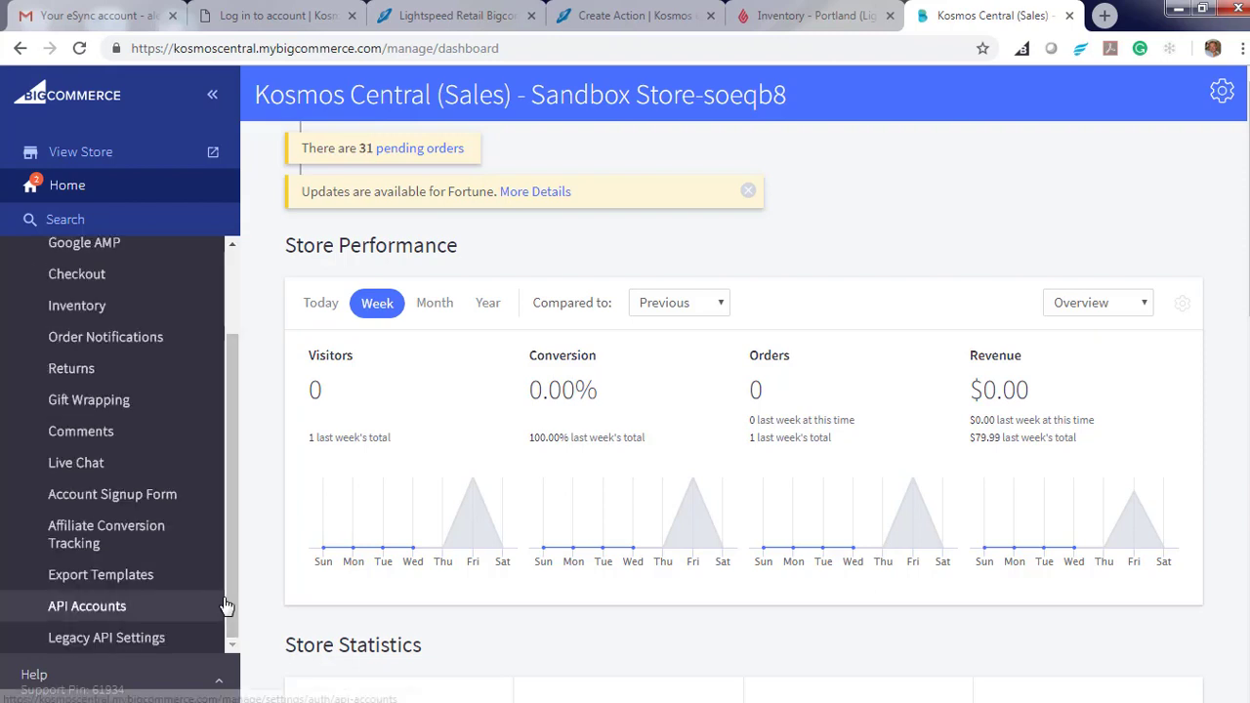
pyautogui.click(86, 606)
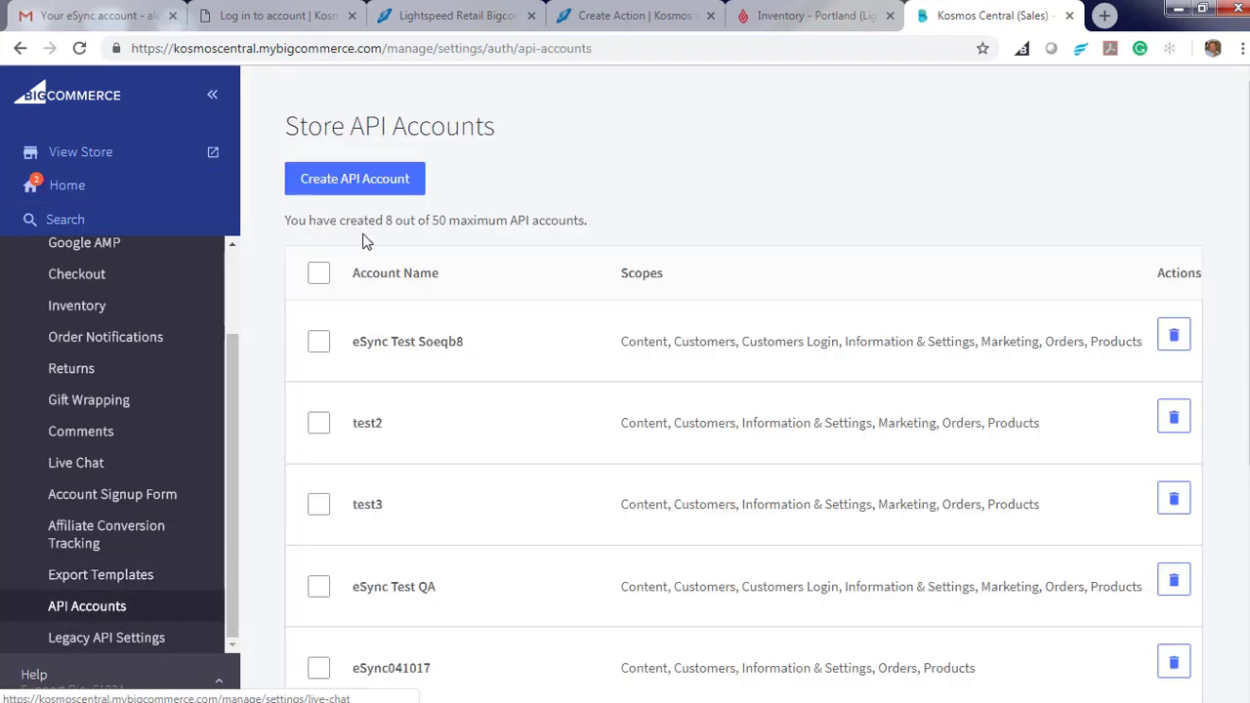
pyautogui.click(353, 177)
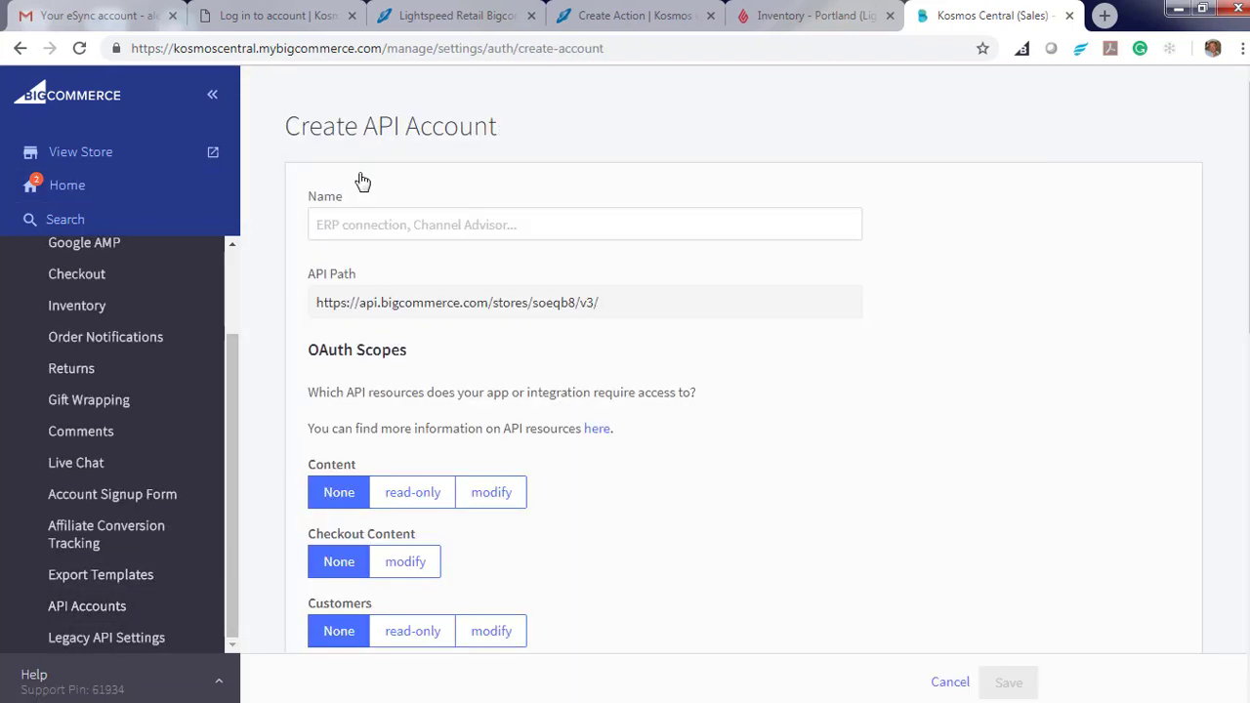
pyautogui.write('LS BC C')
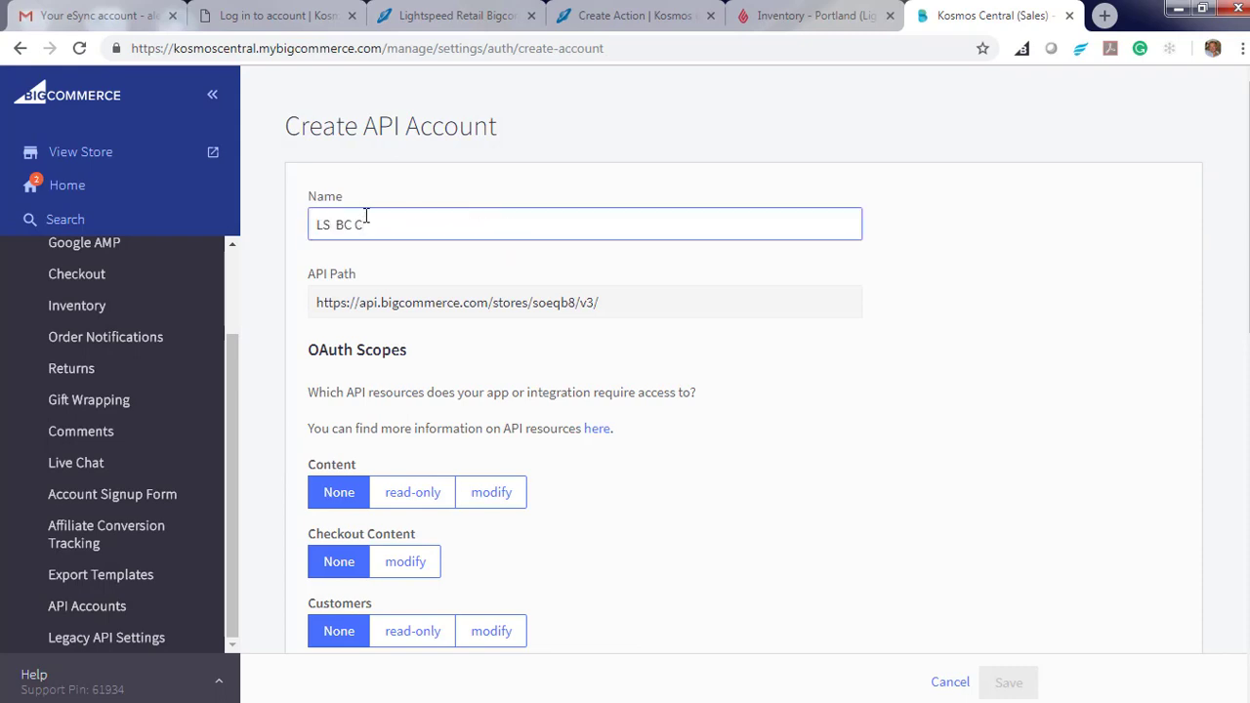
pyautogui.write('DEMO')
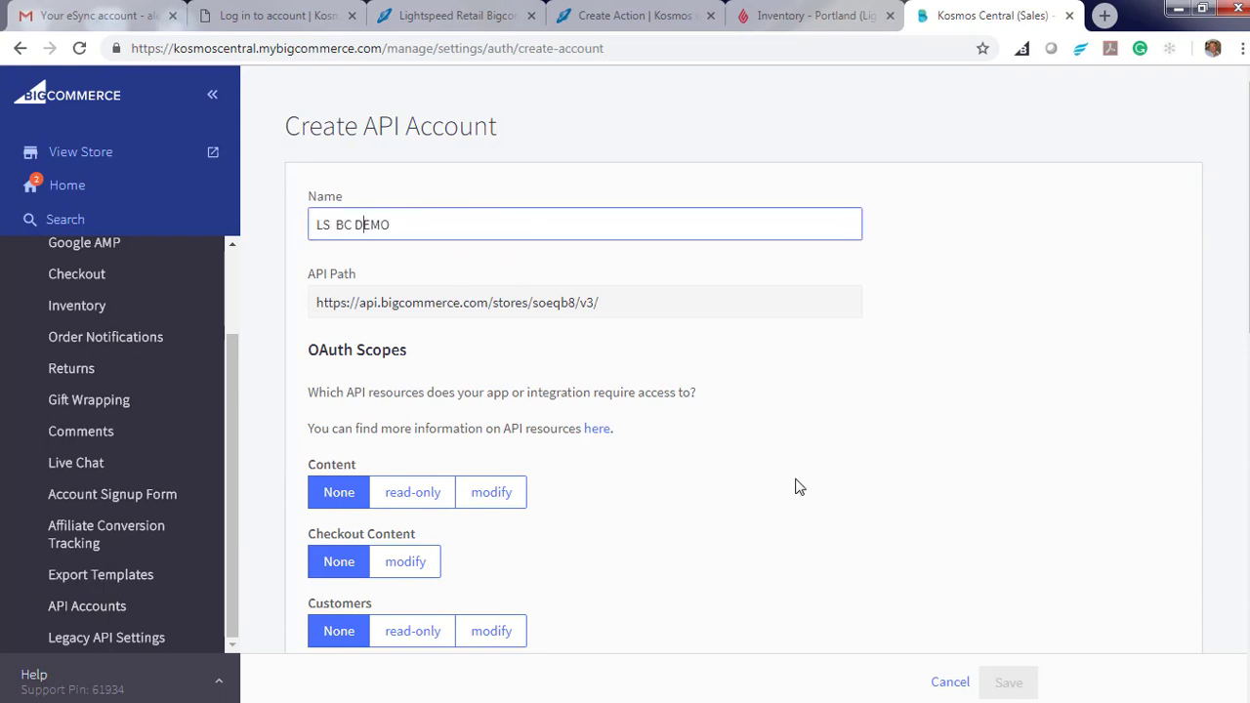
# Copy the store hash soeqb8 from the API path and return to save the account.
pyautogui.doubleClick(555, 301)
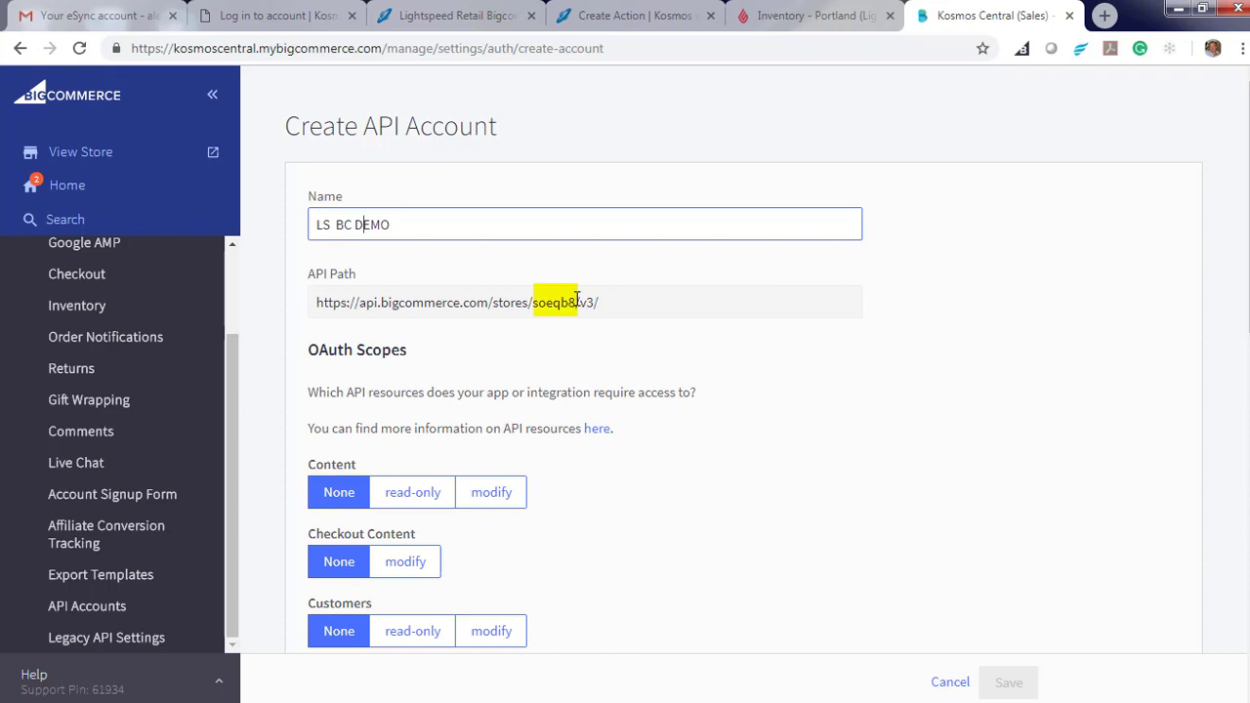
pyautogui.doubleClick(555, 300)
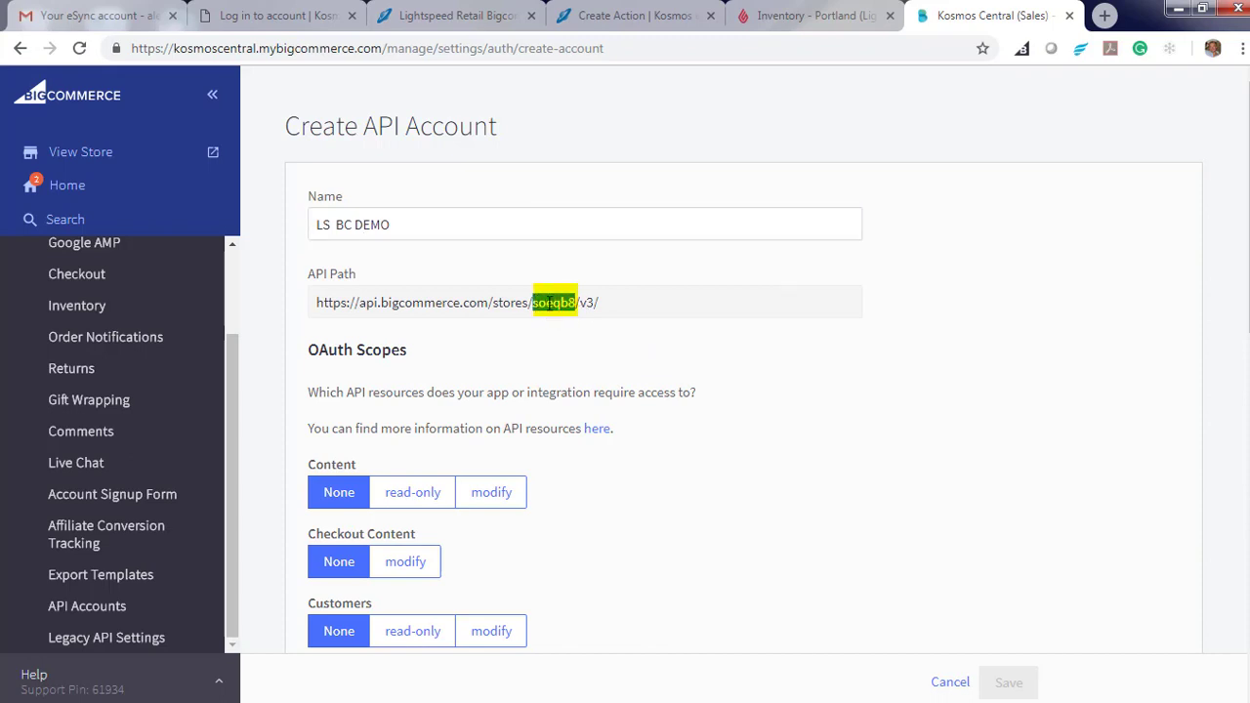
pyautogui.rightClick(554, 301)
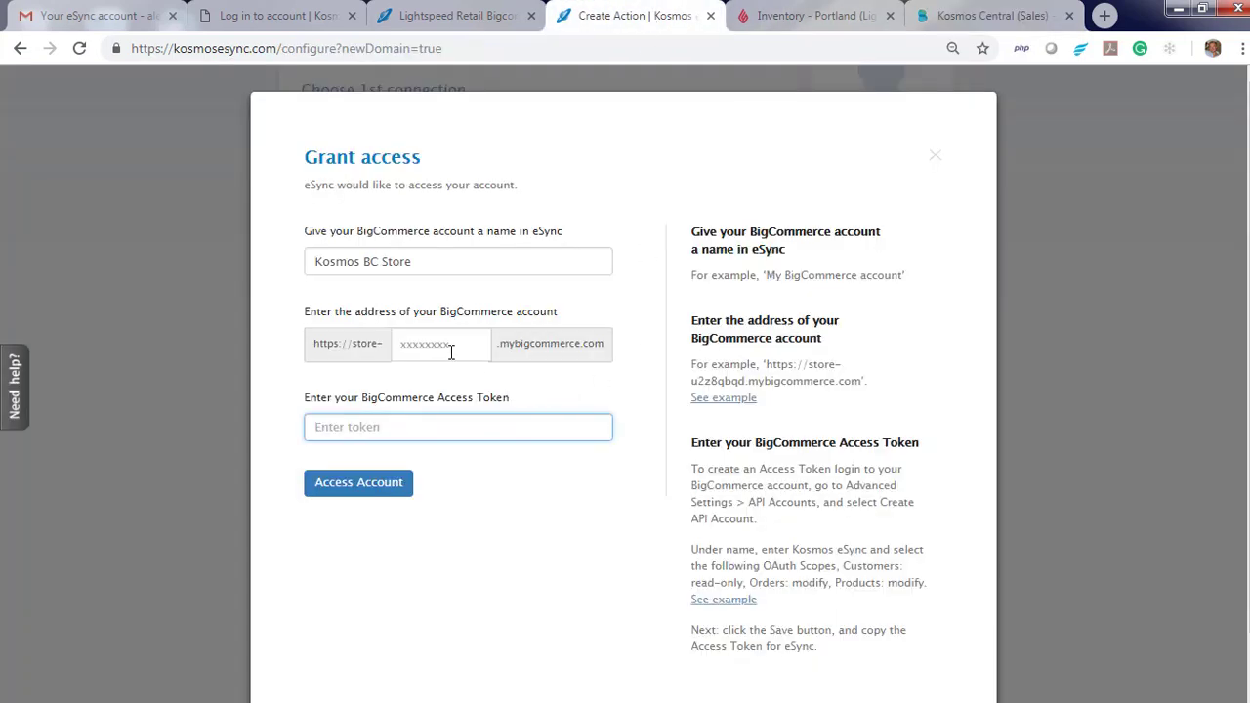
pyautogui.write('soeqb8')
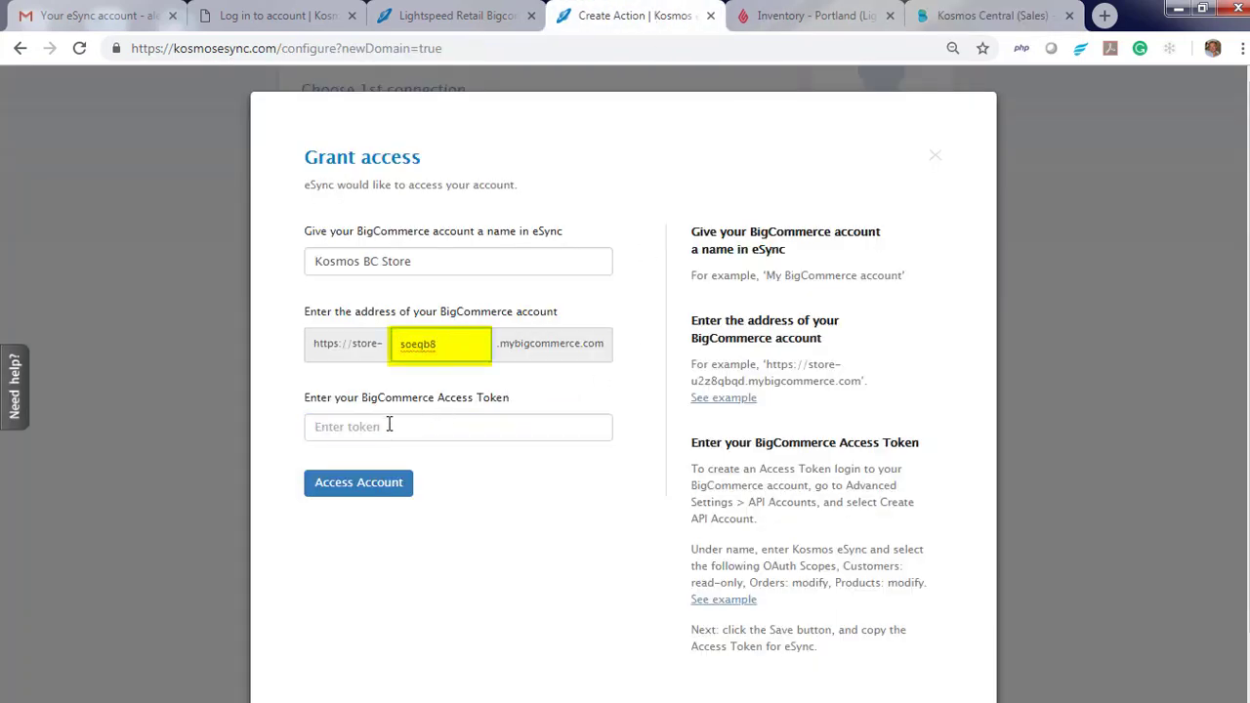
pyautogui.click(992, 16)
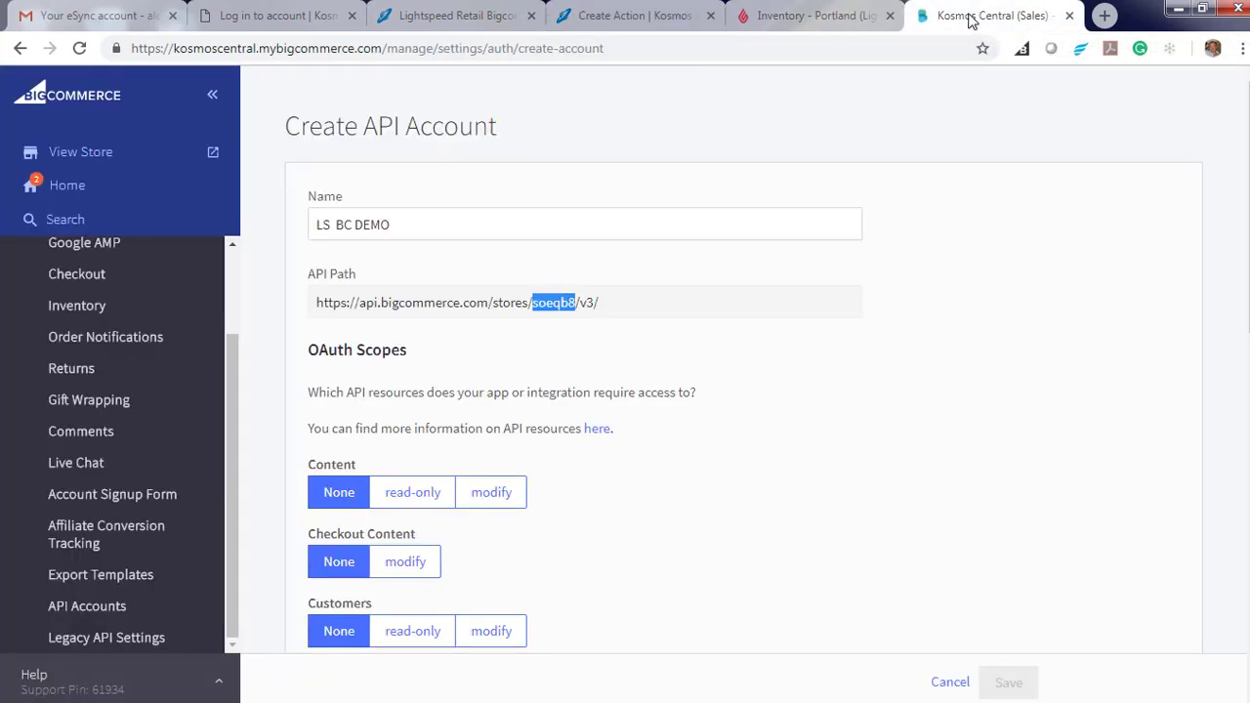
pyautogui.click(1007, 681)
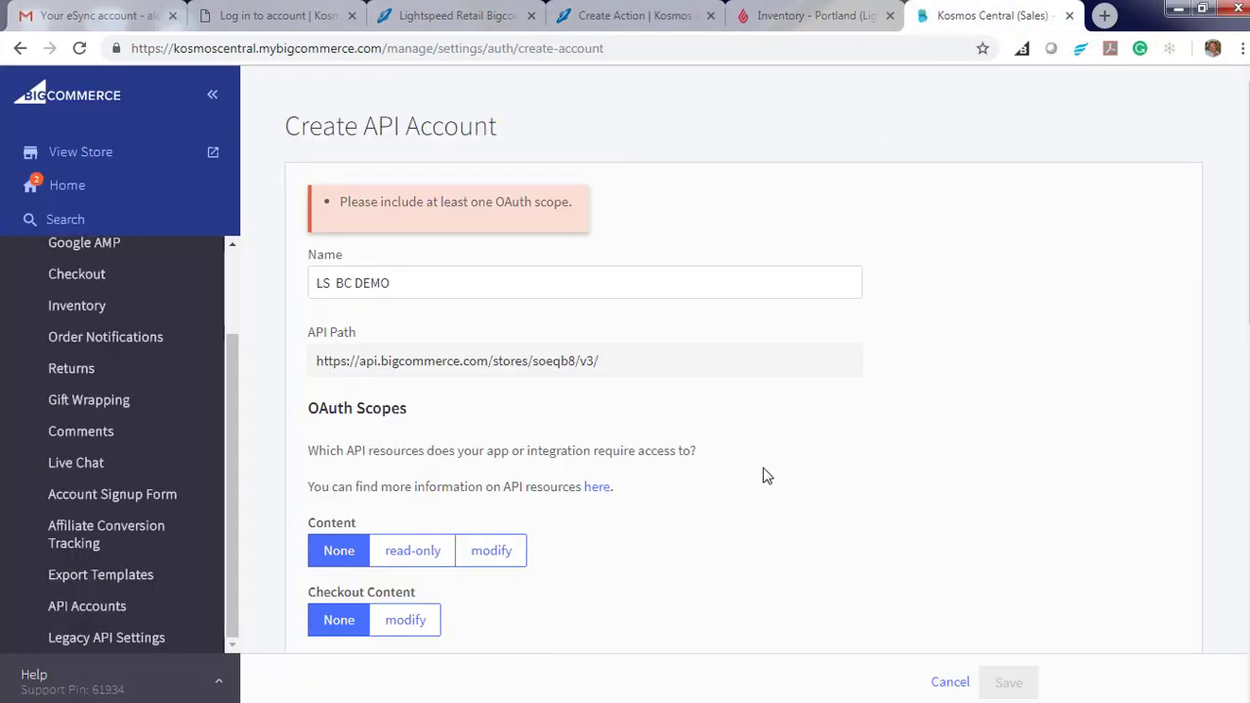
# Grant modify access to Orders, Order Transactions and Products, save, and copy the access token.
pyautogui.scroll(-3)
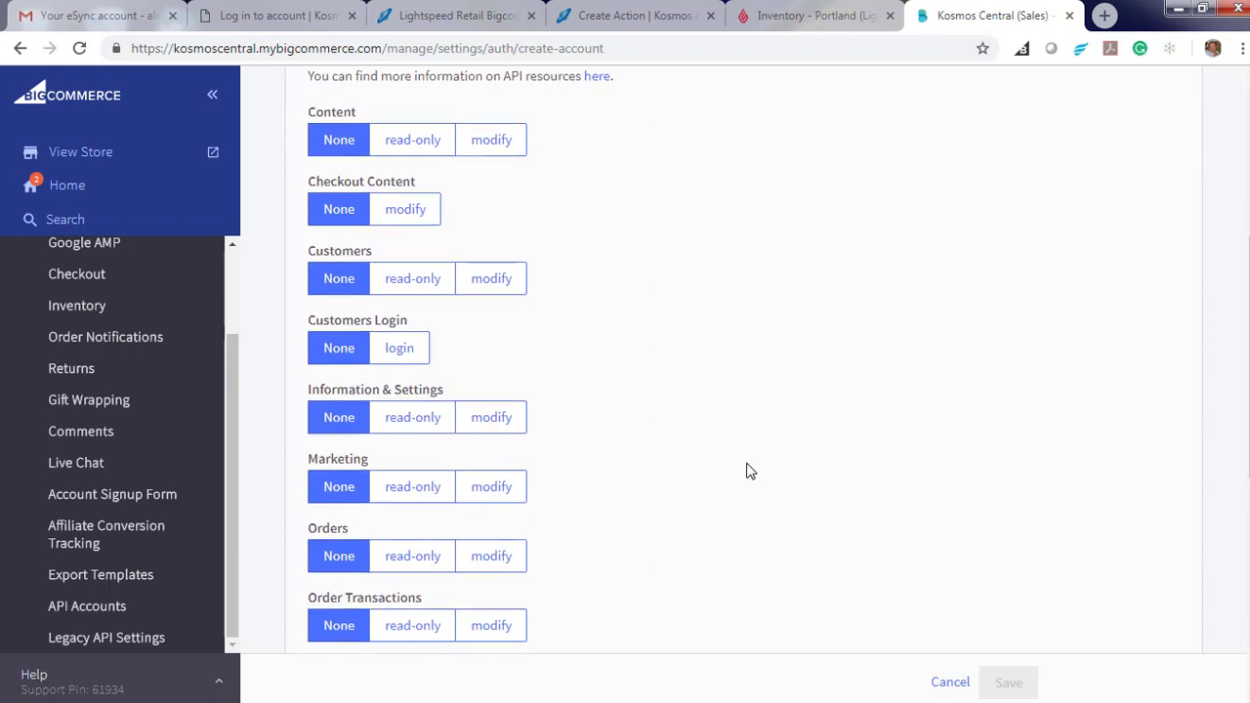
pyautogui.click(492, 278)
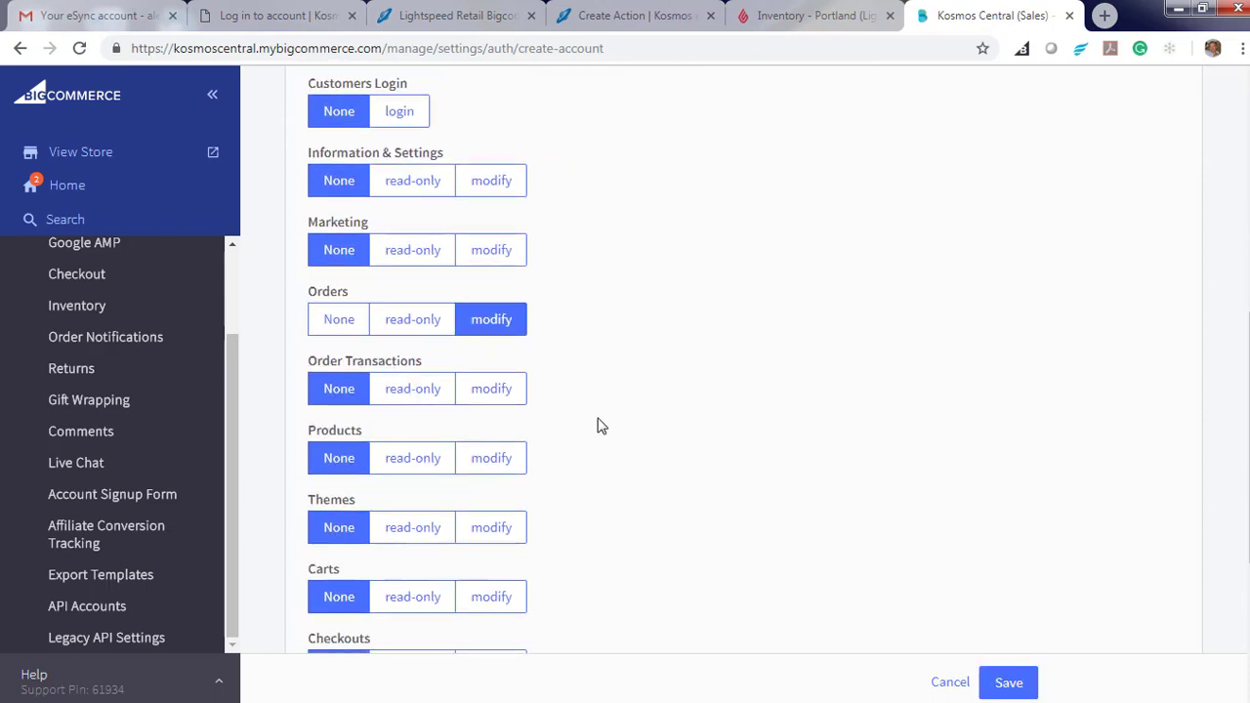
pyautogui.click(492, 387)
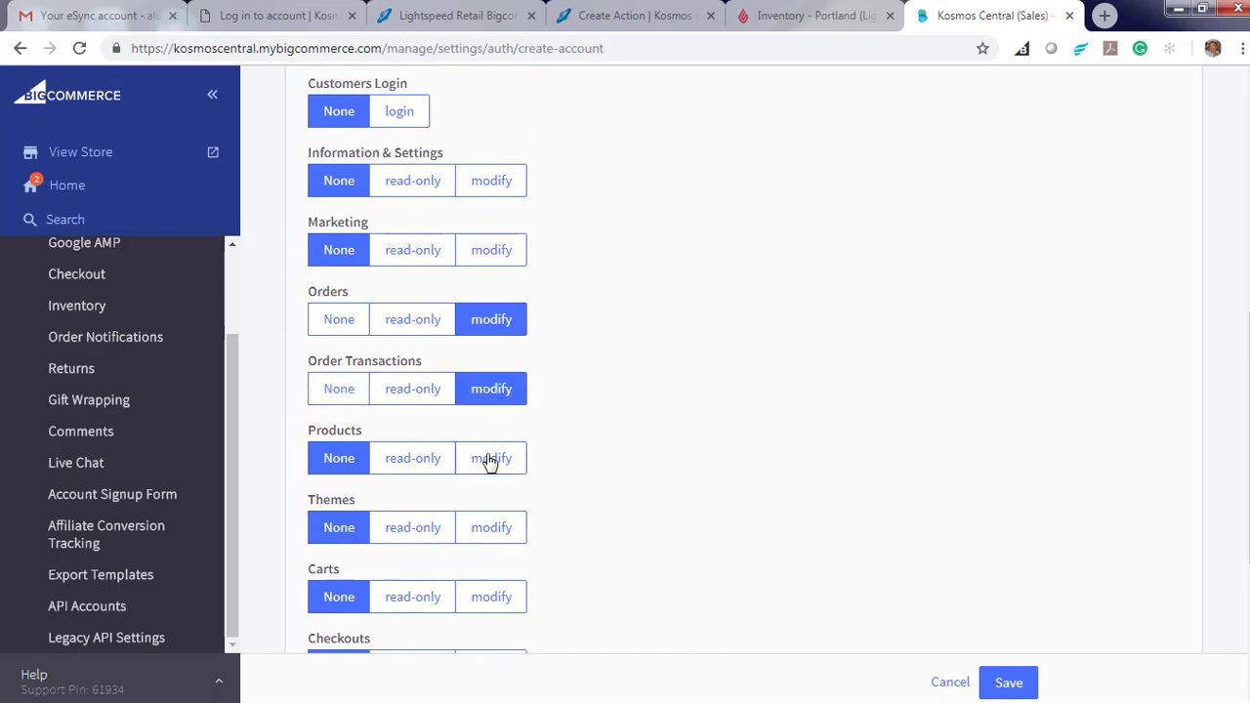
pyautogui.click(492, 457)
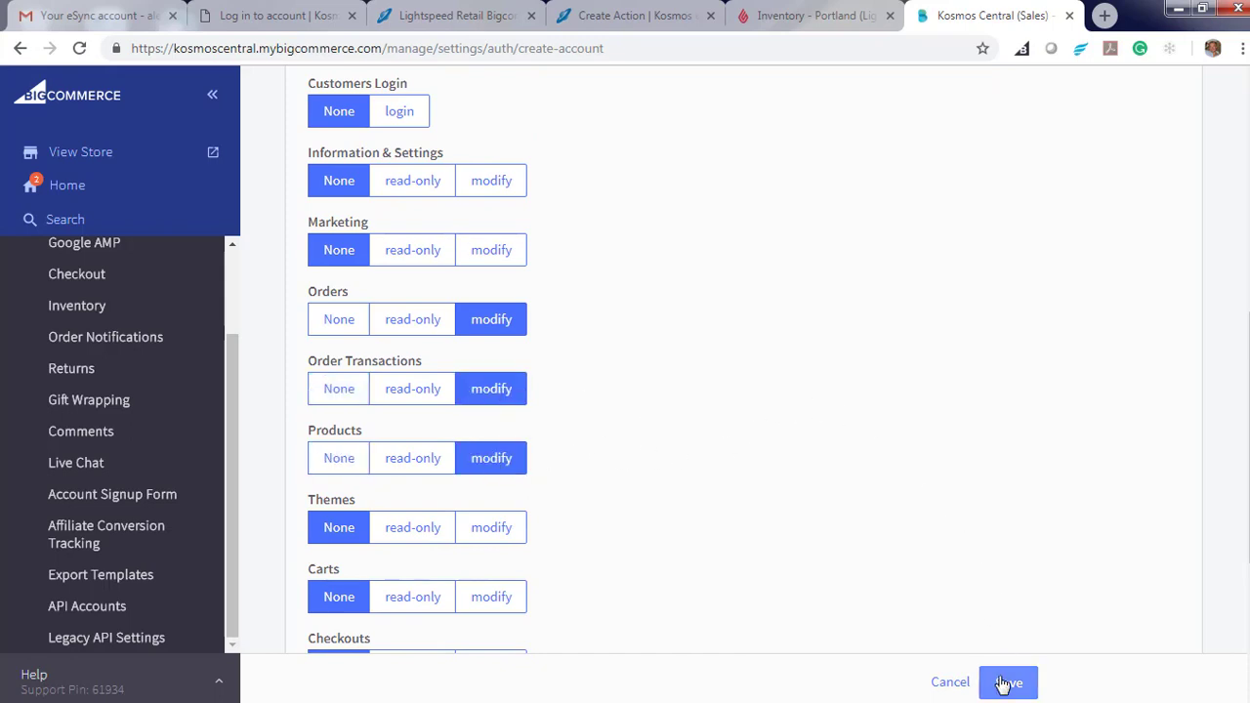
pyautogui.click(1008, 681)
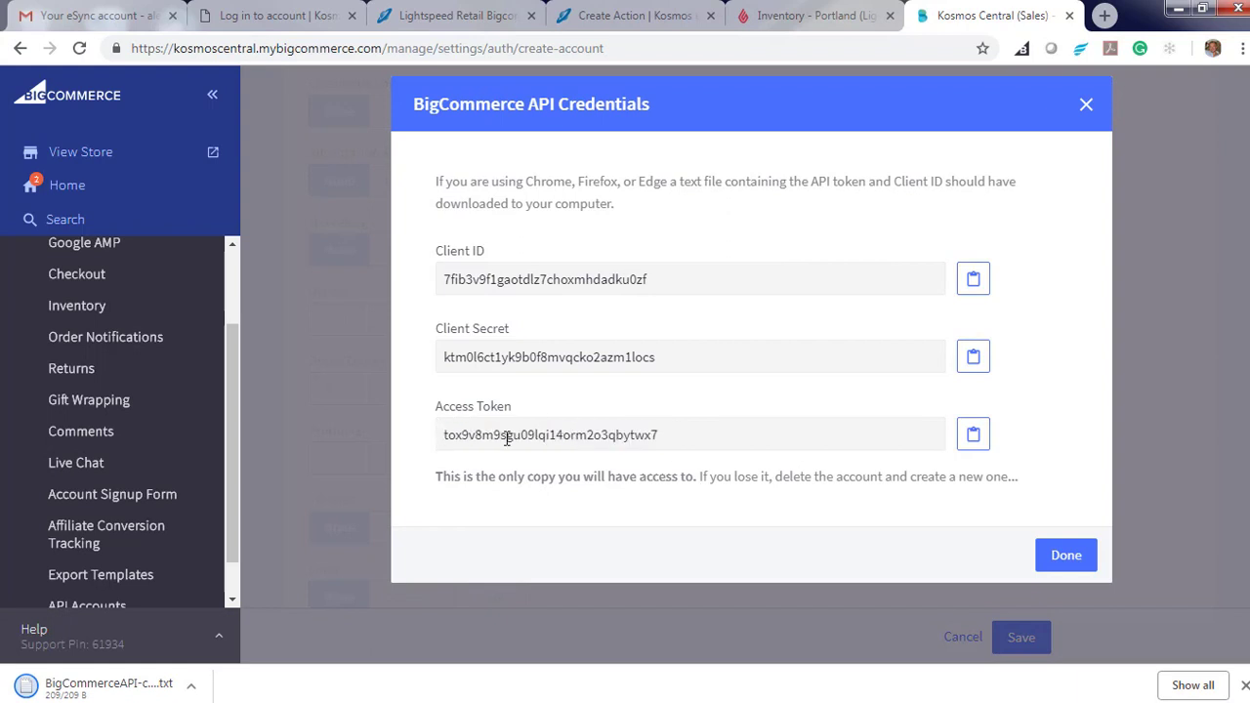
pyautogui.click(973, 433)
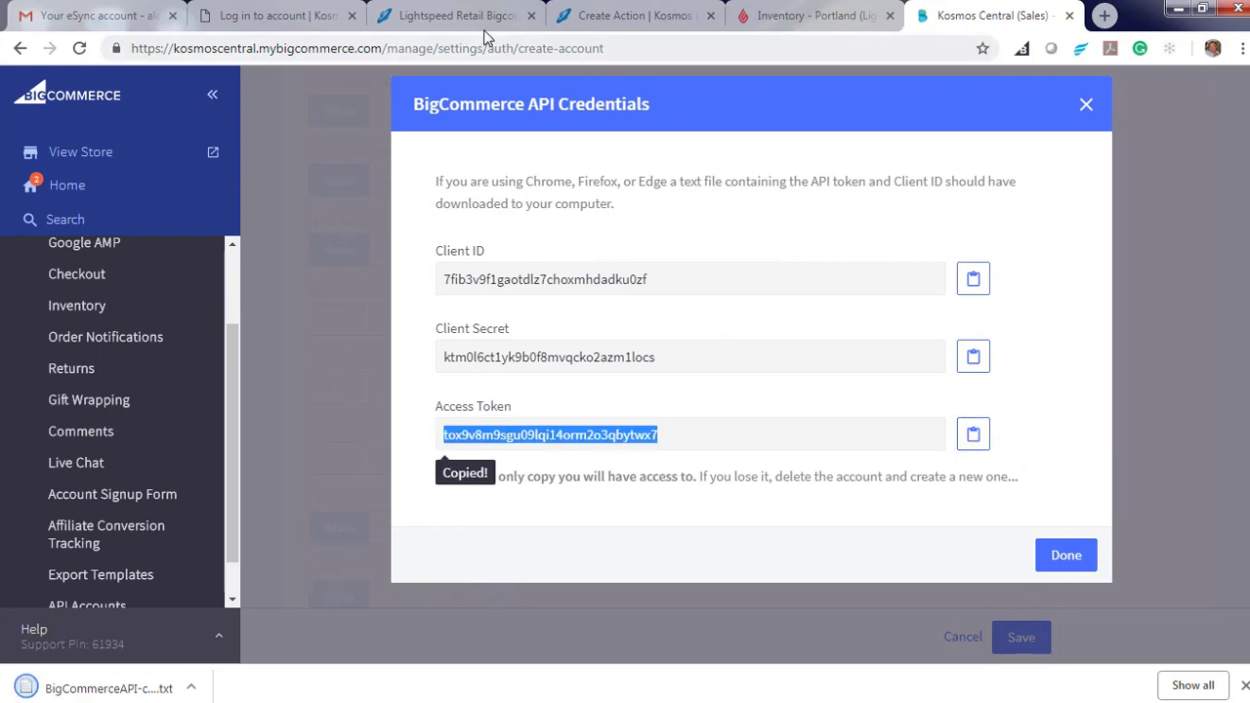
# Connect Kosmos BC Store with the pasted access token and choose BigCommerce as first connection.
pyautogui.click(635, 15)
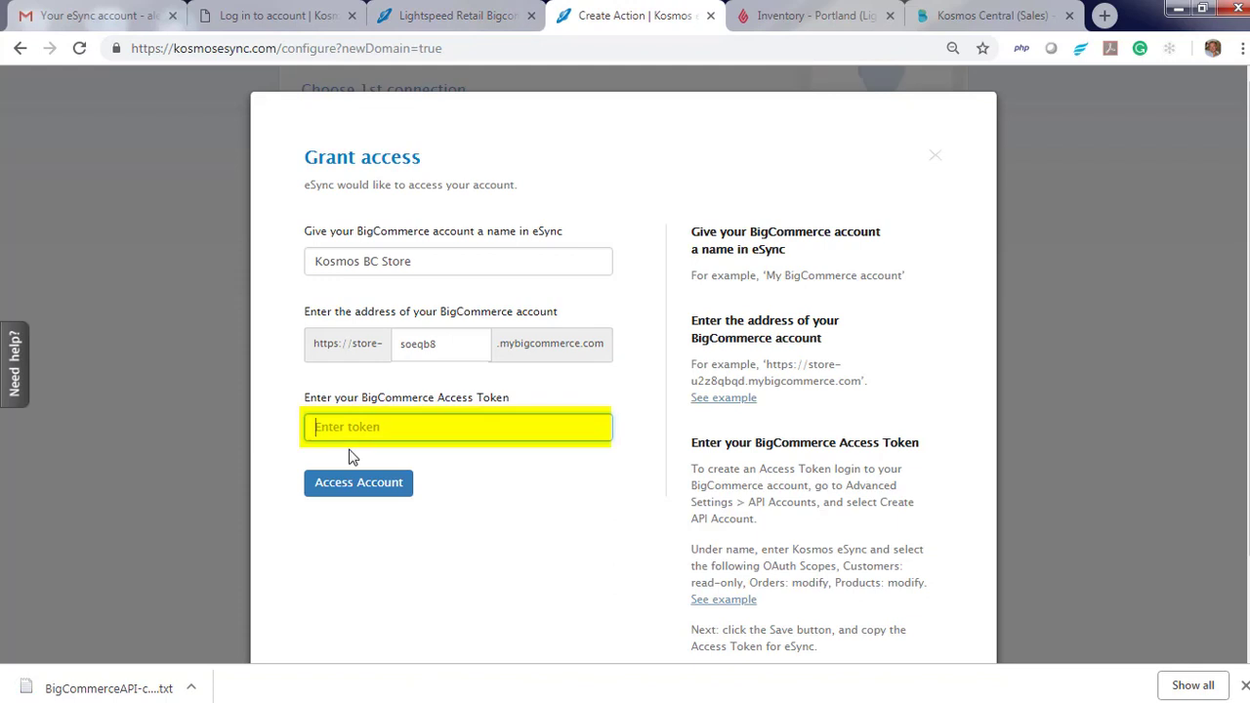
pyautogui.click(360, 480)
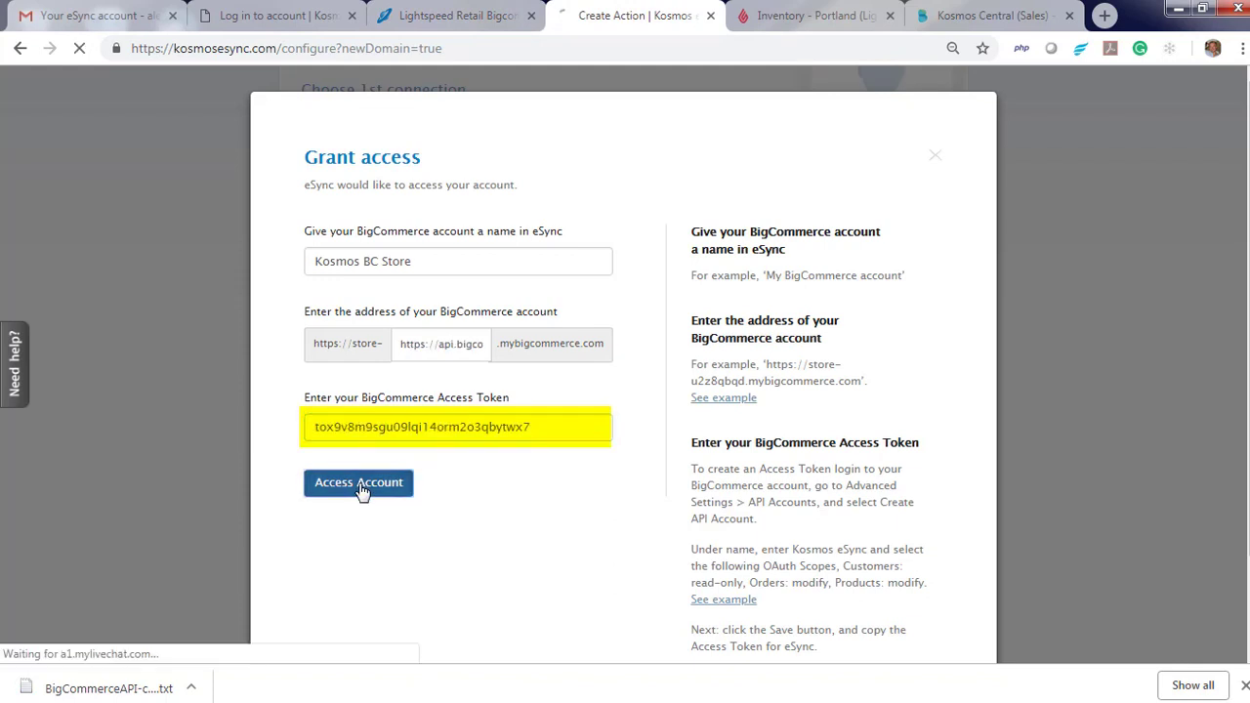
pyautogui.click(359, 482)
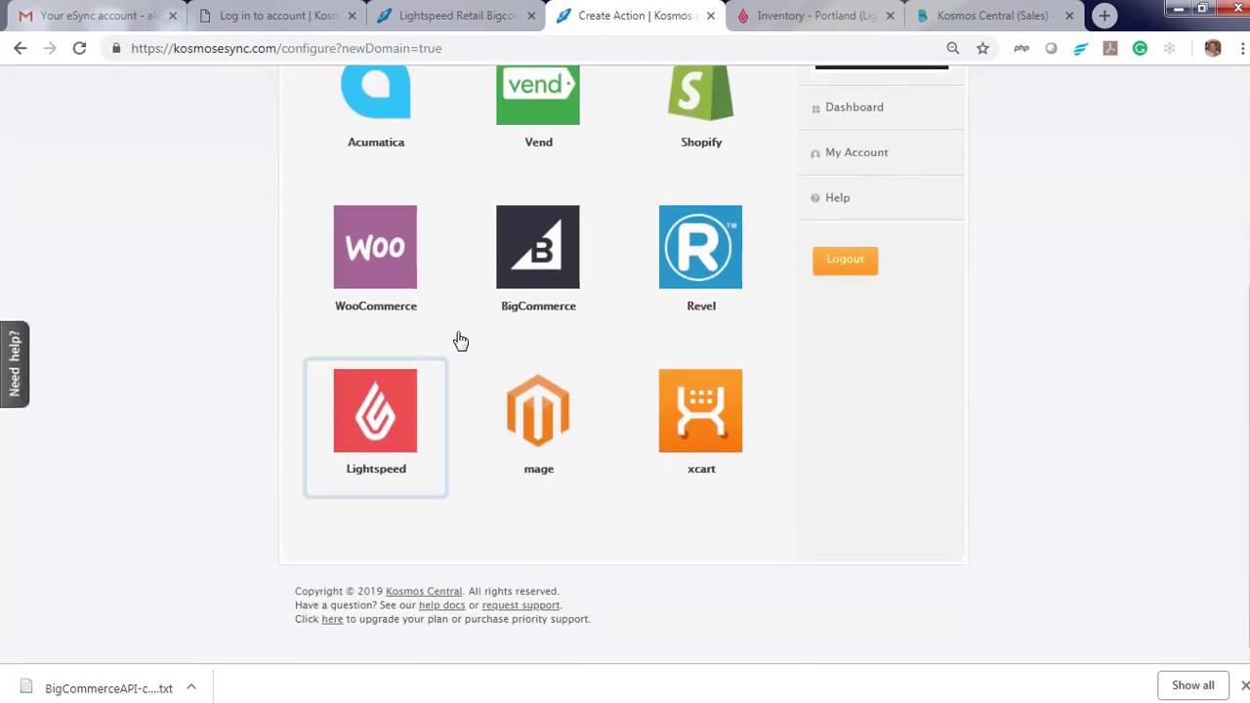
pyautogui.click(539, 246)
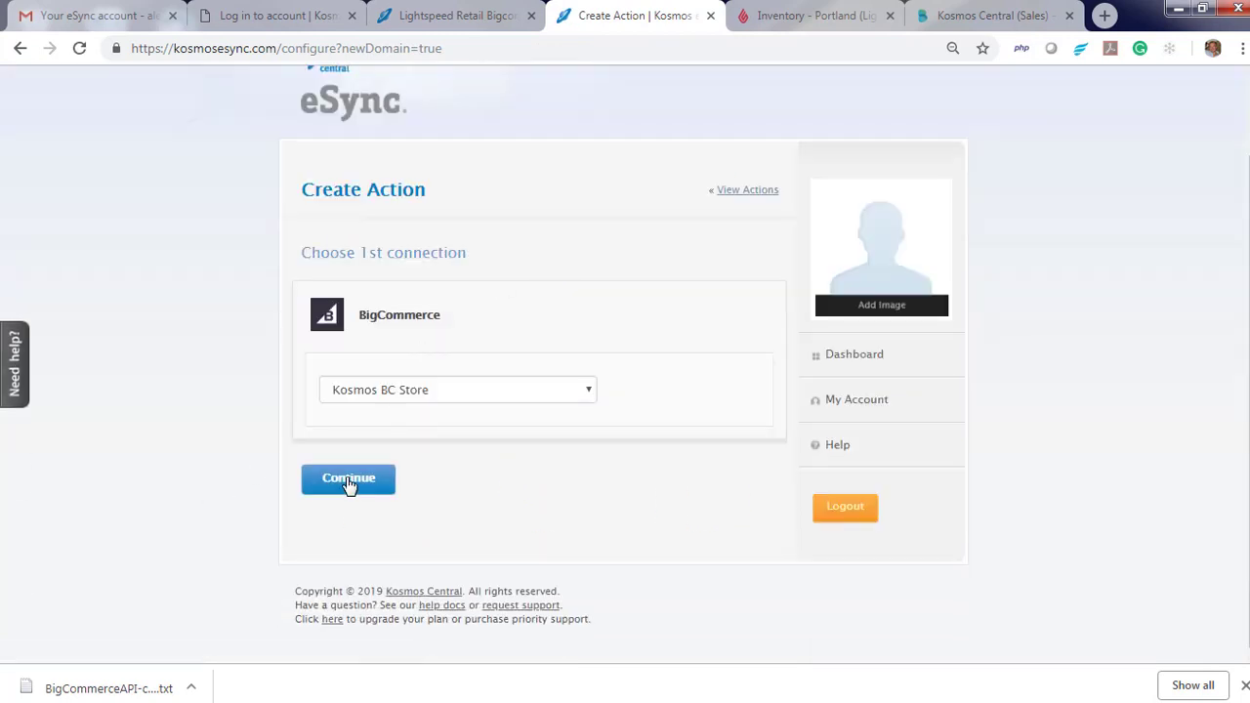
# Choose Lightspeed as second connection and the 'Lightspeed send standard items to Bigcommerce' action.
pyautogui.click(348, 476)
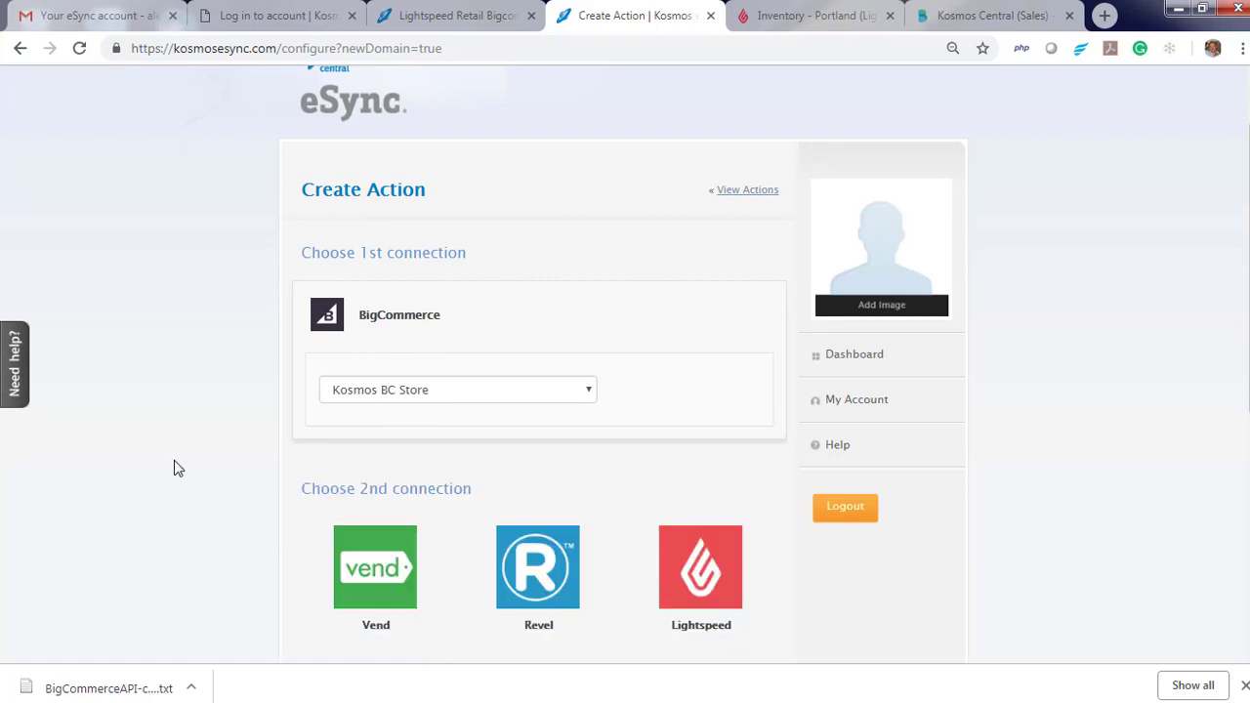
pyautogui.click(700, 566)
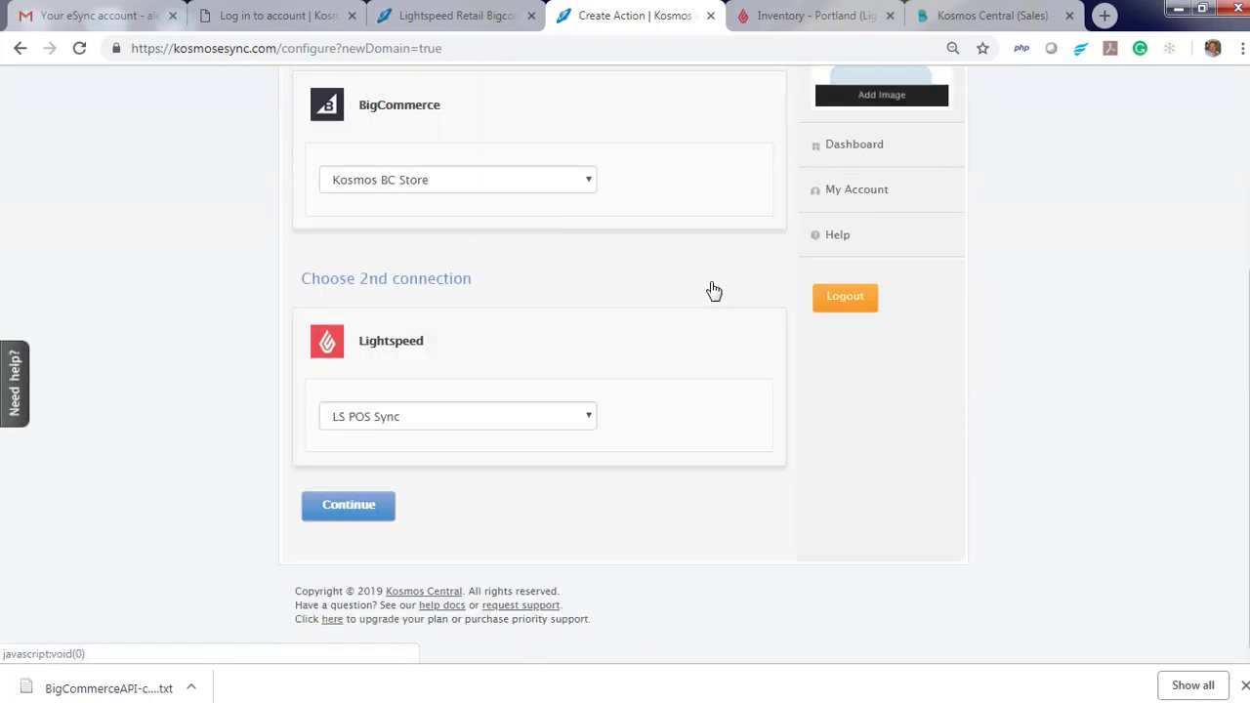
pyautogui.click(347, 504)
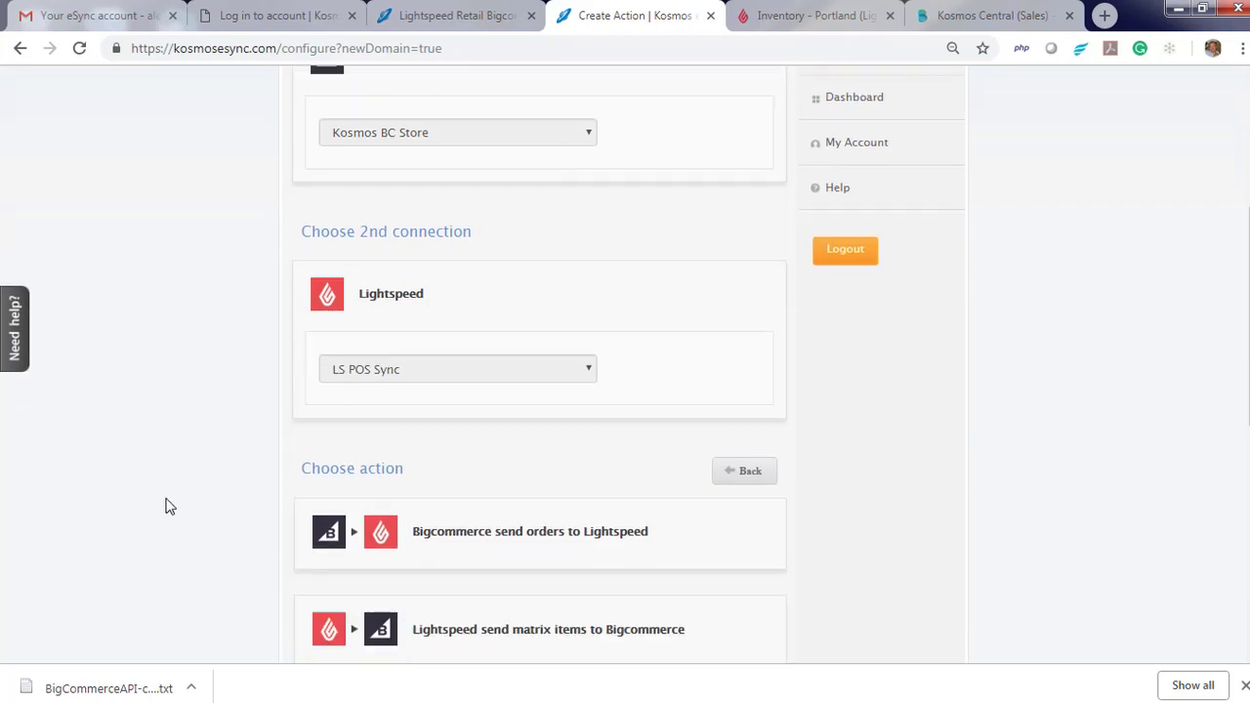
pyautogui.scroll(-3)
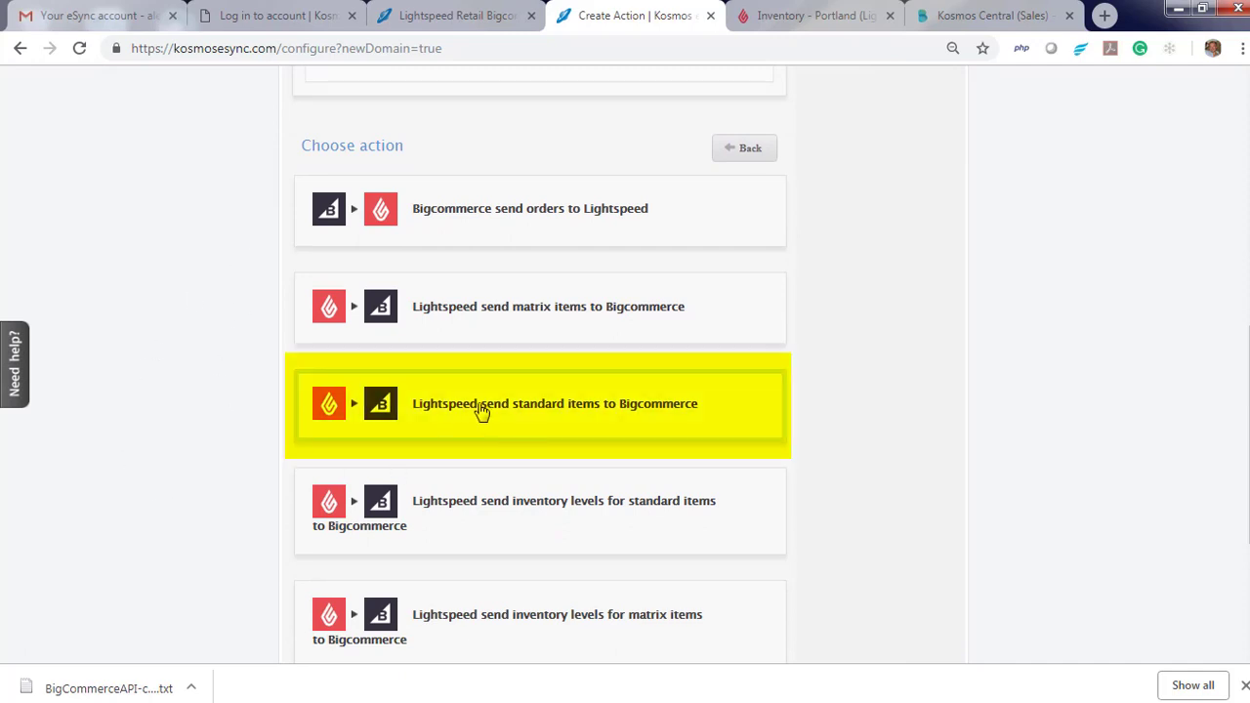
pyautogui.click(555, 402)
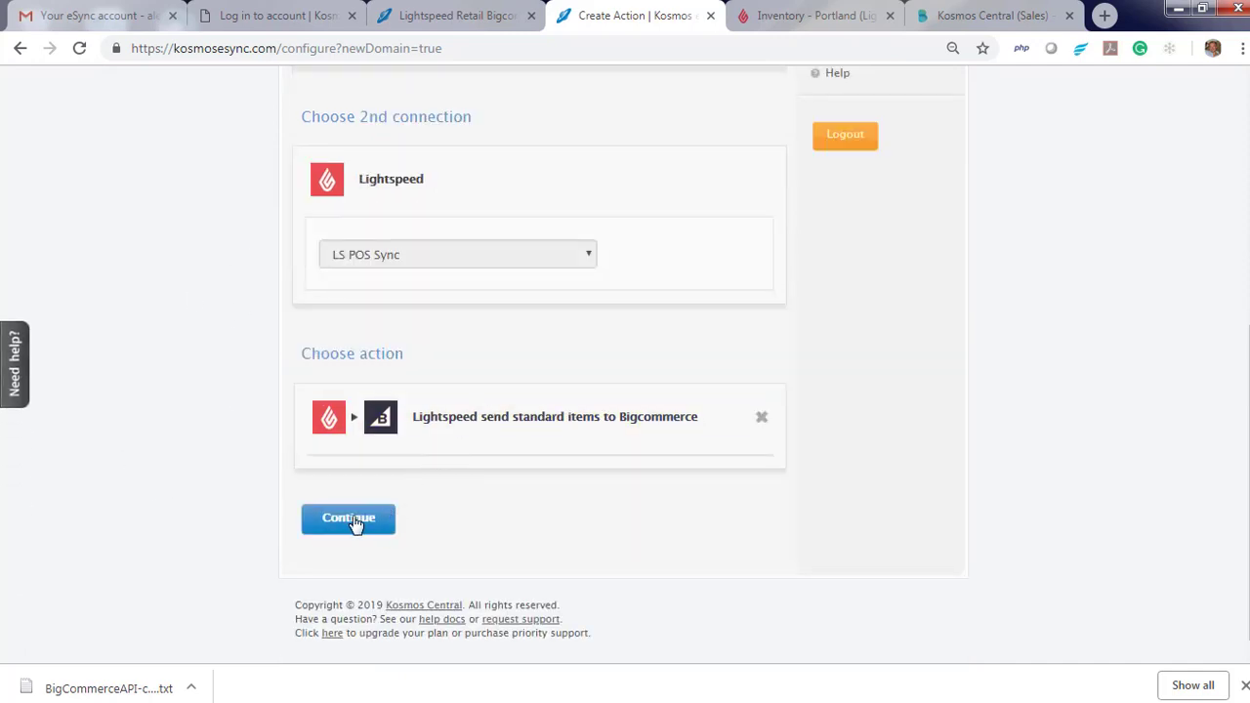
# Save the new Lightspeed-to-BigCommerce sync action.
pyautogui.click(347, 517)
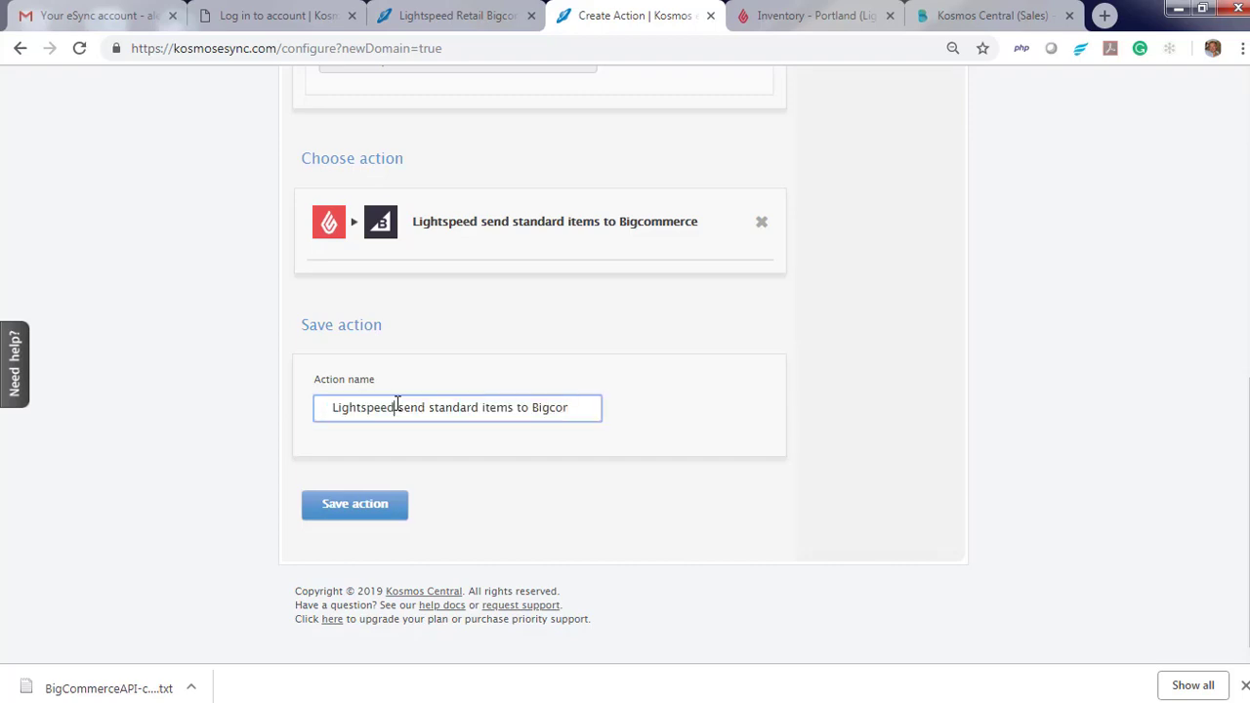
pyautogui.moveTo(441, 539)
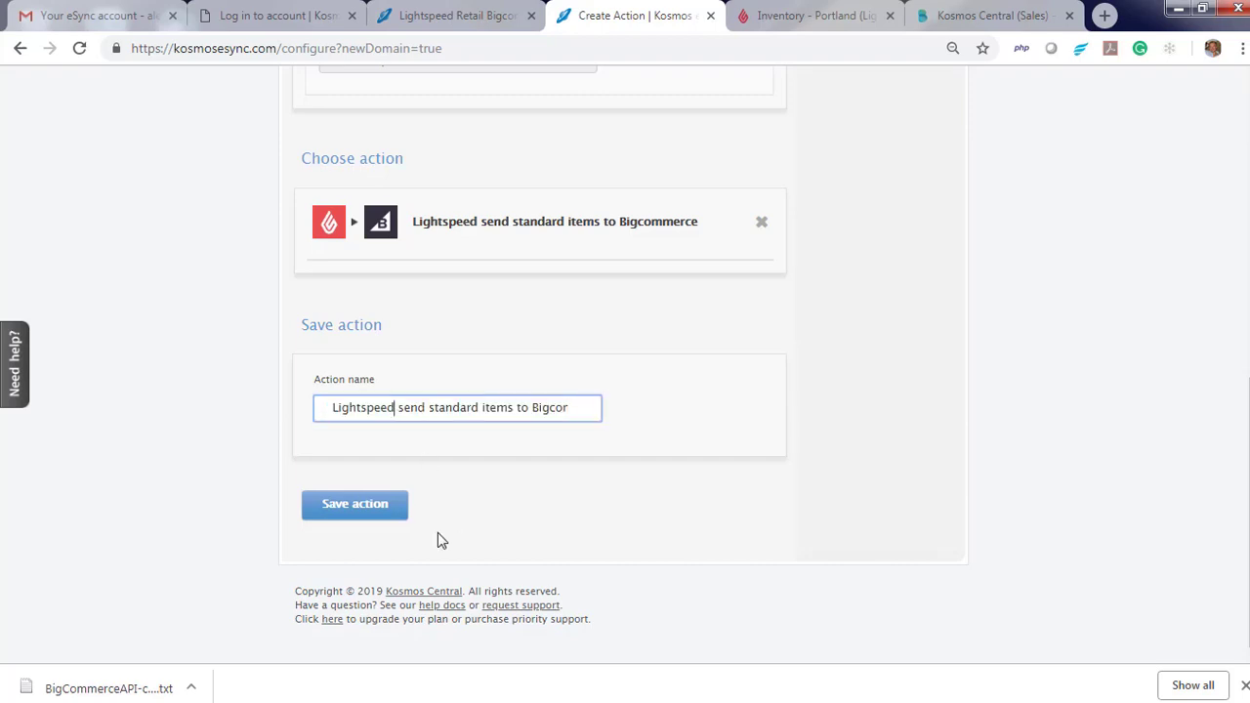
pyautogui.click(356, 503)
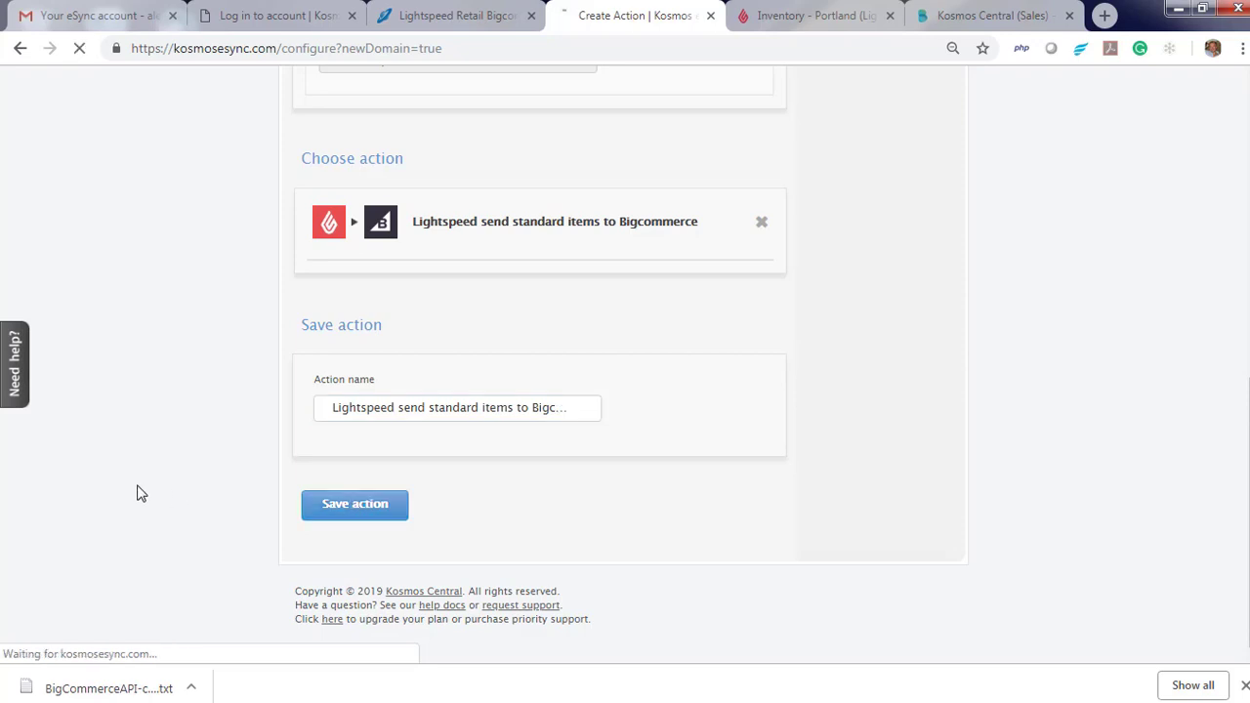
pyautogui.click(356, 504)
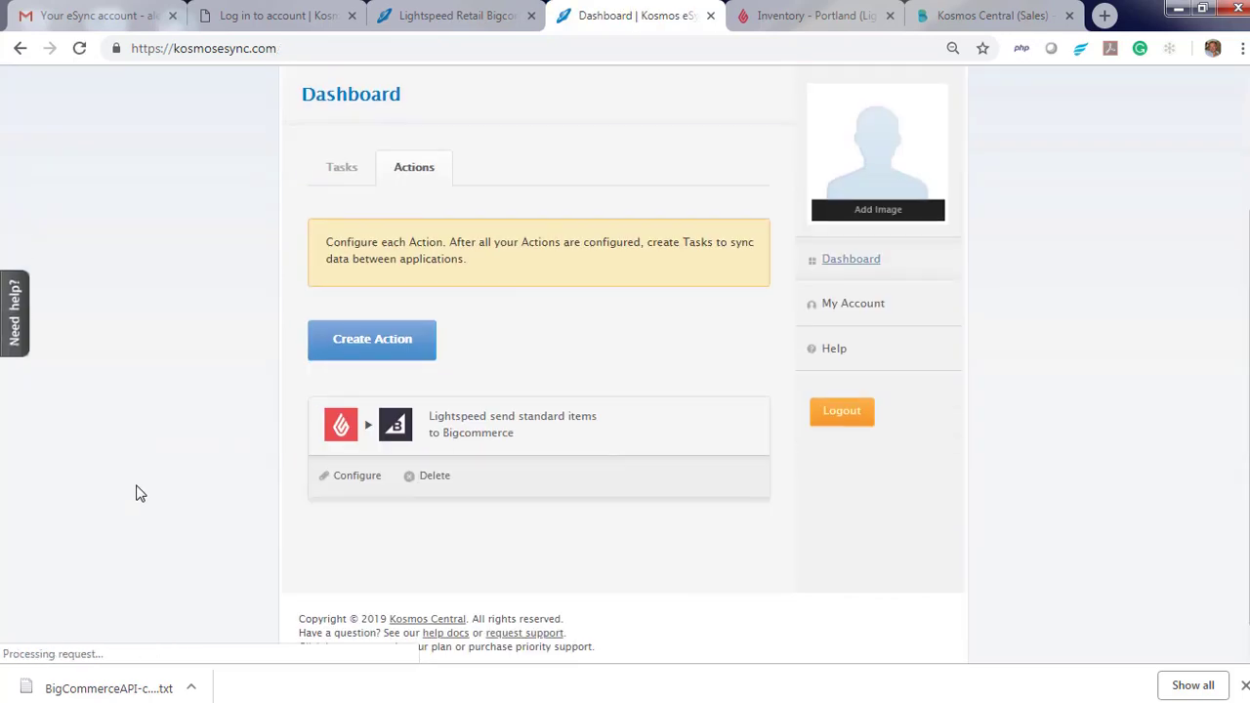
pyautogui.moveTo(348, 478)
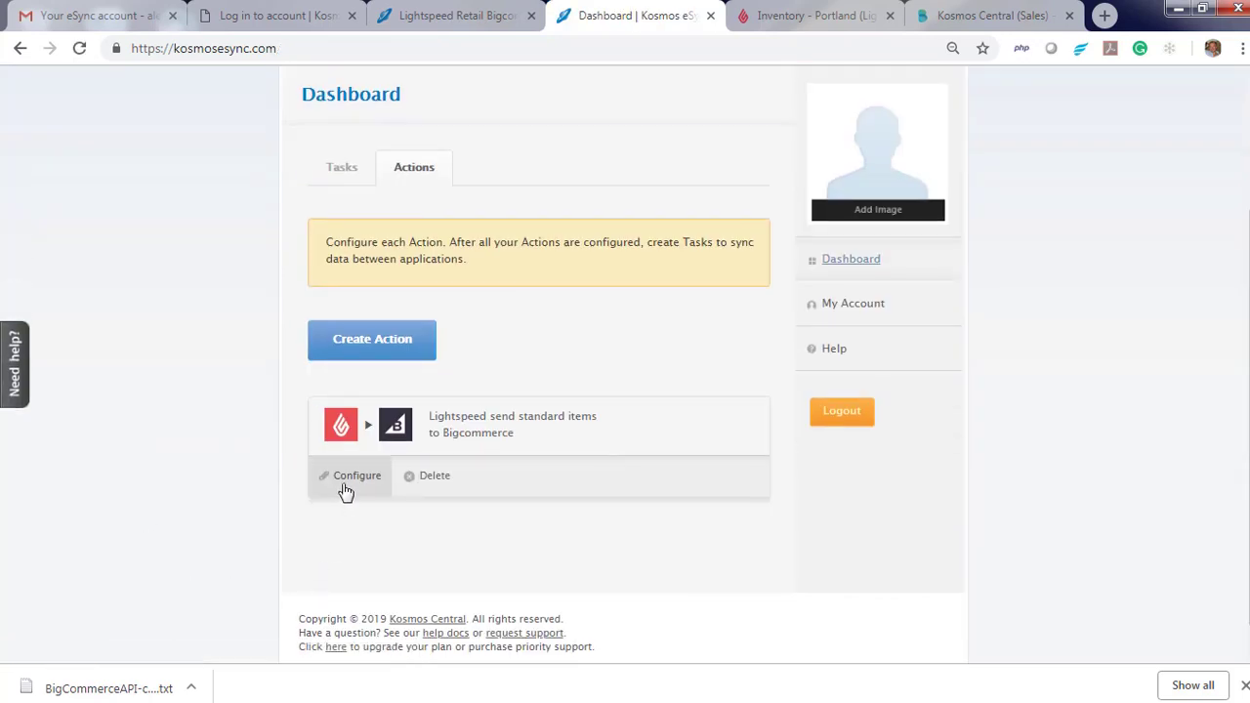
pyautogui.click(349, 476)
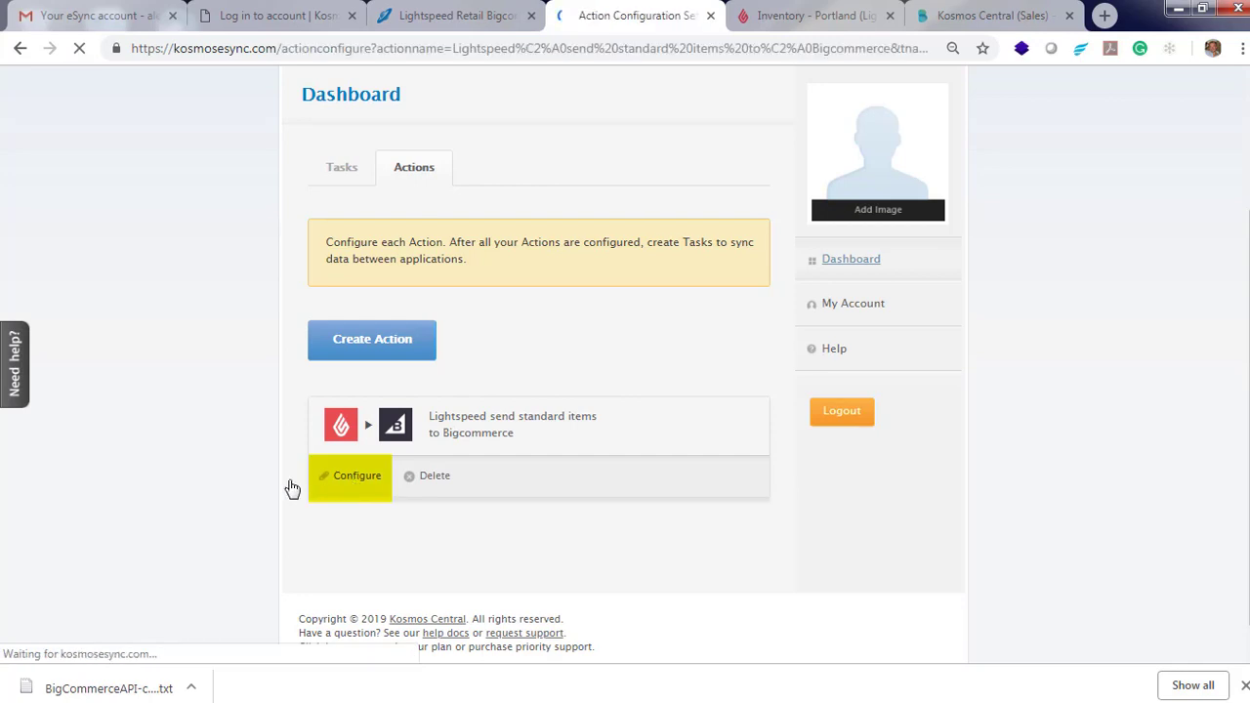
pyautogui.click(355, 476)
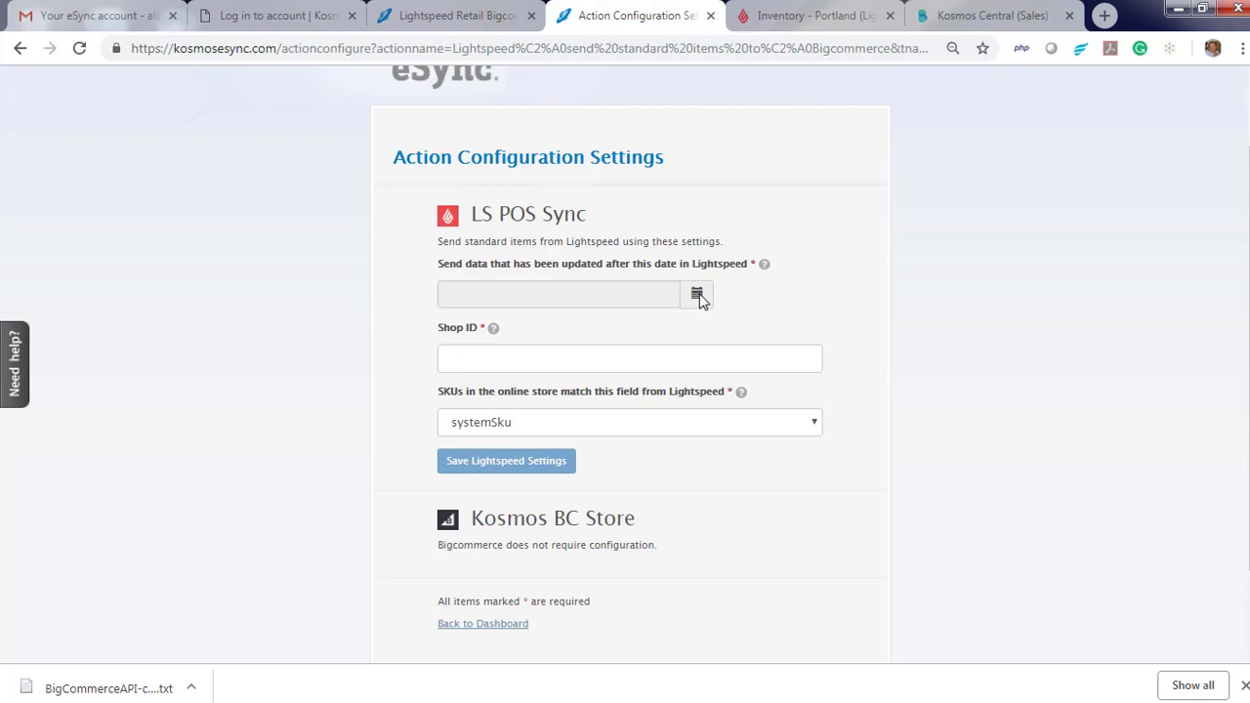
pyautogui.click(697, 293)
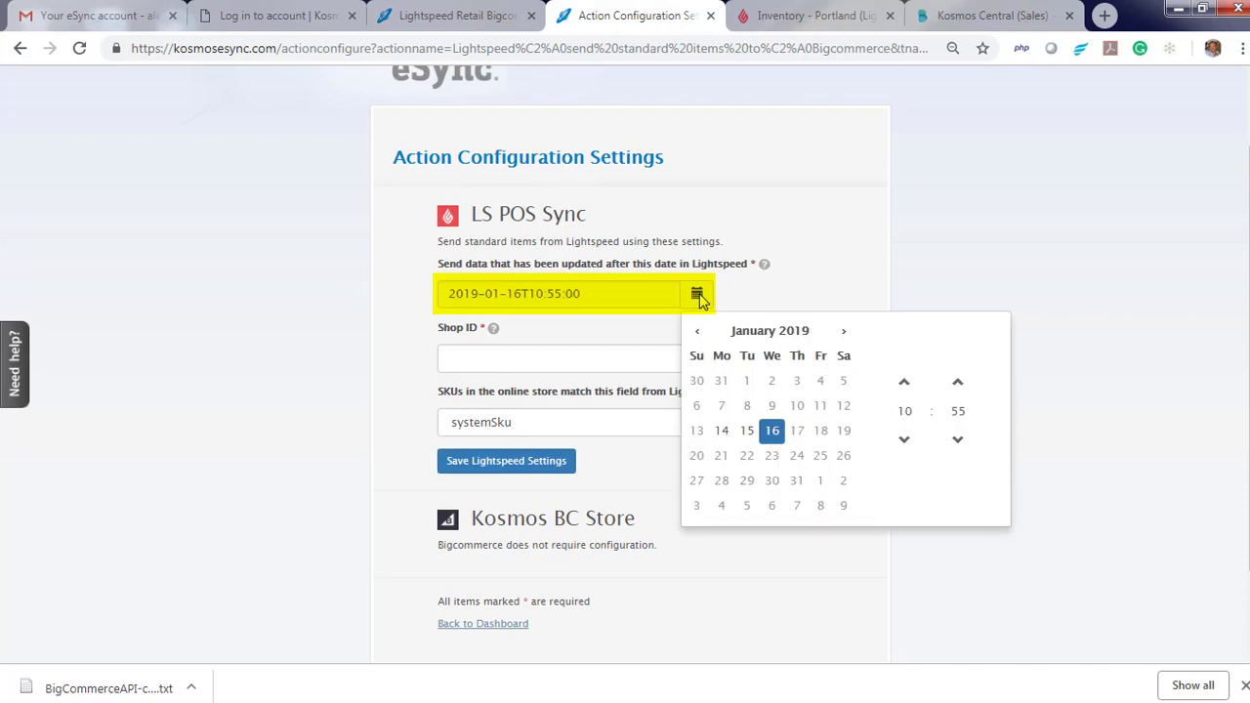
pyautogui.click(746, 429)
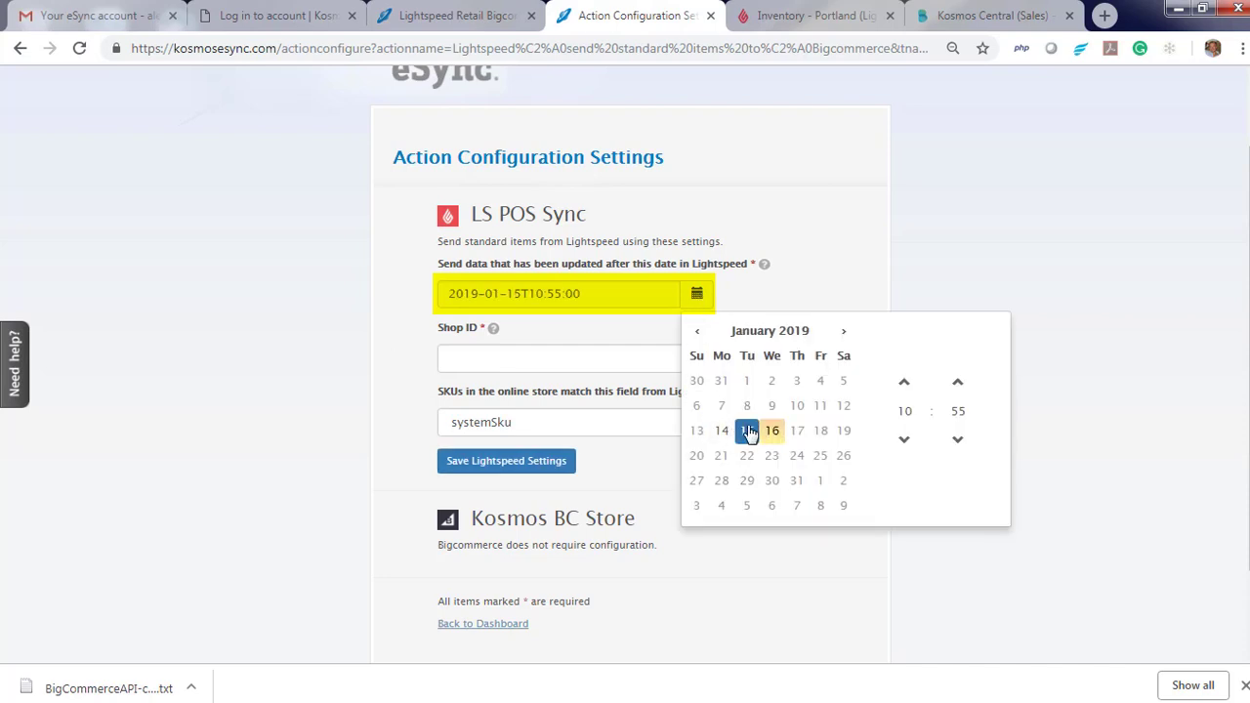
pyautogui.click(629, 357)
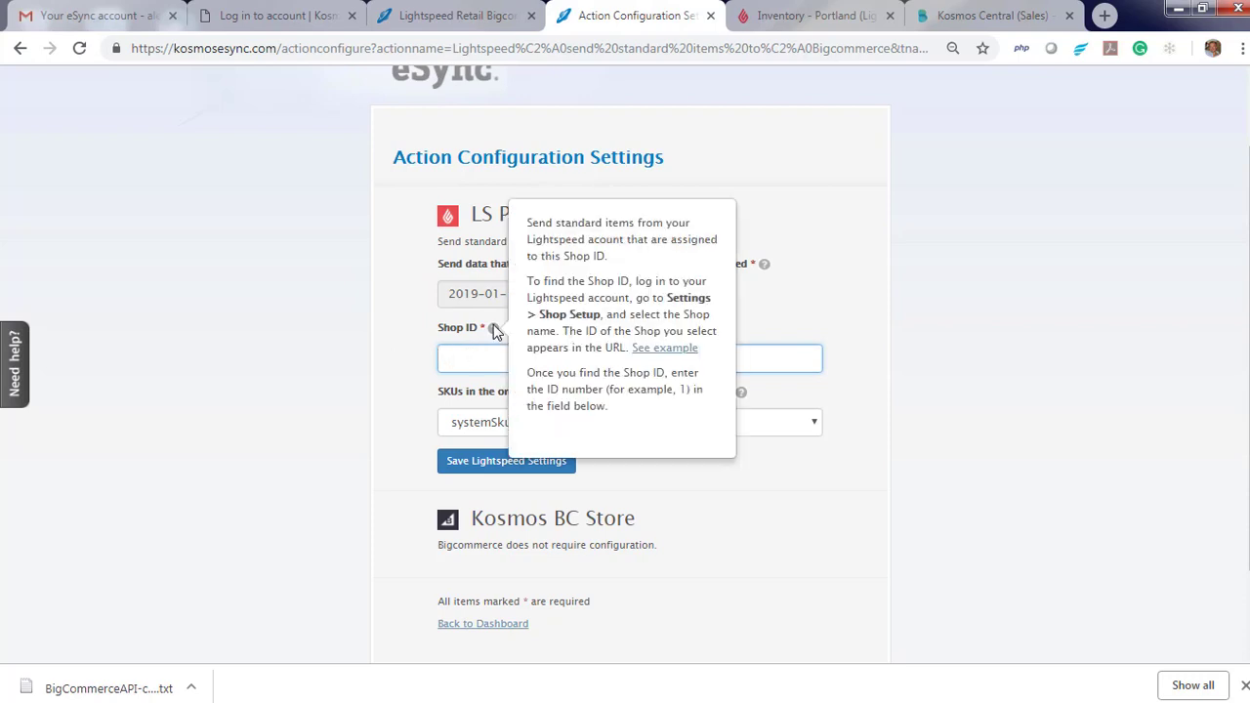
# Enter shop ID 1 and review the SKU matching field options, keeping systemSku.
pyautogui.click(629, 360)
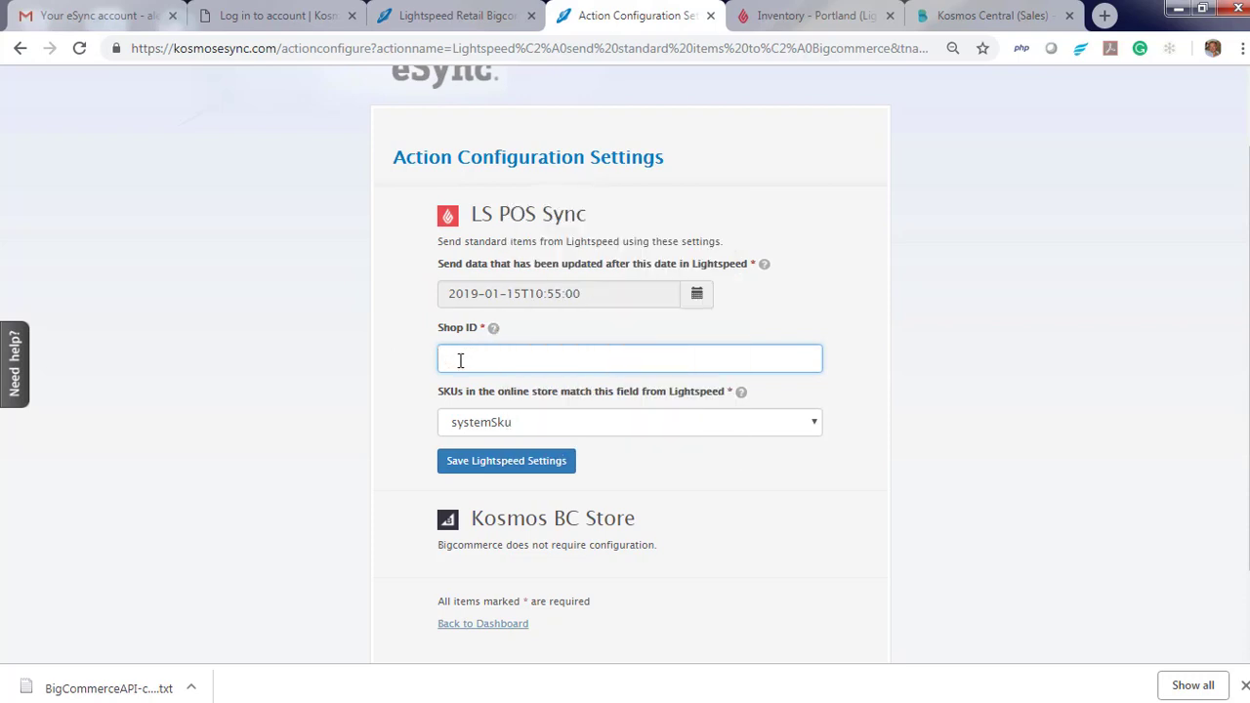
pyautogui.write('1')
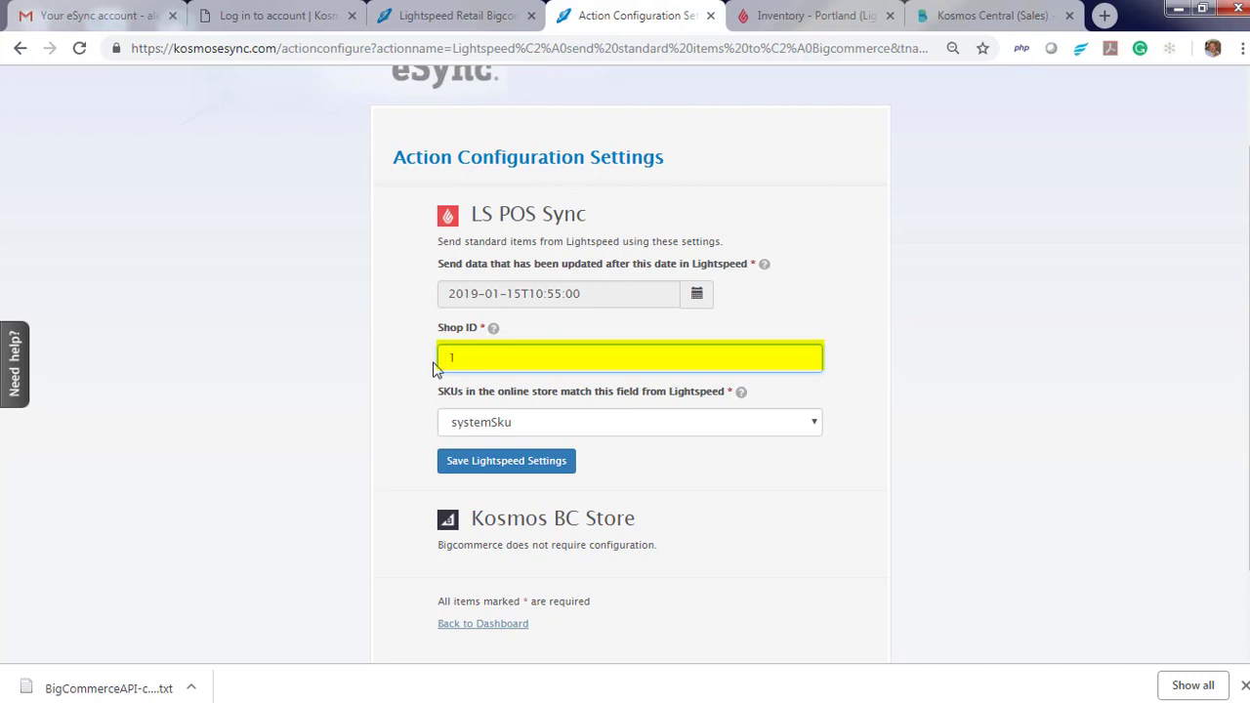
pyautogui.scroll(-3)
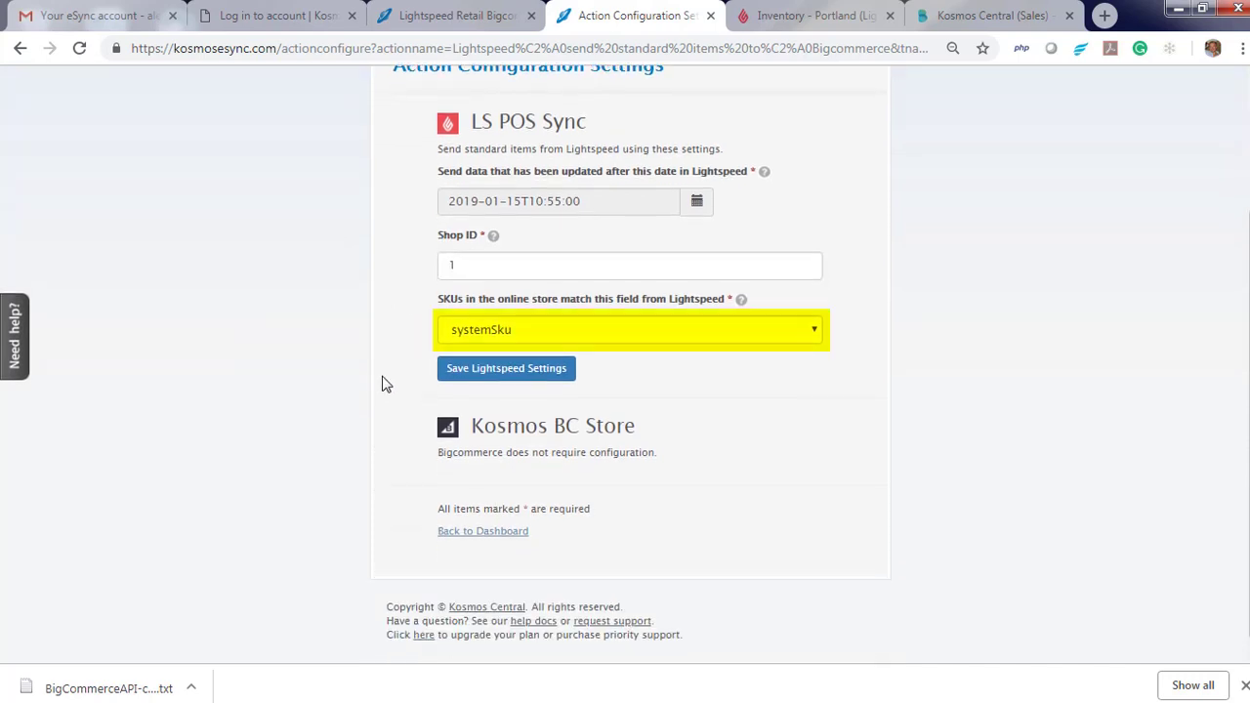
pyautogui.click(628, 328)
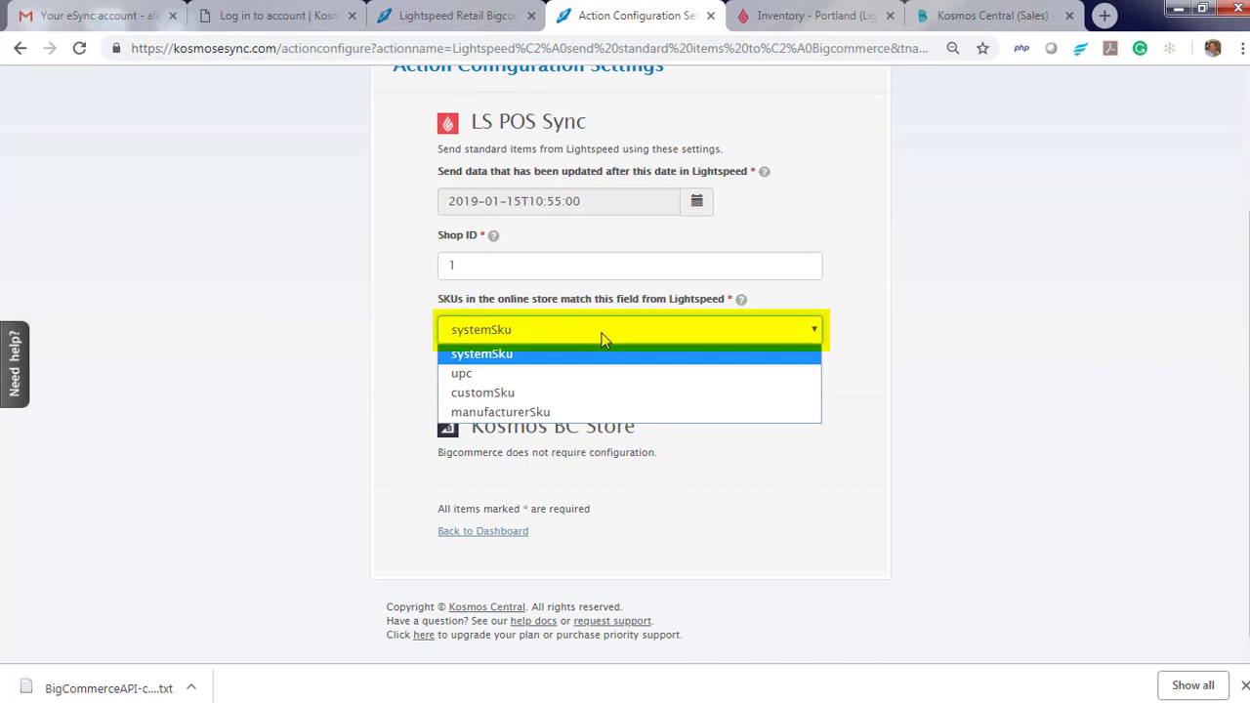
pyautogui.moveTo(586, 392)
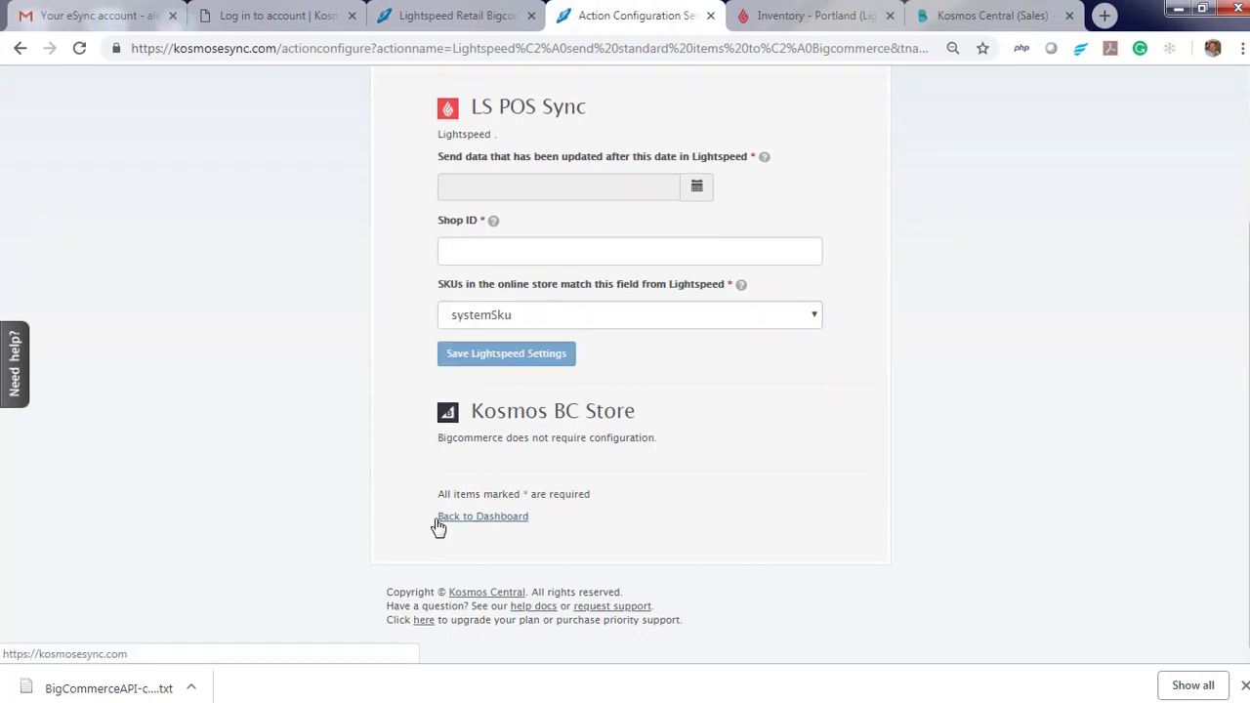
# Verify the Lightspeed Settings Saved notice on the action and return to the empty task list.
pyautogui.click(482, 516)
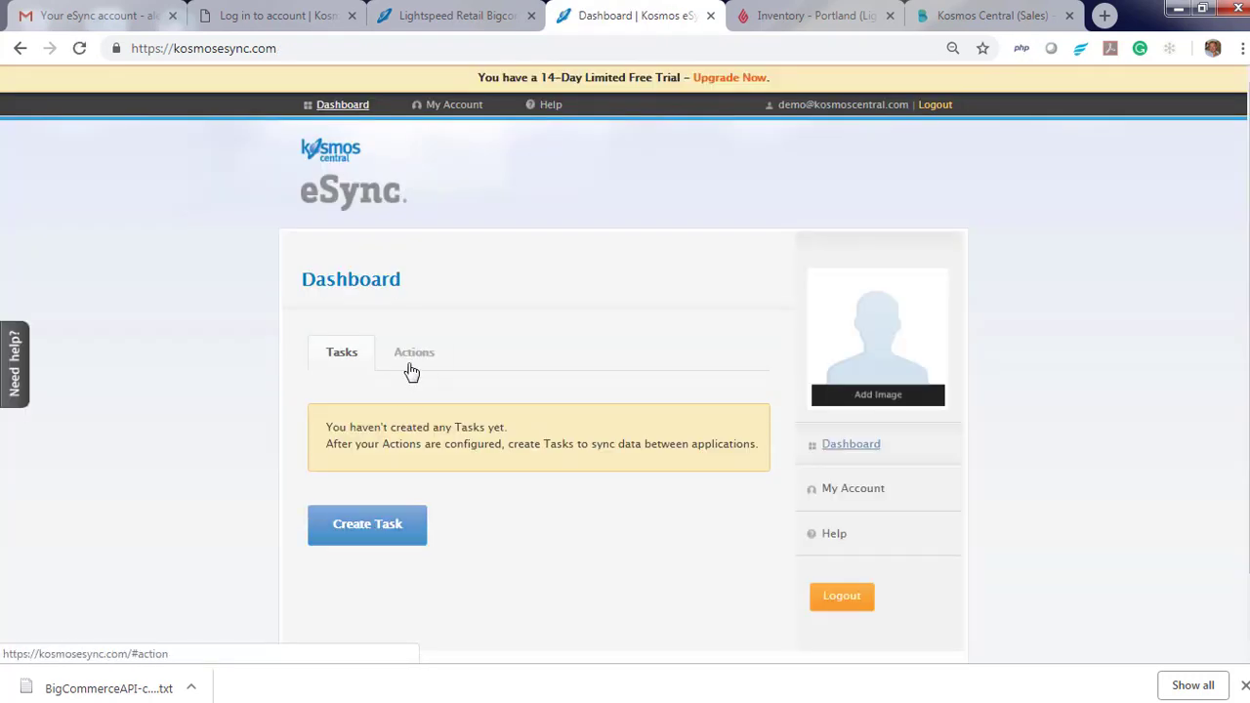
pyautogui.click(414, 352)
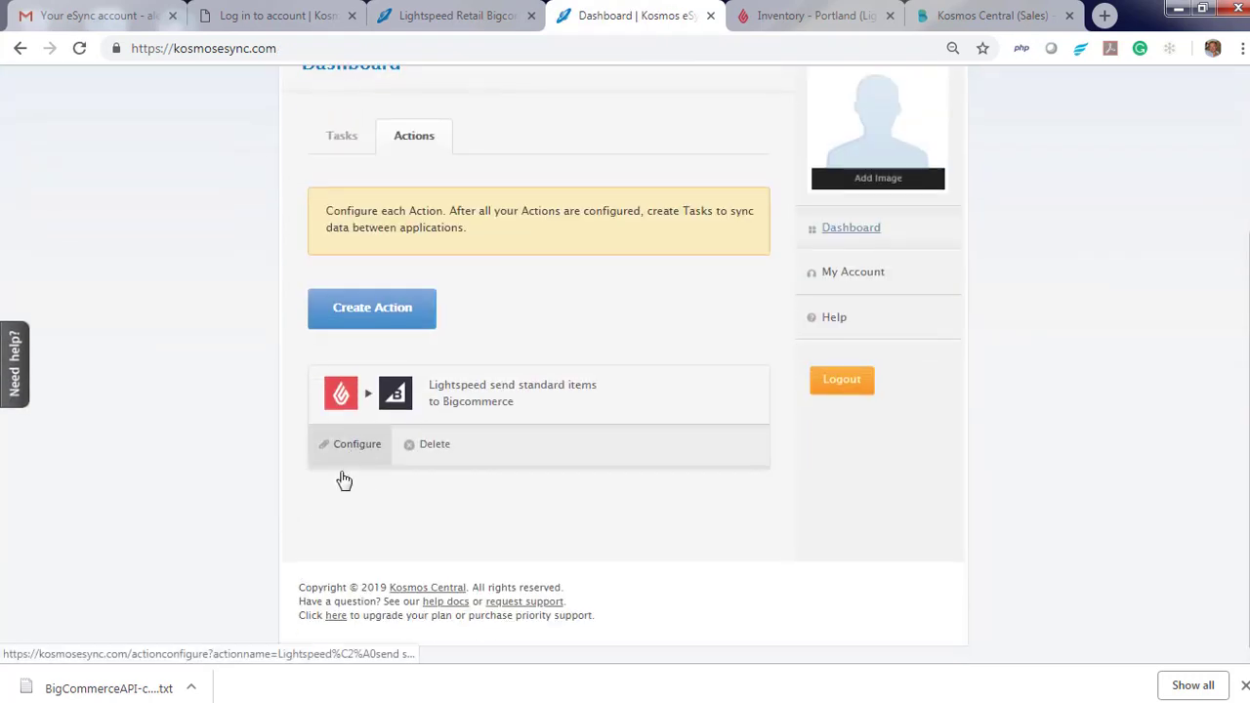
pyautogui.click(356, 443)
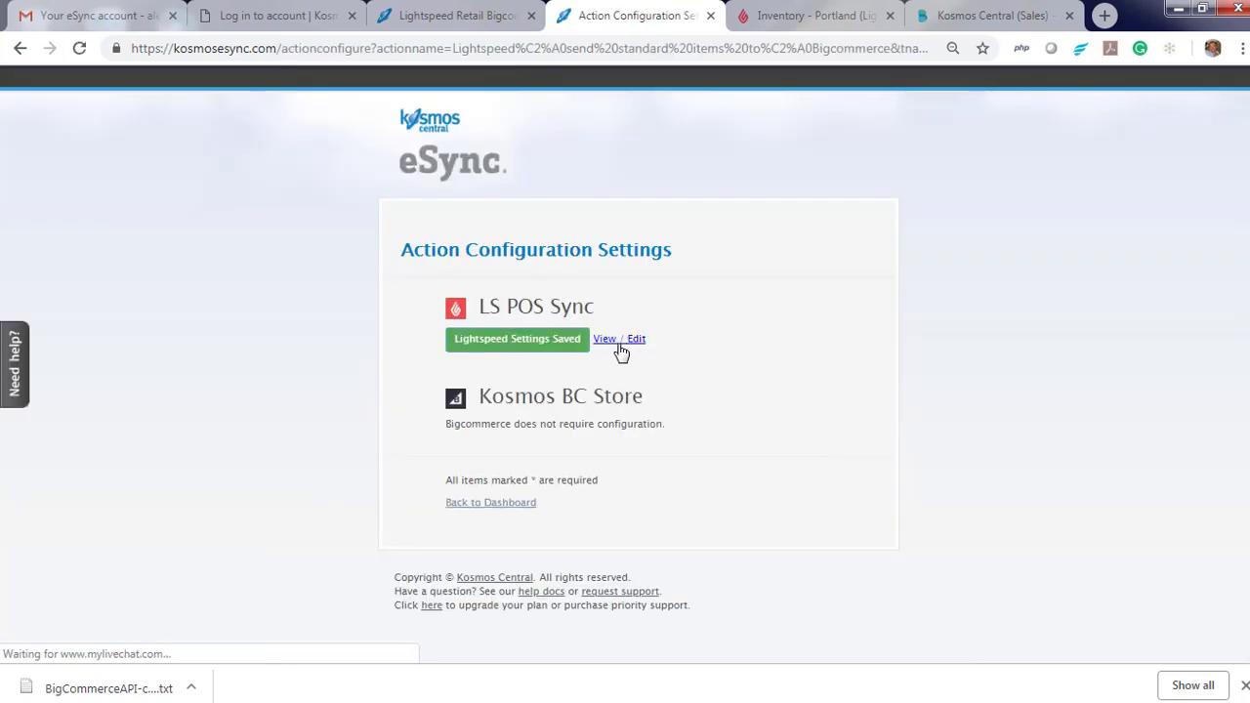
pyautogui.click(619, 340)
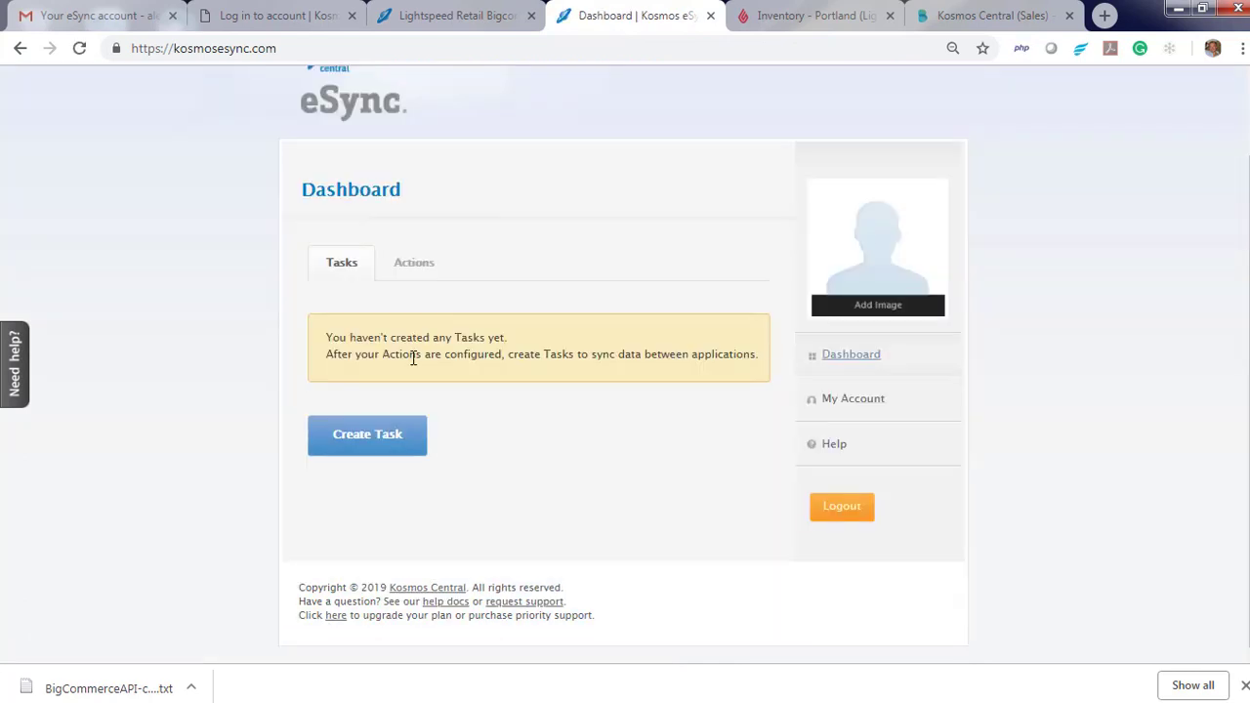
# Create a task containing the Lightspeed-to-Bigcommerce action named Create Standard Products.
pyautogui.click(367, 434)
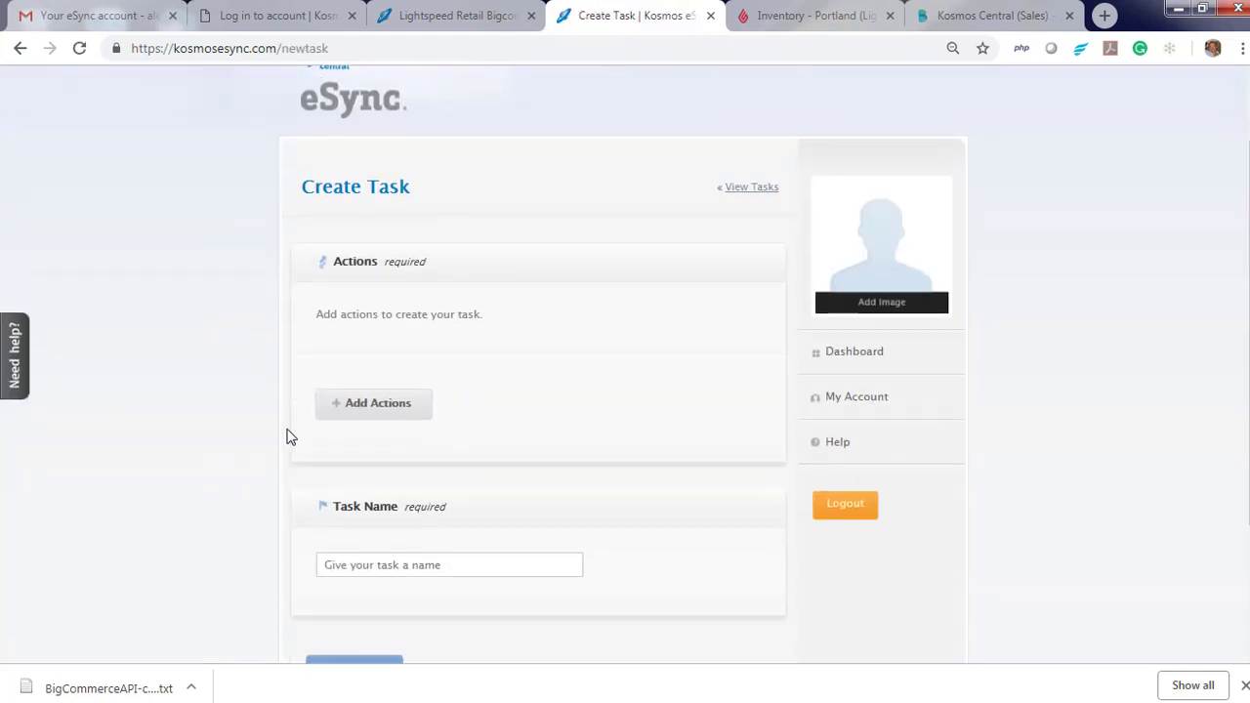
pyautogui.click(373, 402)
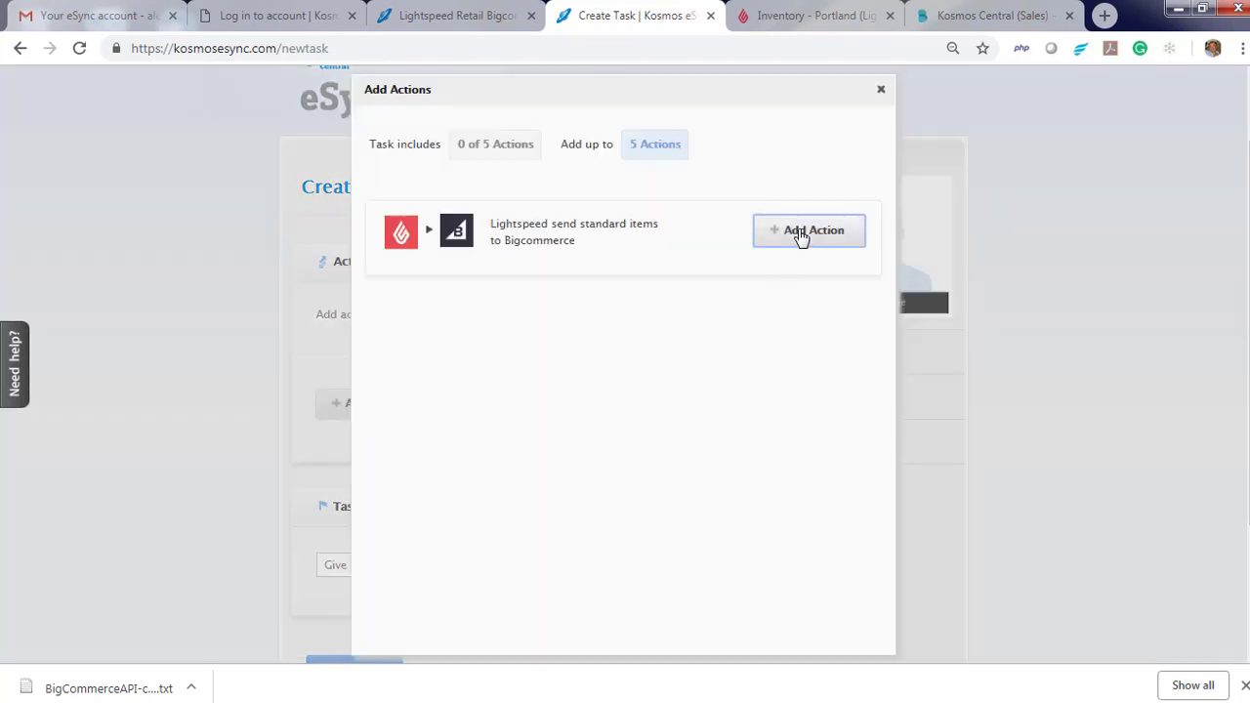
pyautogui.click(809, 231)
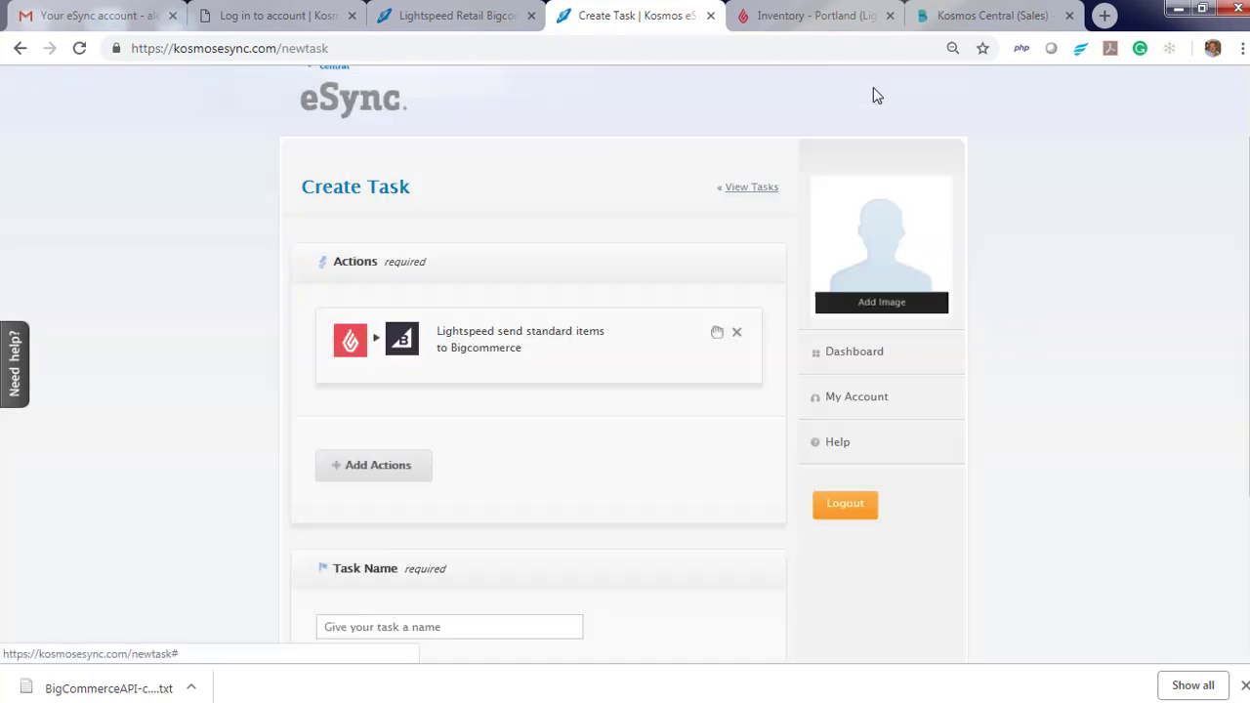
pyautogui.scroll(-3)
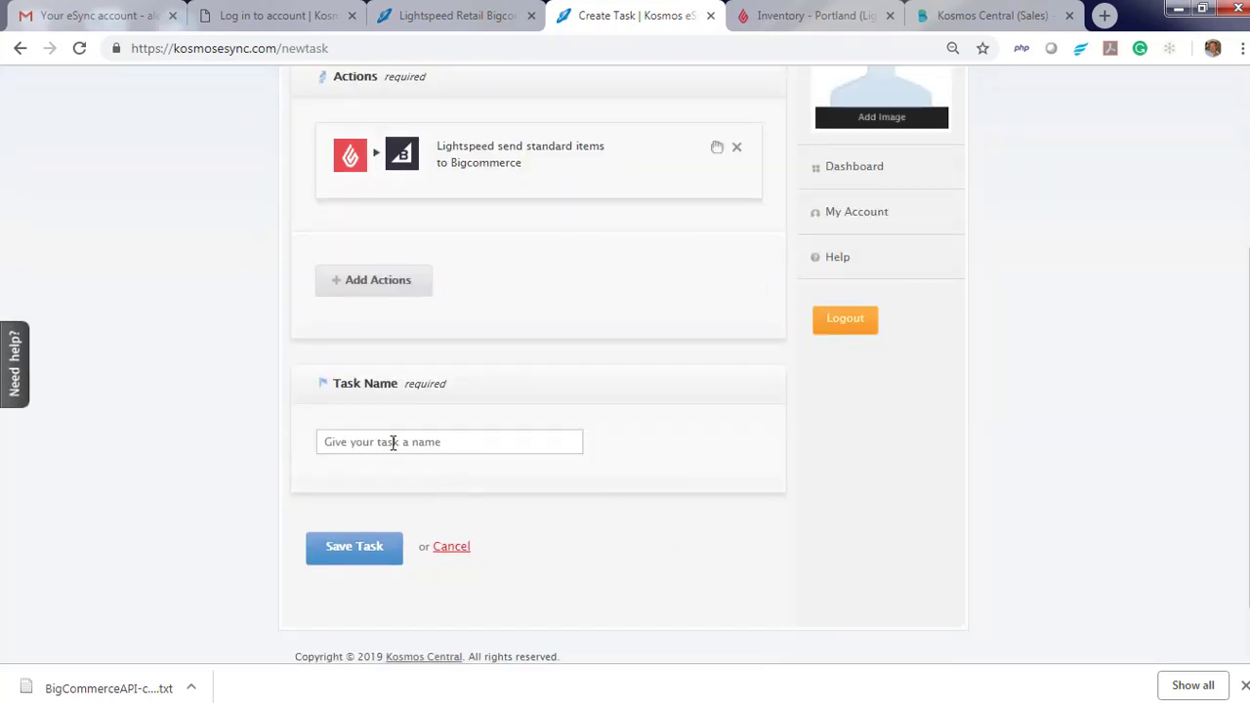
pyautogui.click(449, 441)
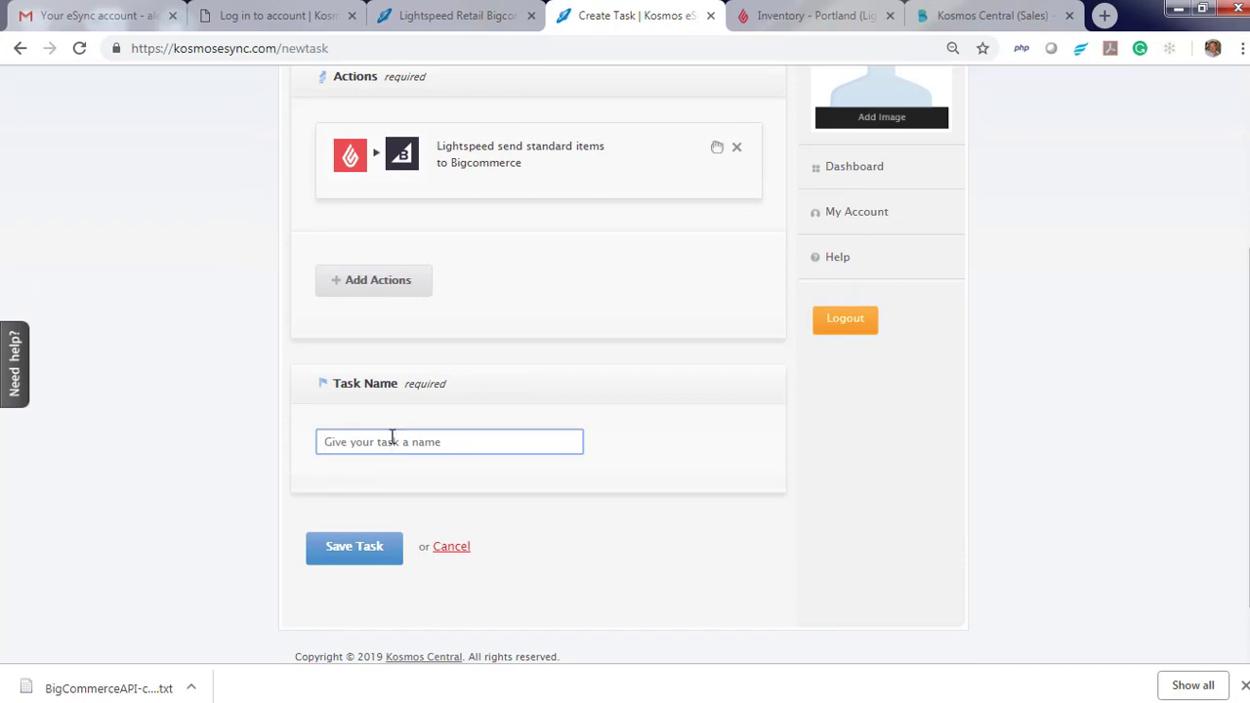
pyautogui.write('C')
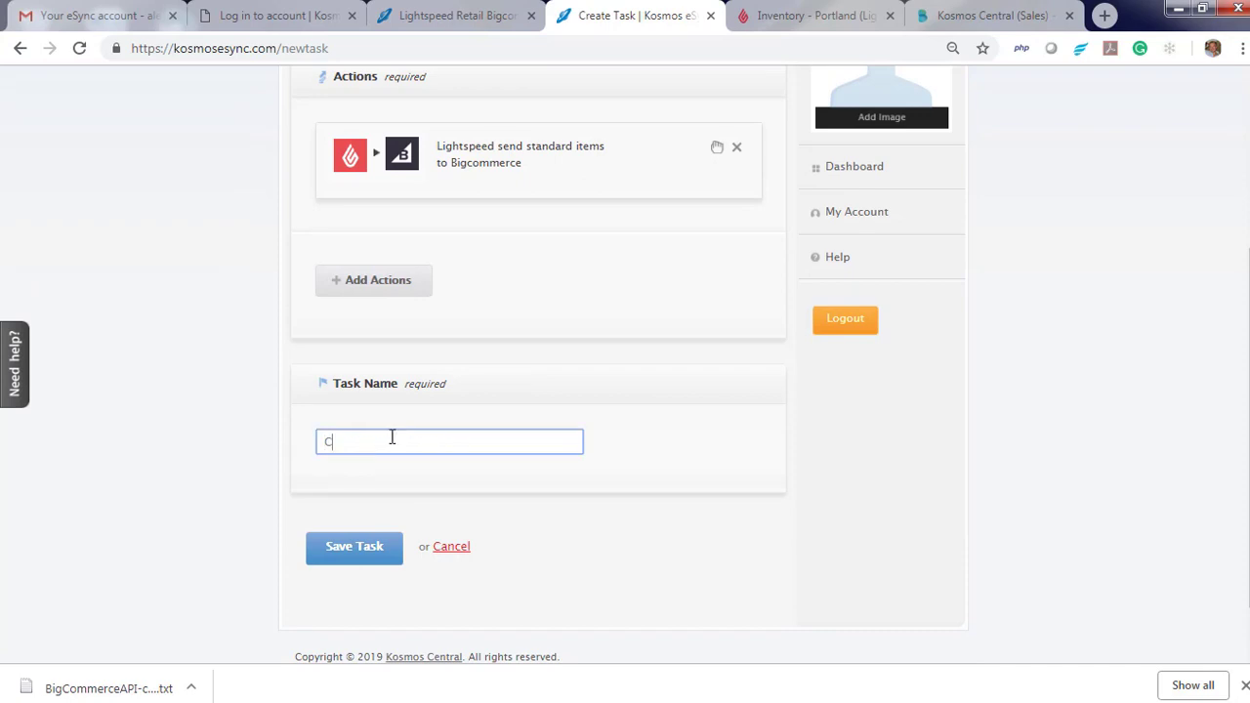
pyautogui.write('reate Stan')
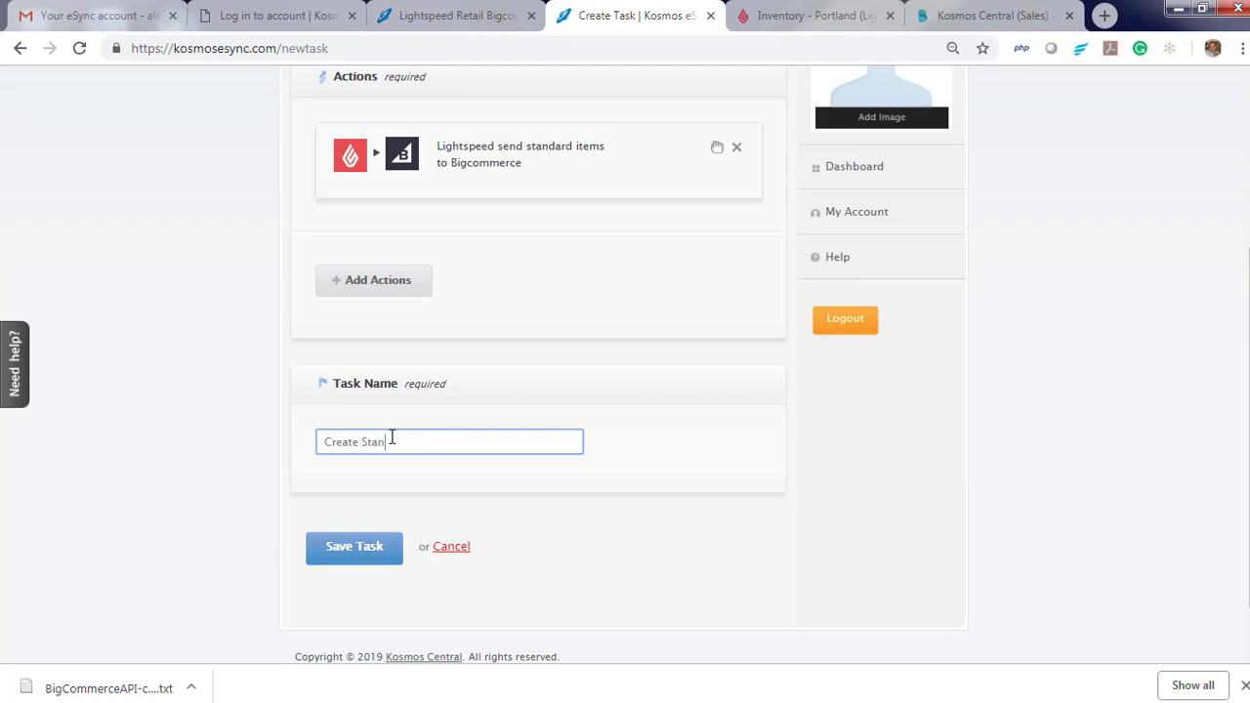
pyautogui.write('dard Products')
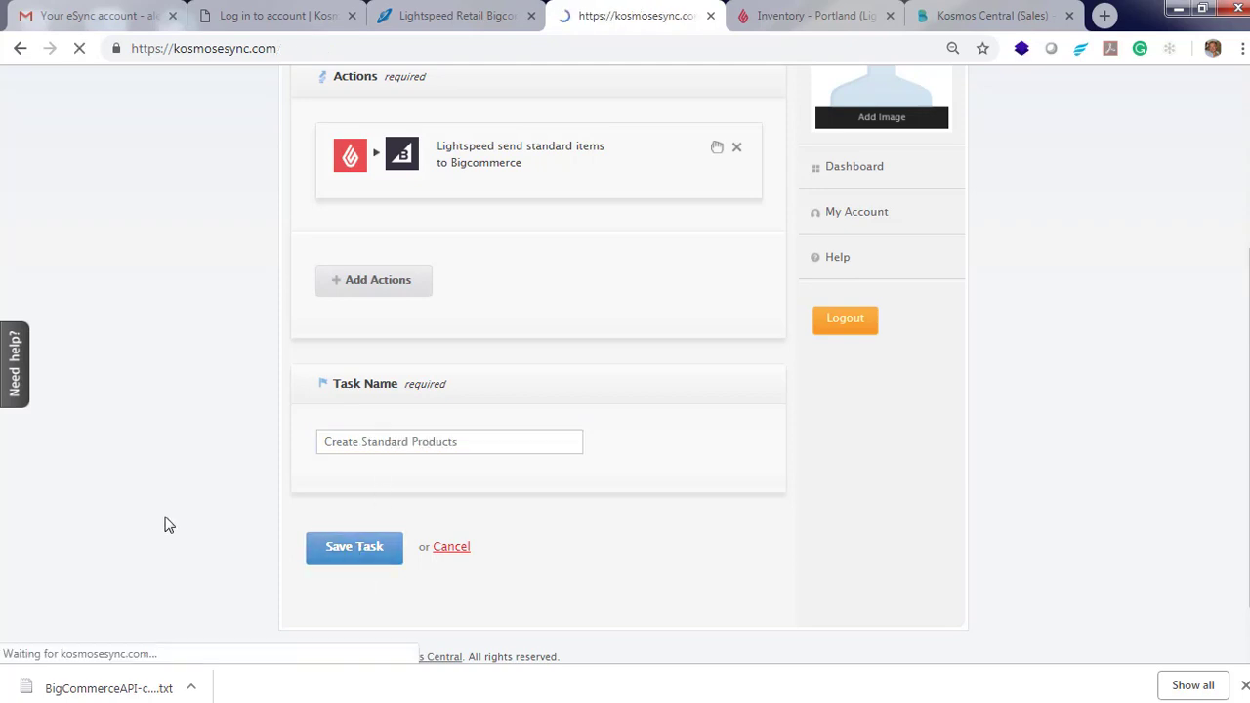
# Save the task, dismiss the paid scheduling notice, and run Create Standard Products to completion.
pyautogui.click(354, 547)
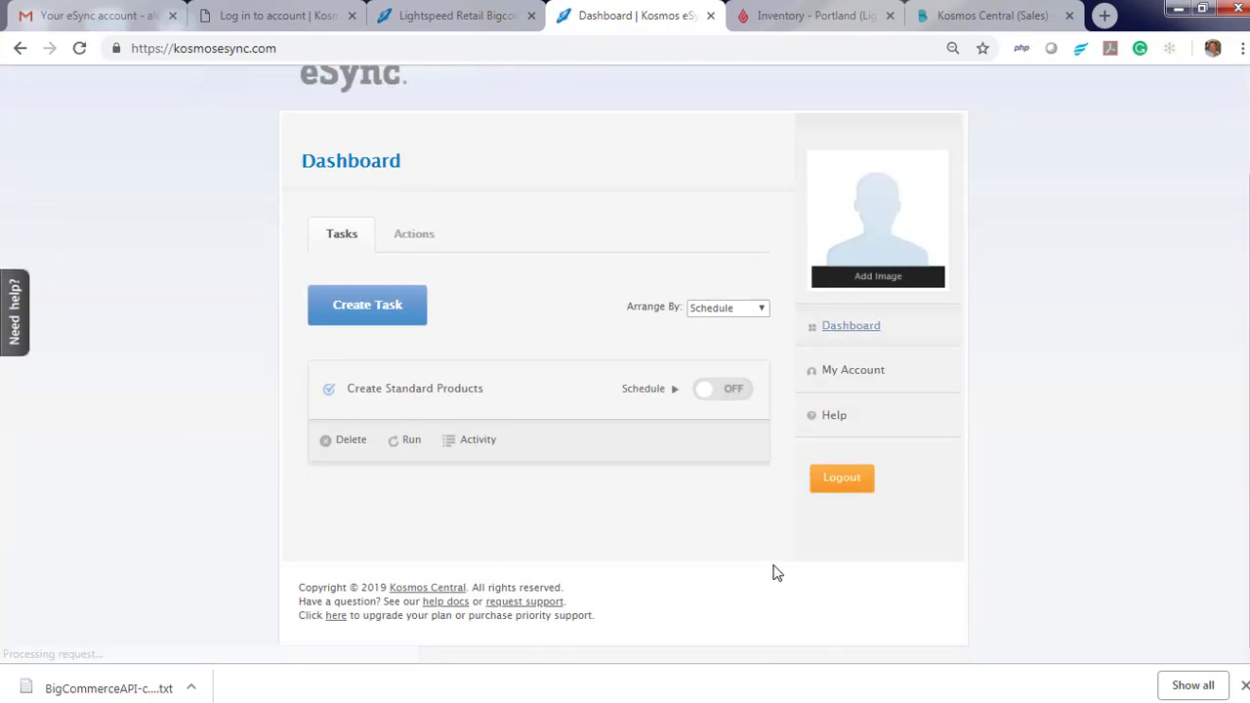
pyautogui.click(722, 389)
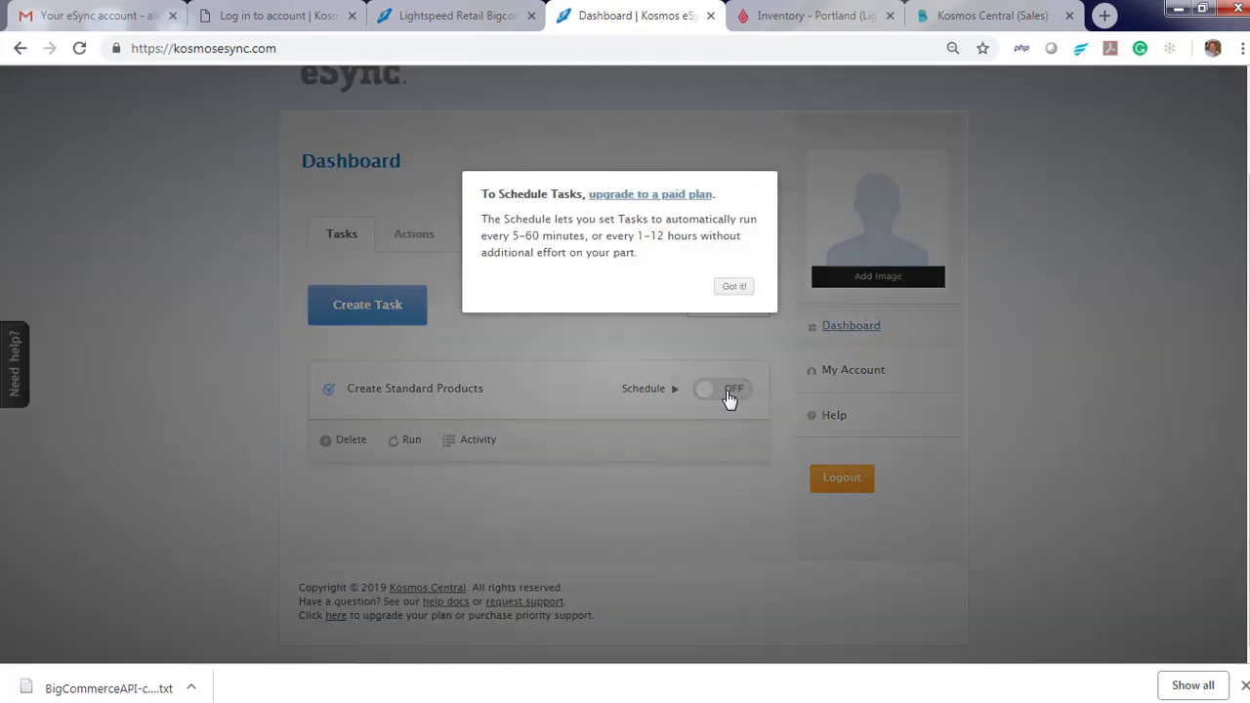
pyautogui.click(734, 285)
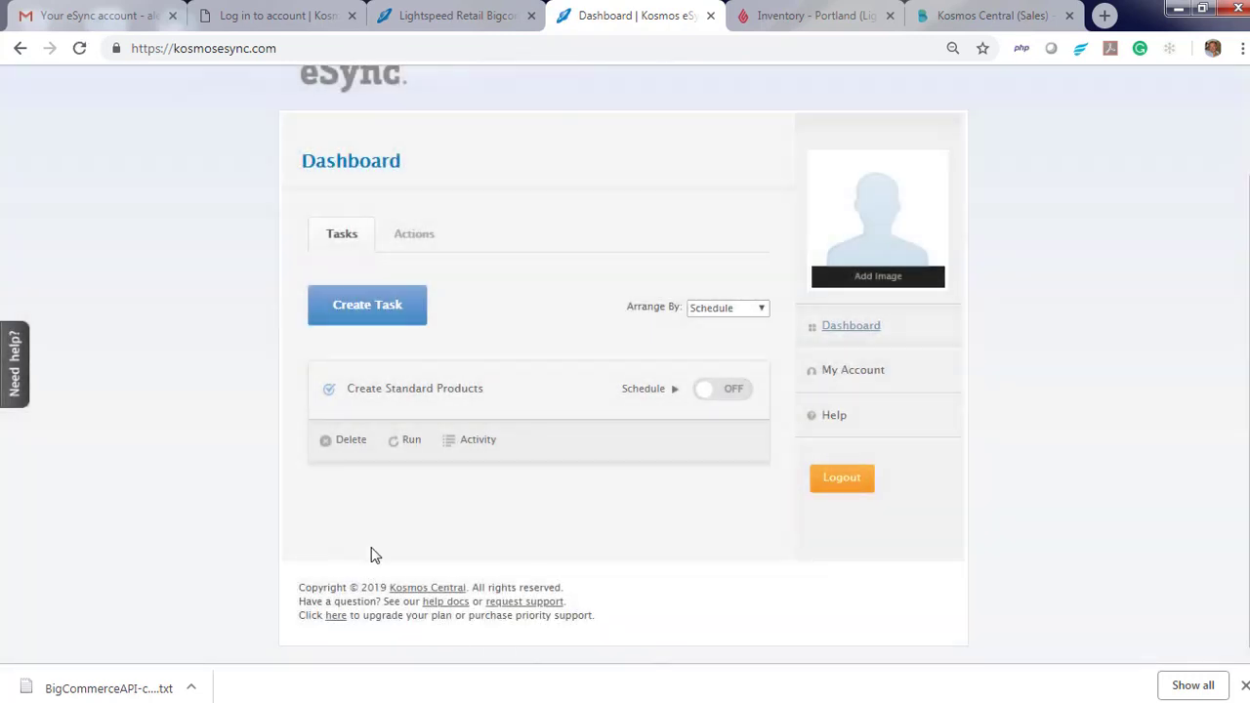
pyautogui.click(411, 440)
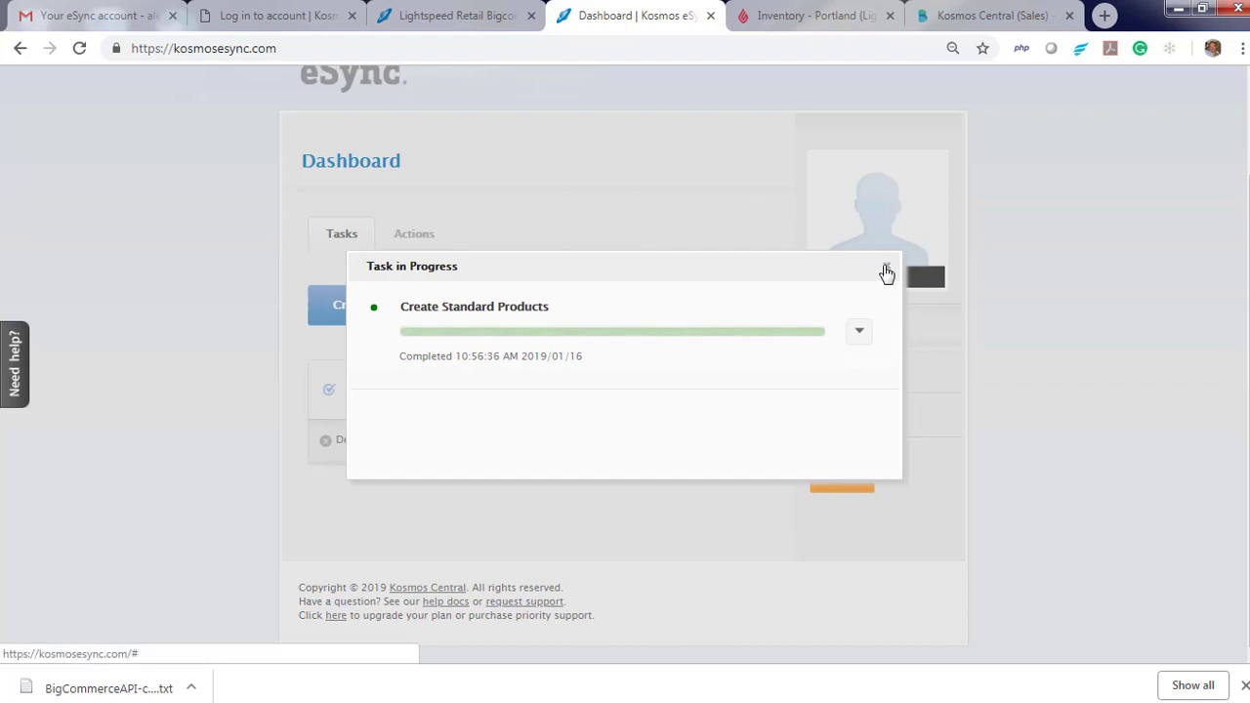
pyautogui.click(884, 272)
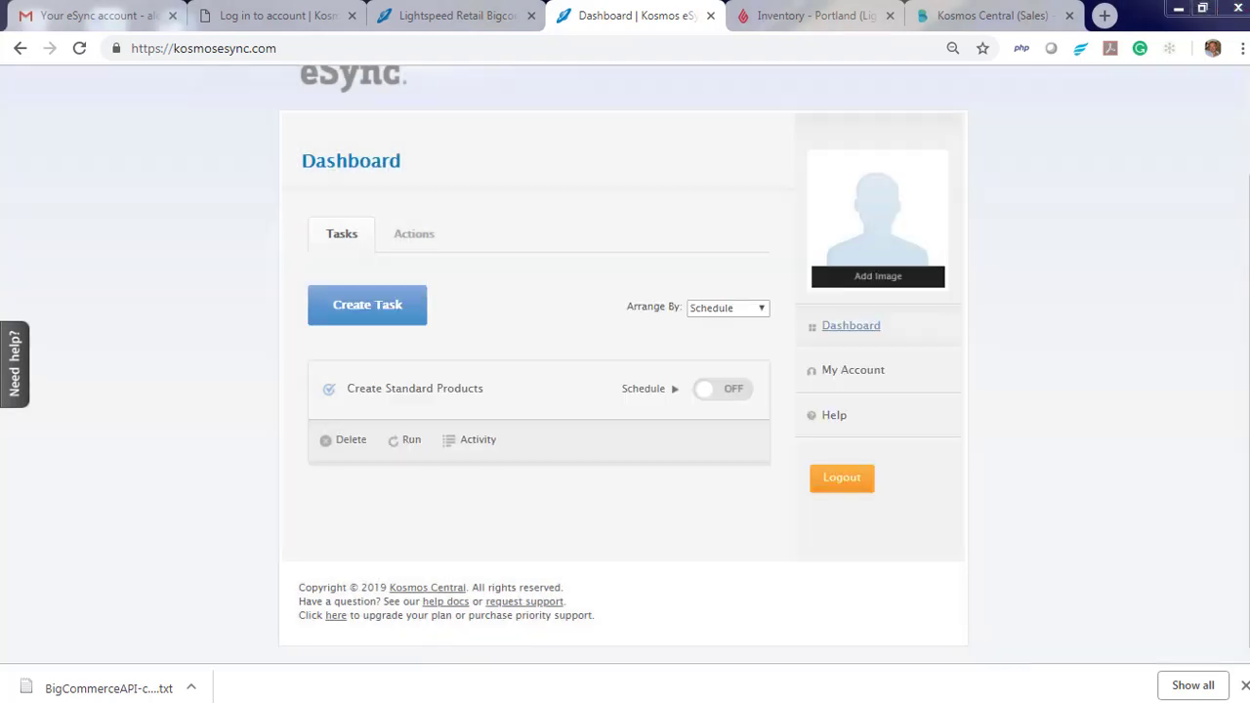
# Locate the Apple EarPods with Remote and Mic item through Inventory Item Search.
pyautogui.click(816, 16)
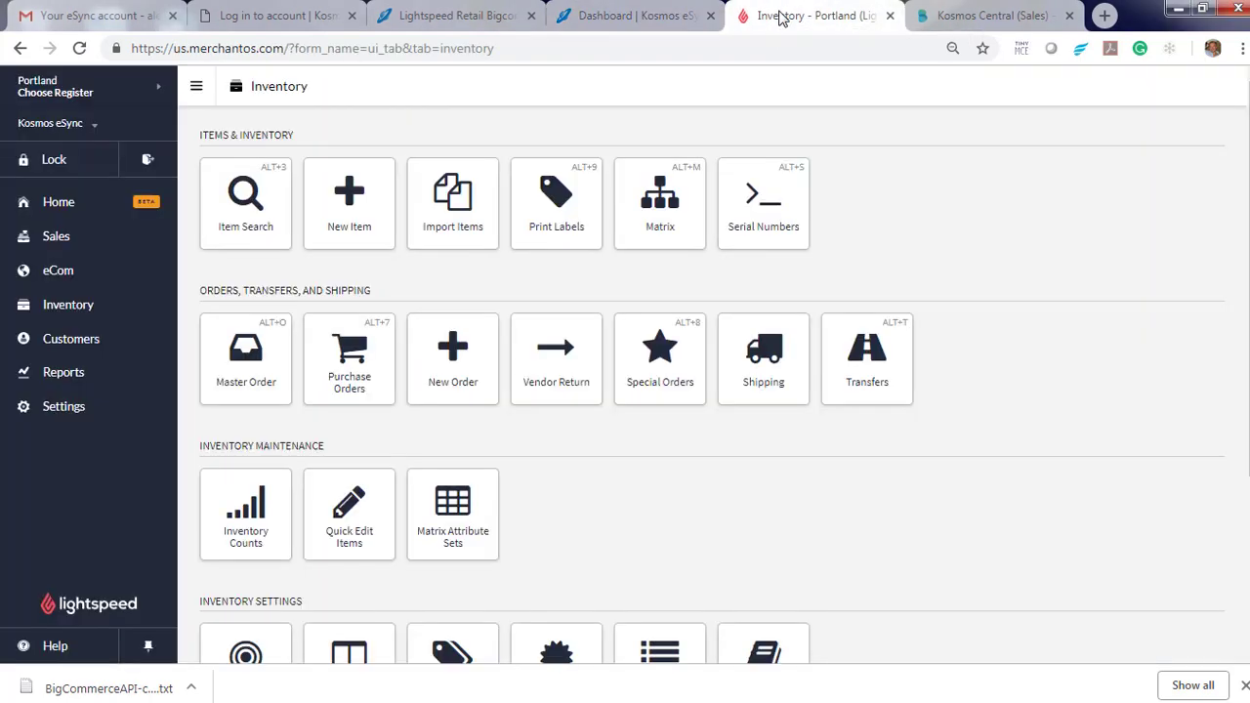
pyautogui.moveTo(734, 477)
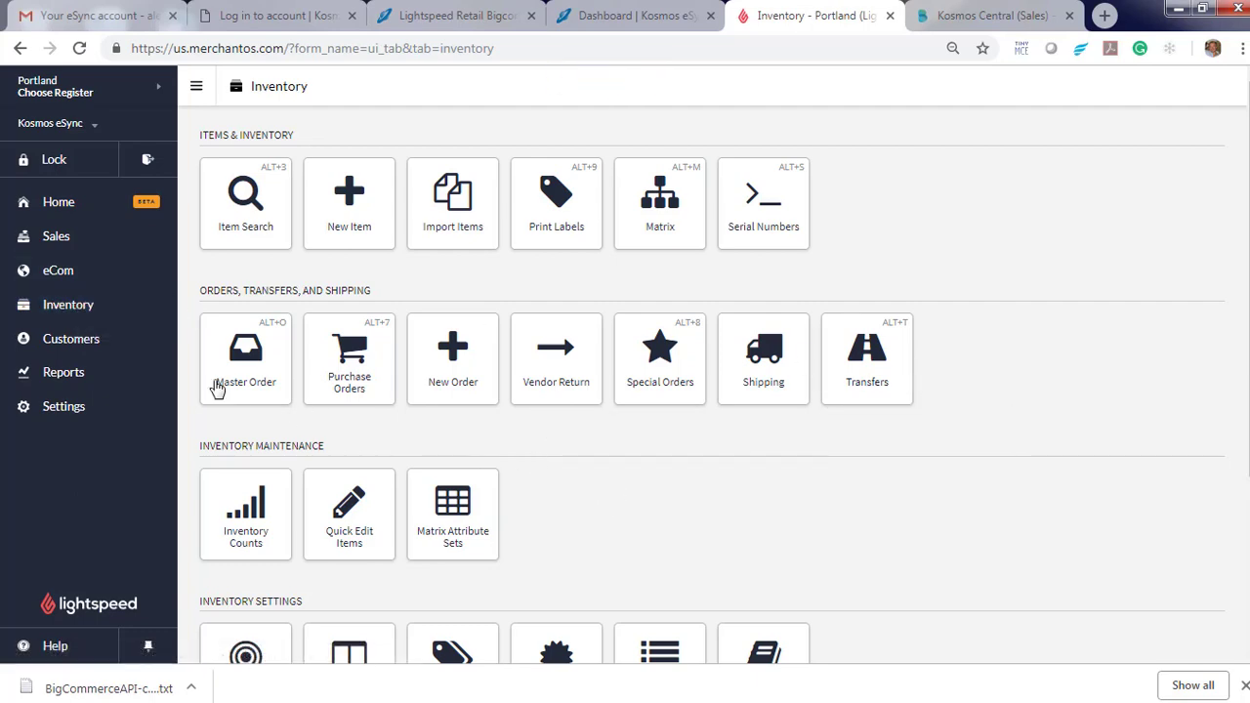
pyautogui.click(347, 516)
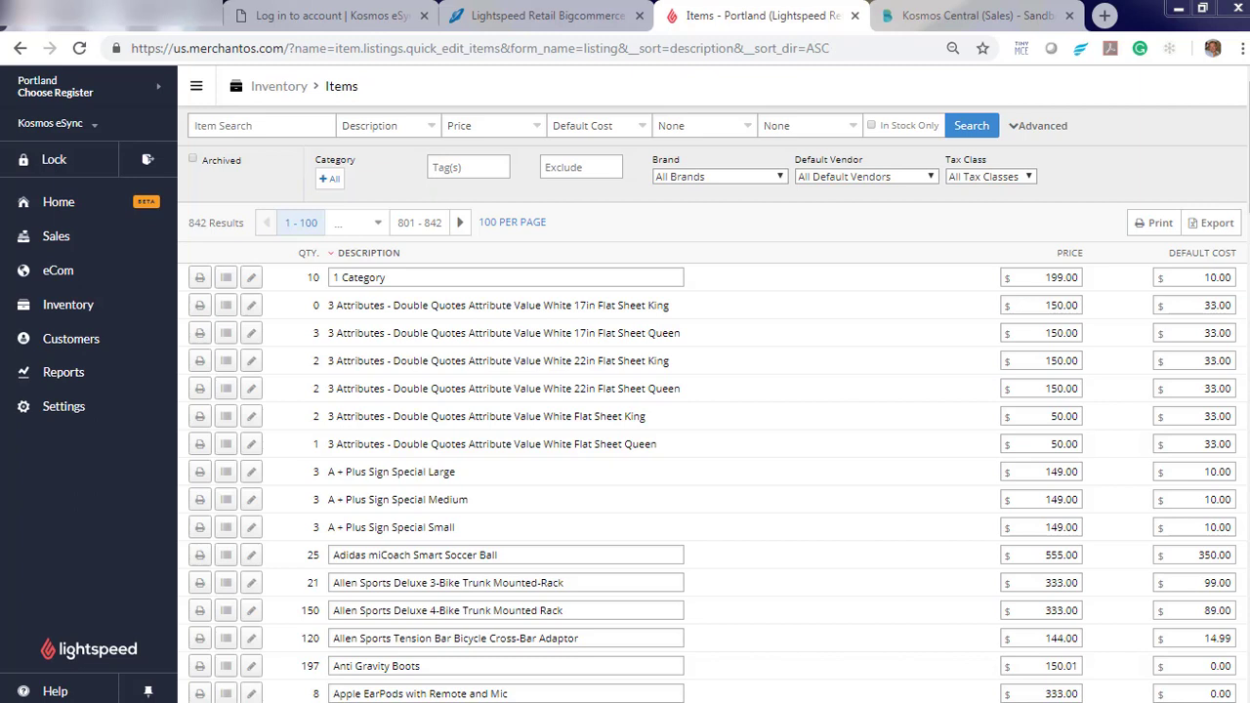
pyautogui.click(250, 693)
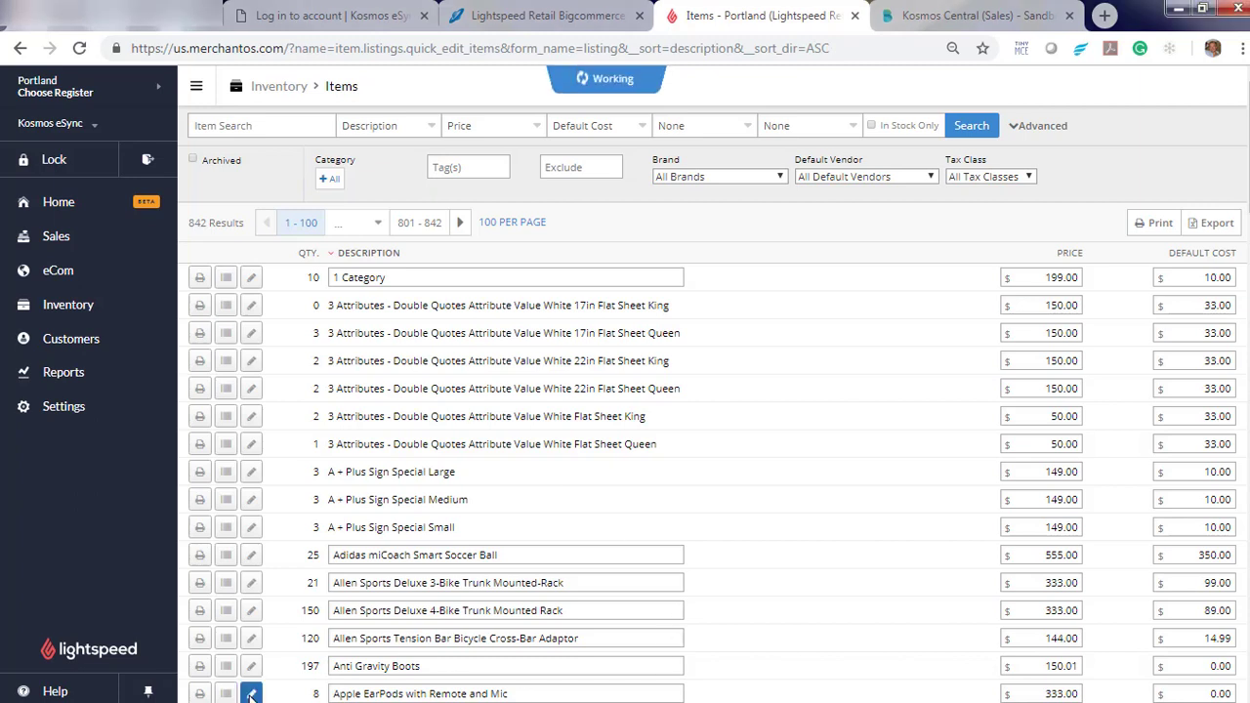
pyautogui.click(250, 694)
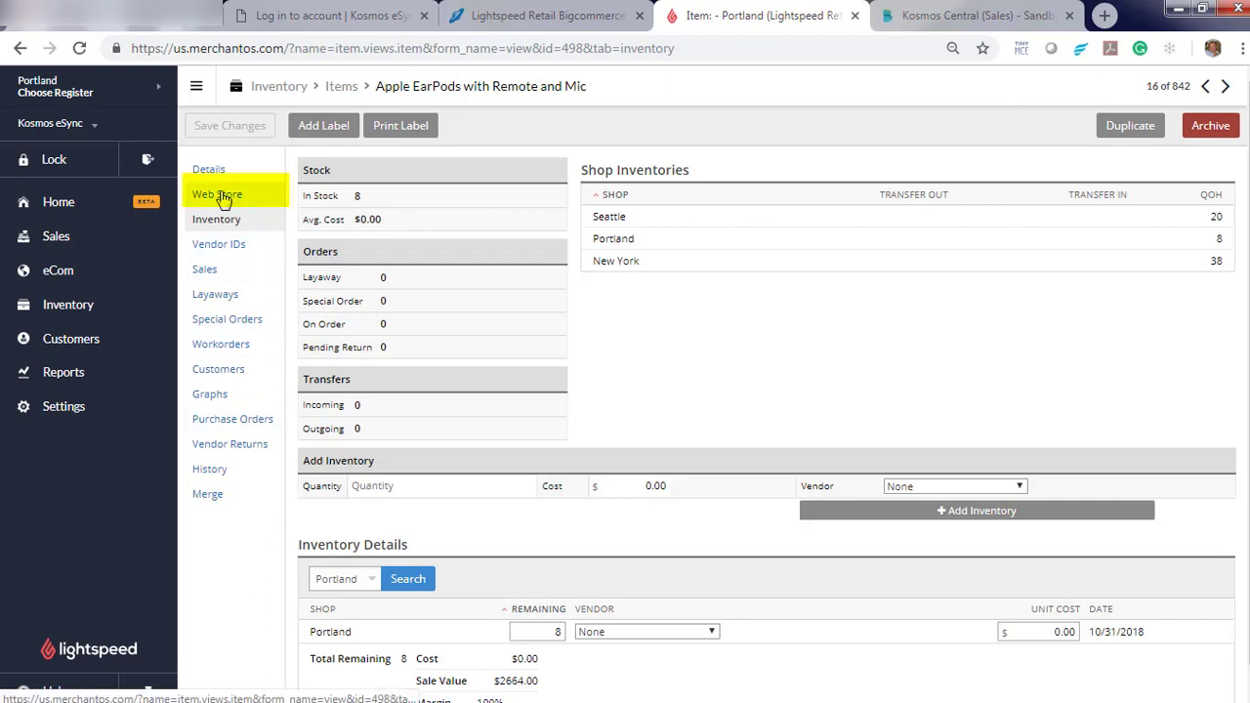
# List the item for sale on the web store with online price 255.00 and save changes.
pyautogui.click(215, 195)
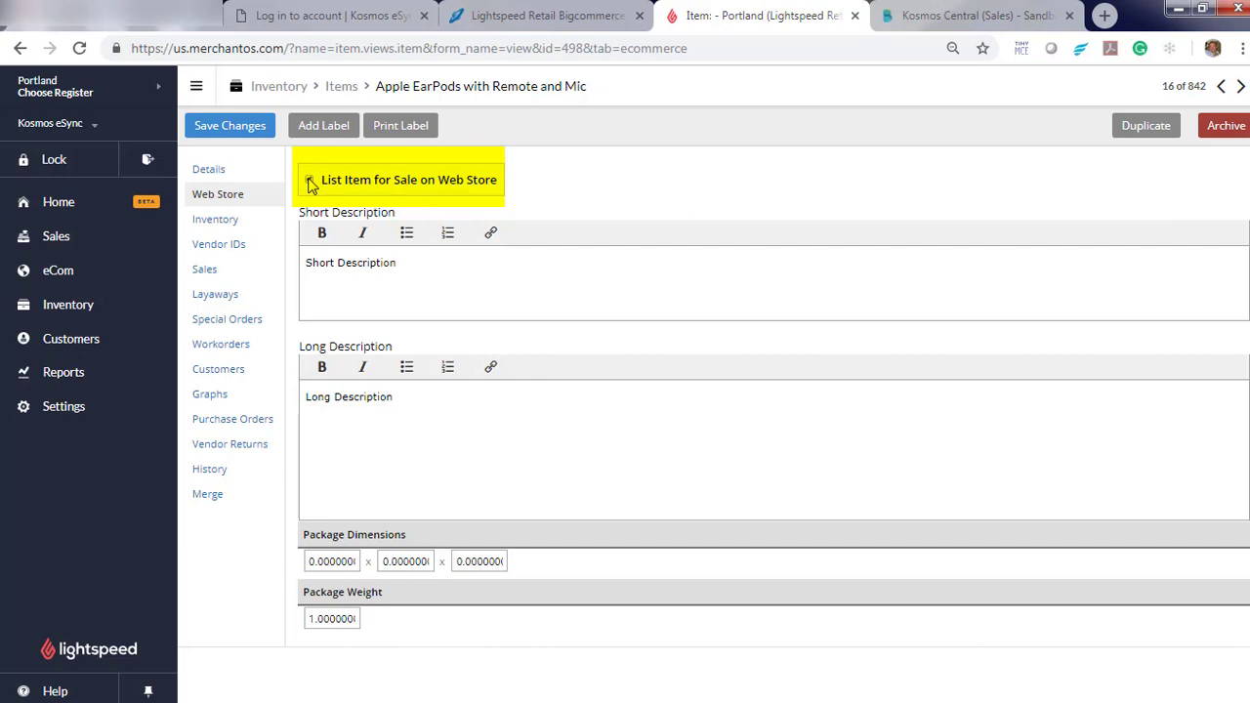
pyautogui.click(308, 180)
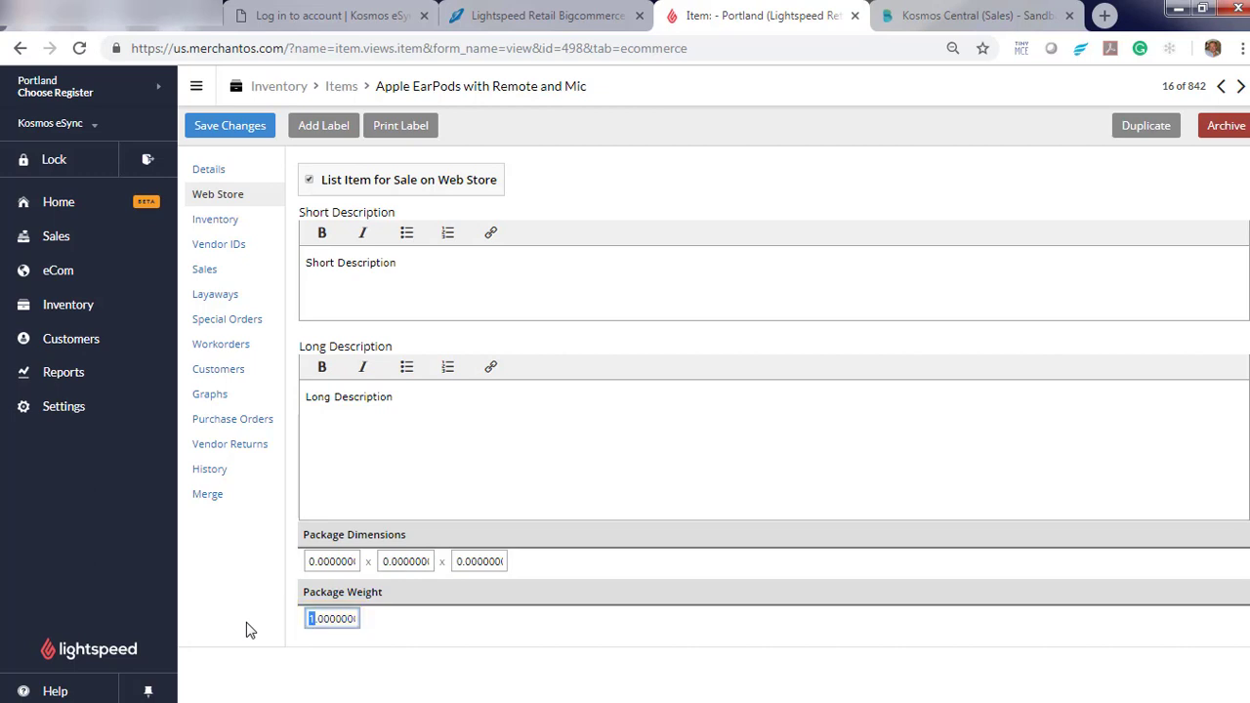
pyautogui.moveTo(219, 194)
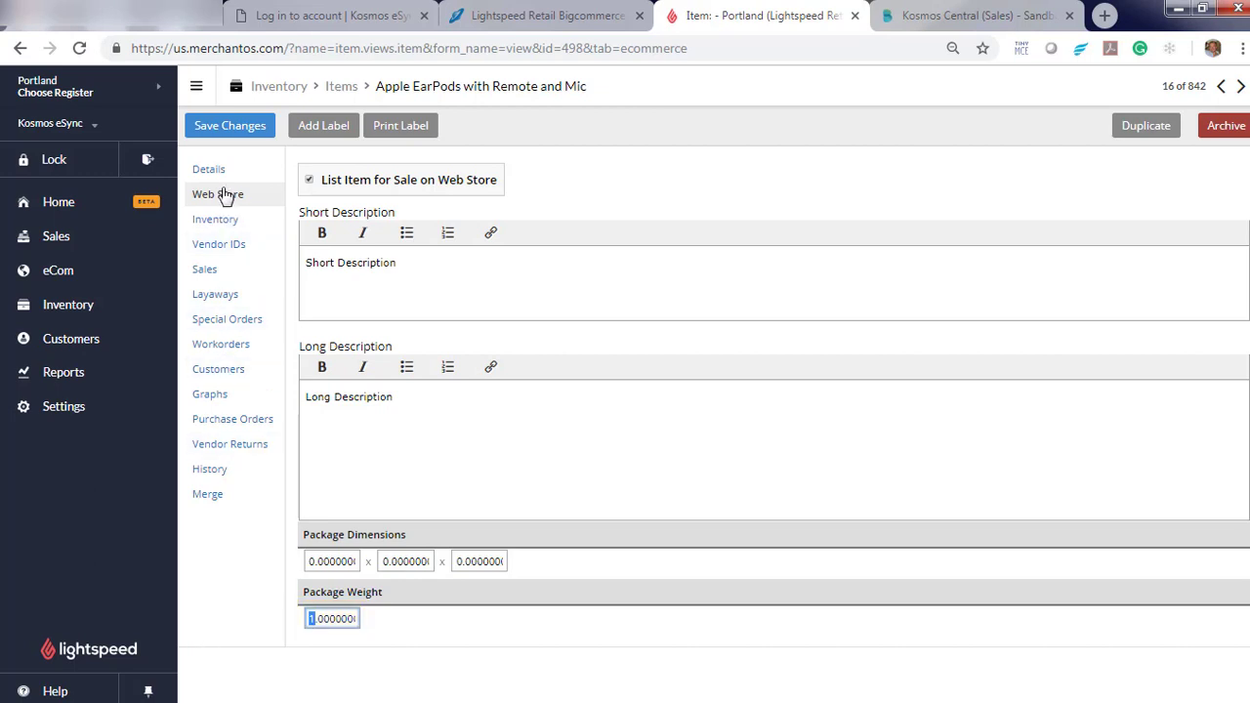
pyautogui.click(207, 168)
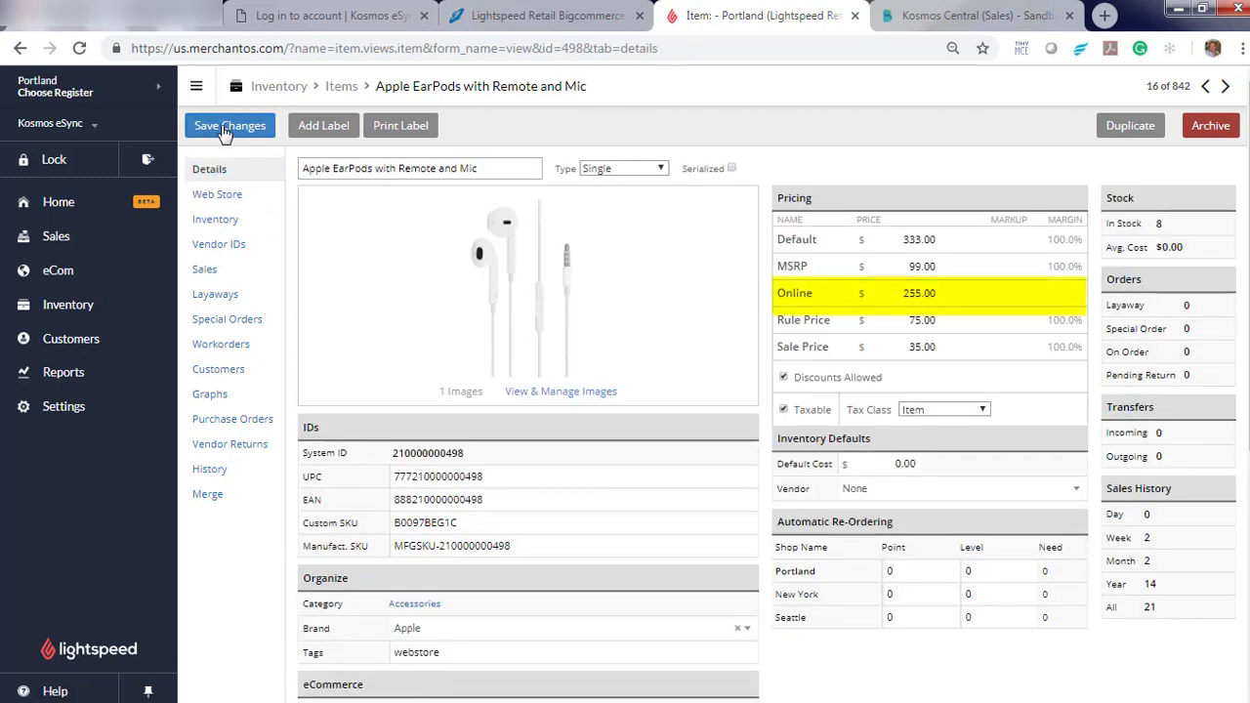
pyautogui.click(230, 125)
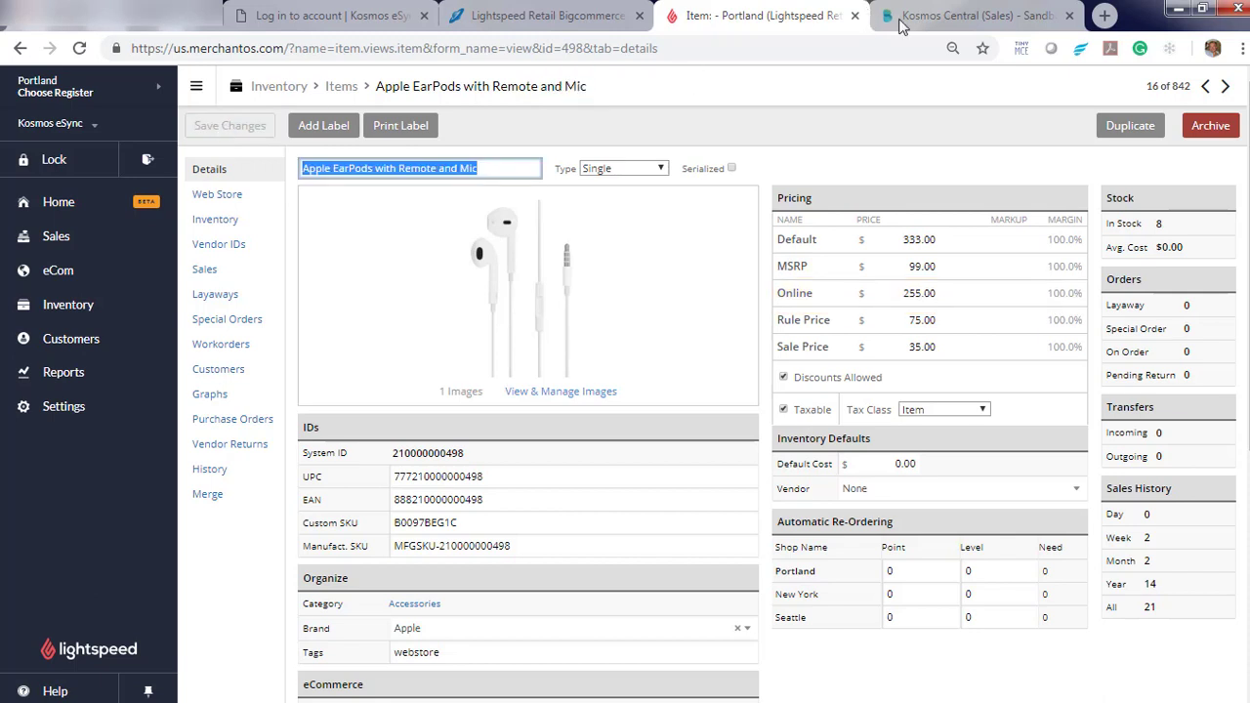
# Reload the BigCommerce product list, confirming 7 products and no Apple EarPods yet.
pyautogui.click(966, 16)
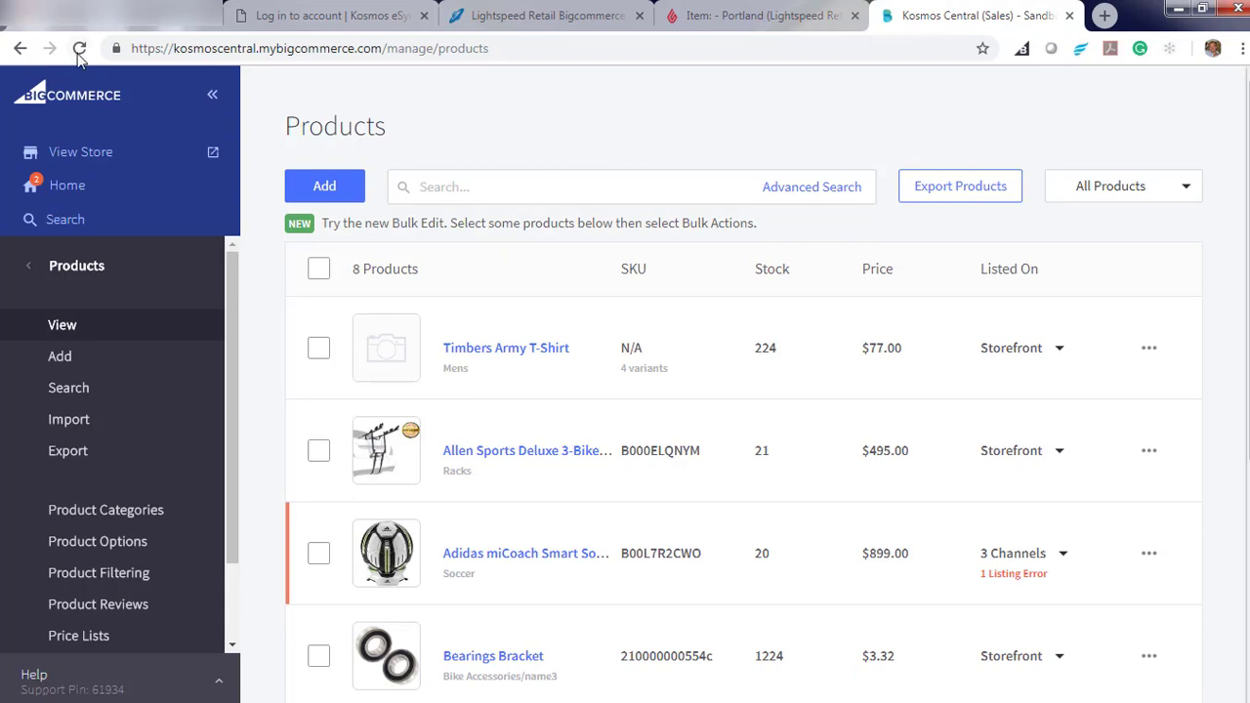
pyautogui.click(78, 47)
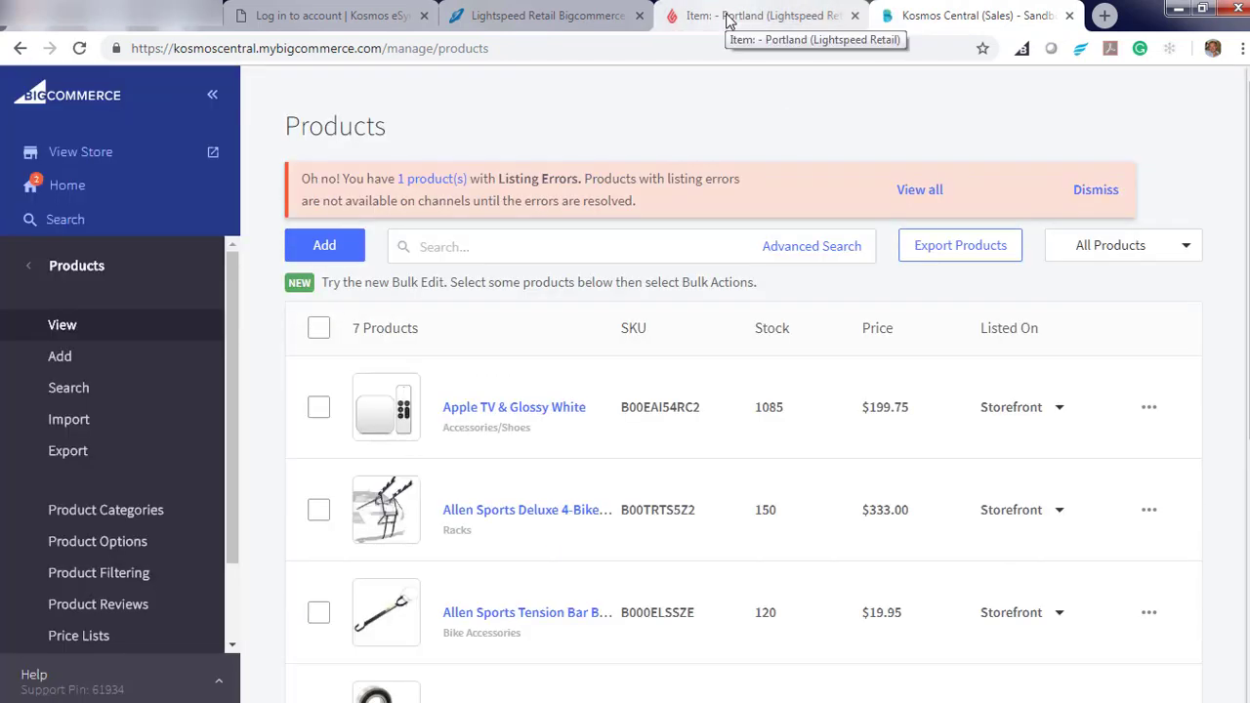
pyautogui.scroll(-3)
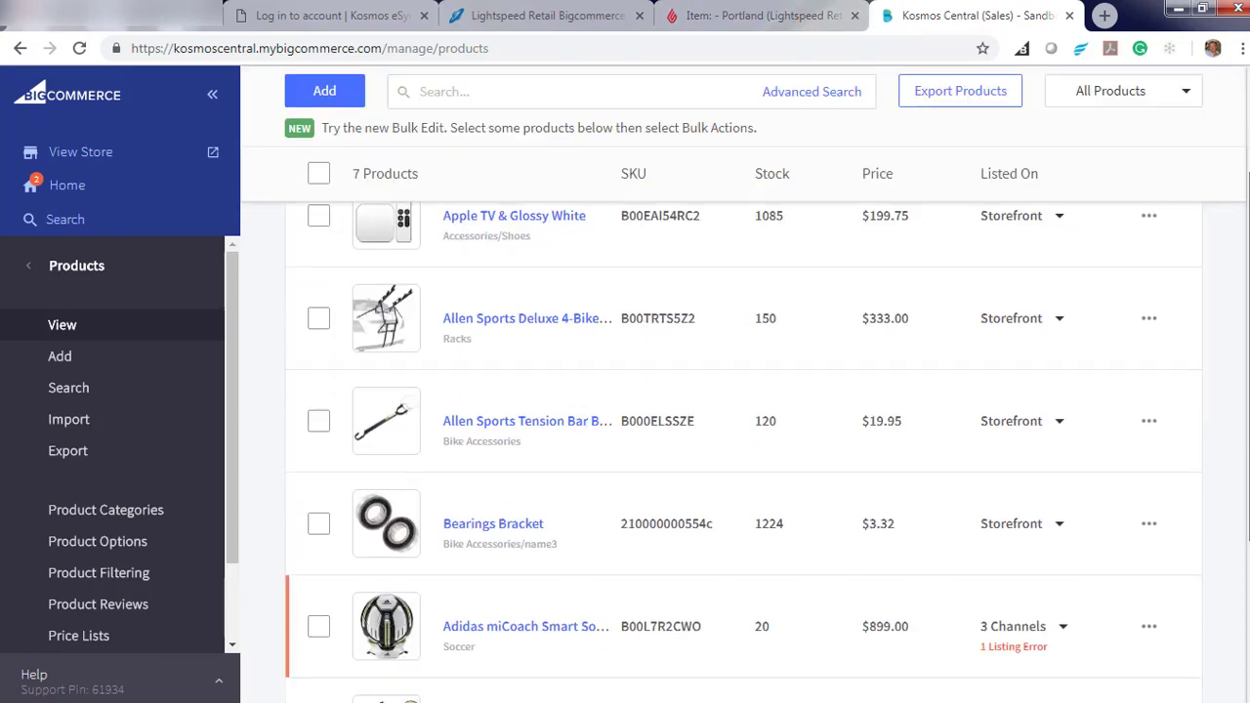
pyautogui.click(330, 16)
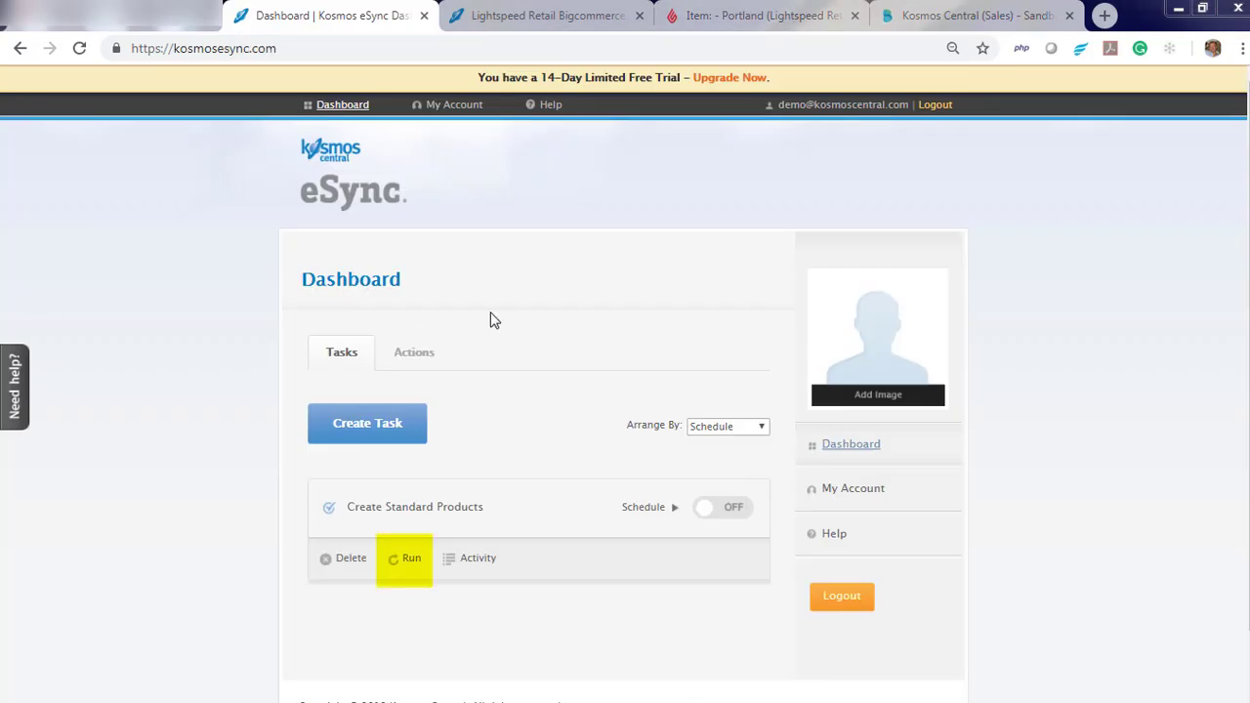
# Run the Create Standard Products task again and dismiss it once completed.
pyautogui.click(410, 559)
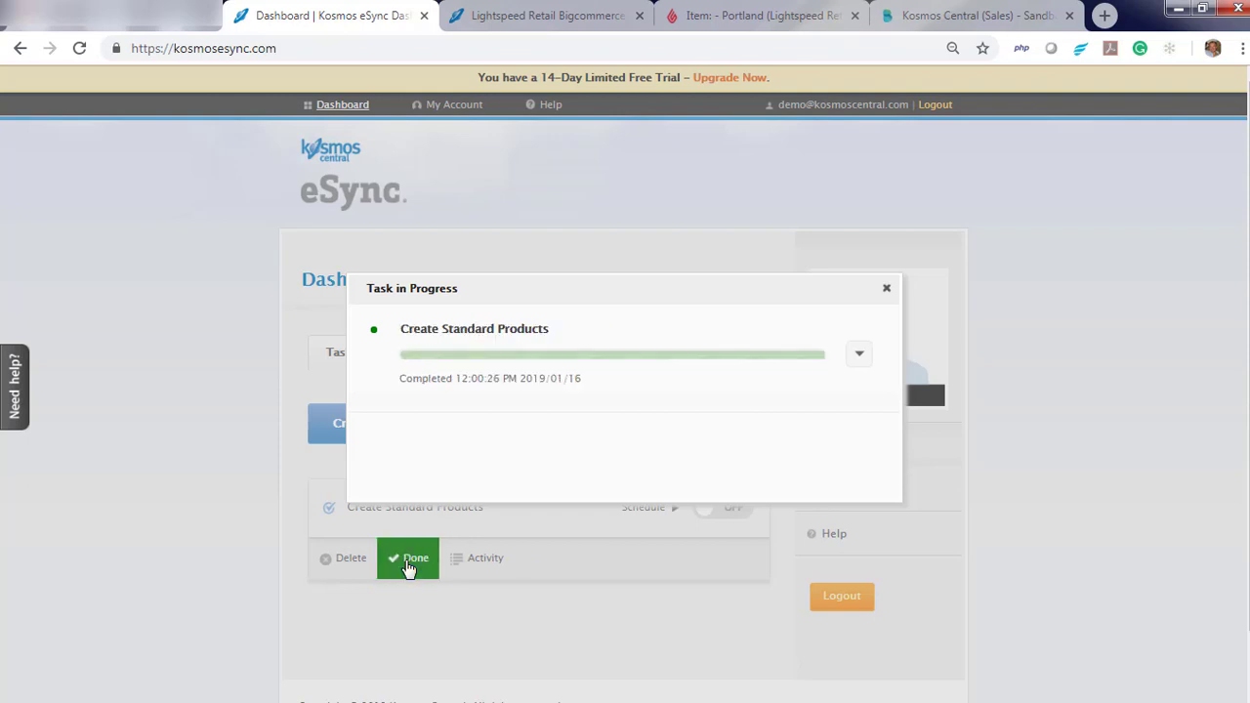
pyautogui.click(408, 559)
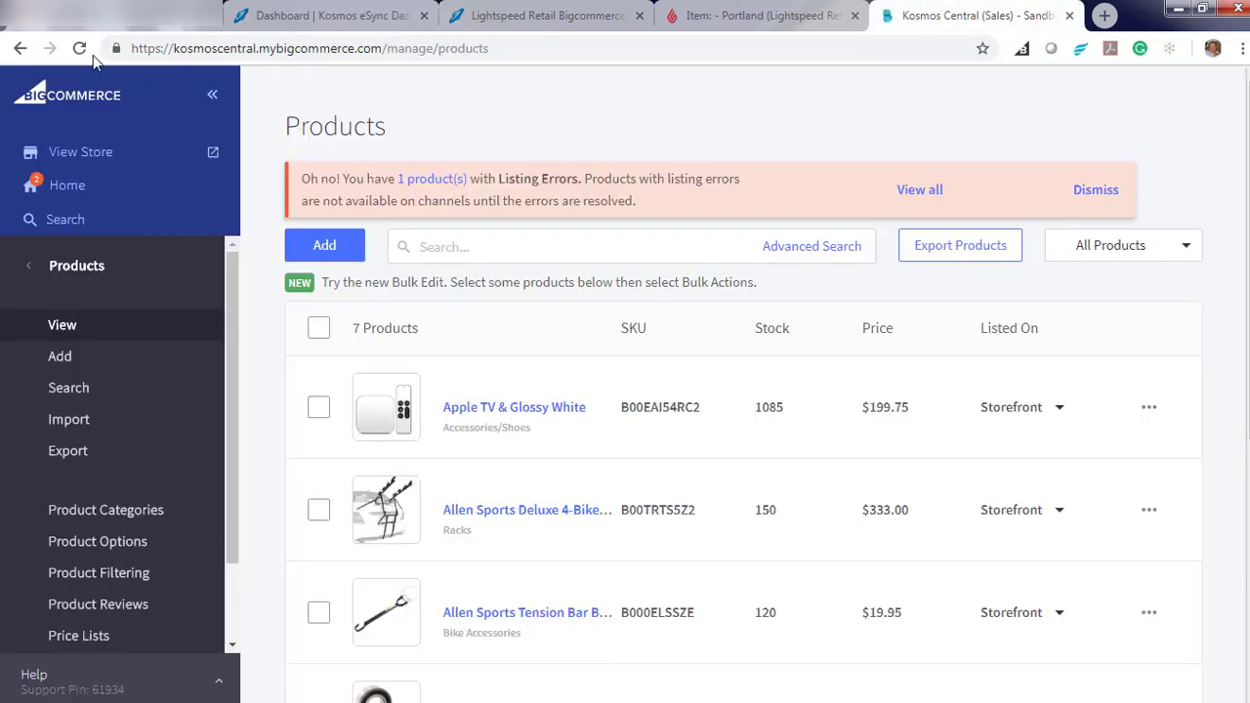
# Reload BigCommerce products, now showing 8 items with Apple EarPods at $255.00.
pyautogui.click(81, 47)
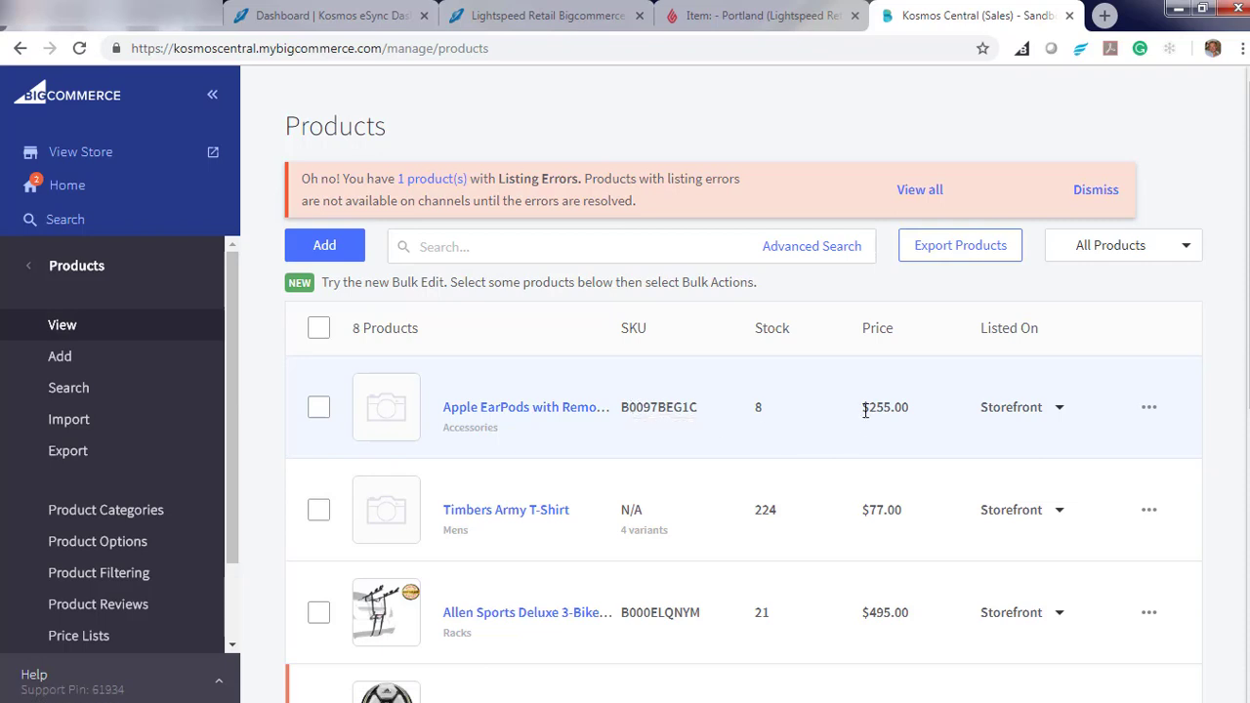
pyautogui.moveTo(547, 16)
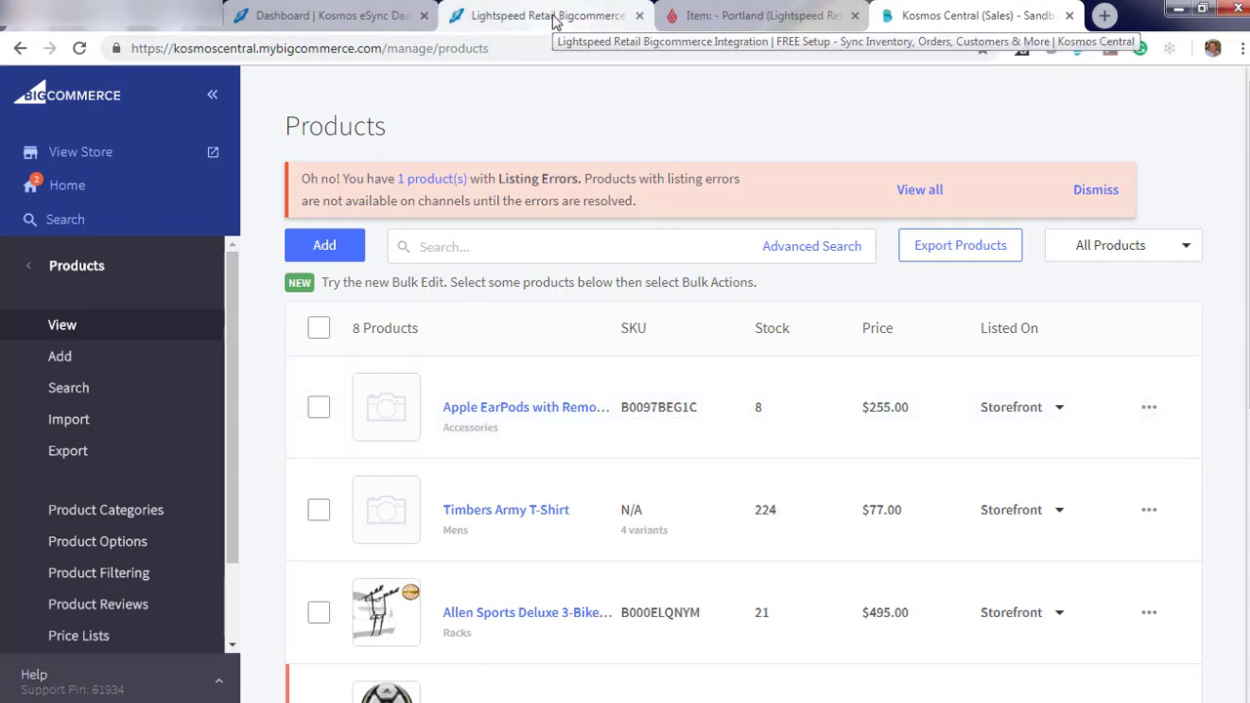
# Show the Kosmos Central Contact page with its address, phone and contact form.
pyautogui.click(547, 15)
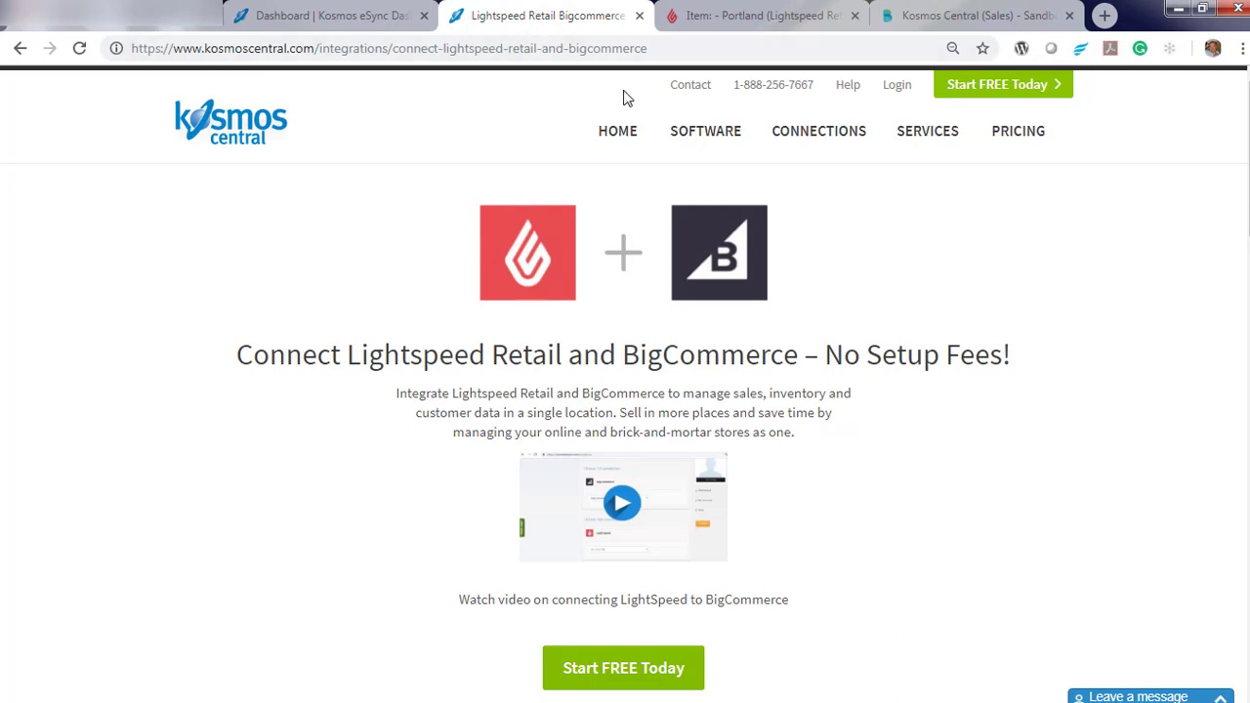
pyautogui.click(690, 84)
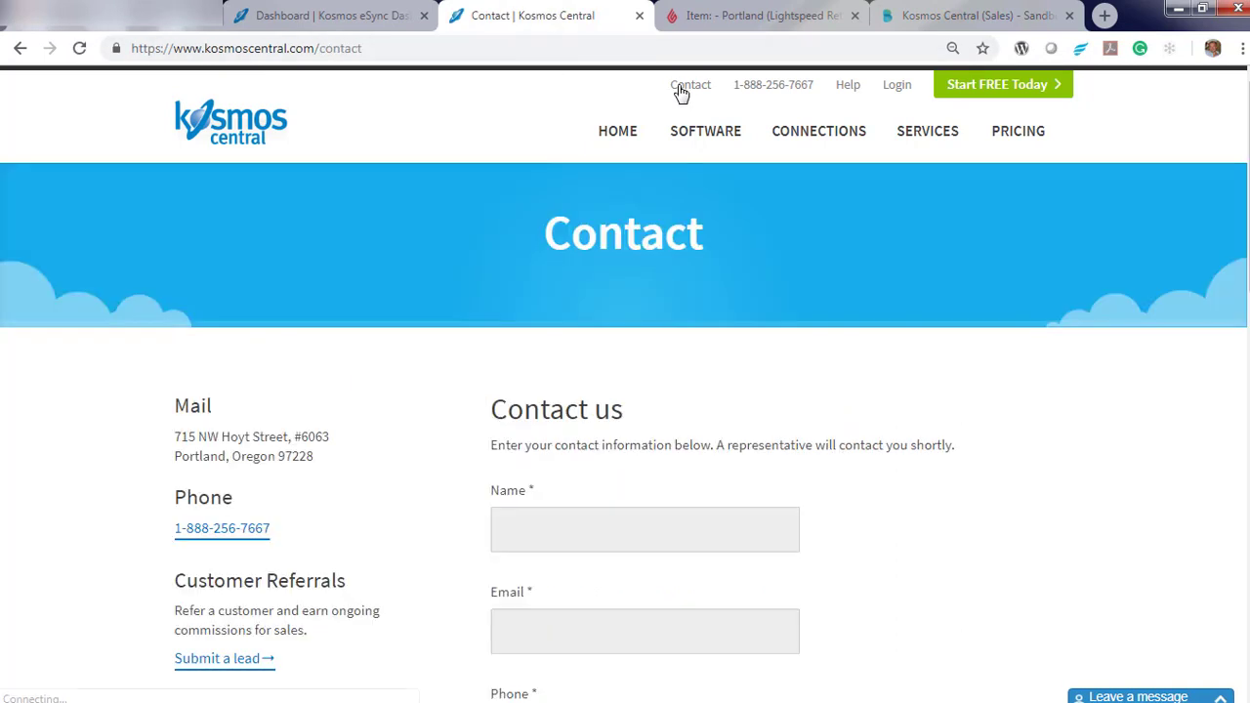
pyautogui.moveTo(996, 84)
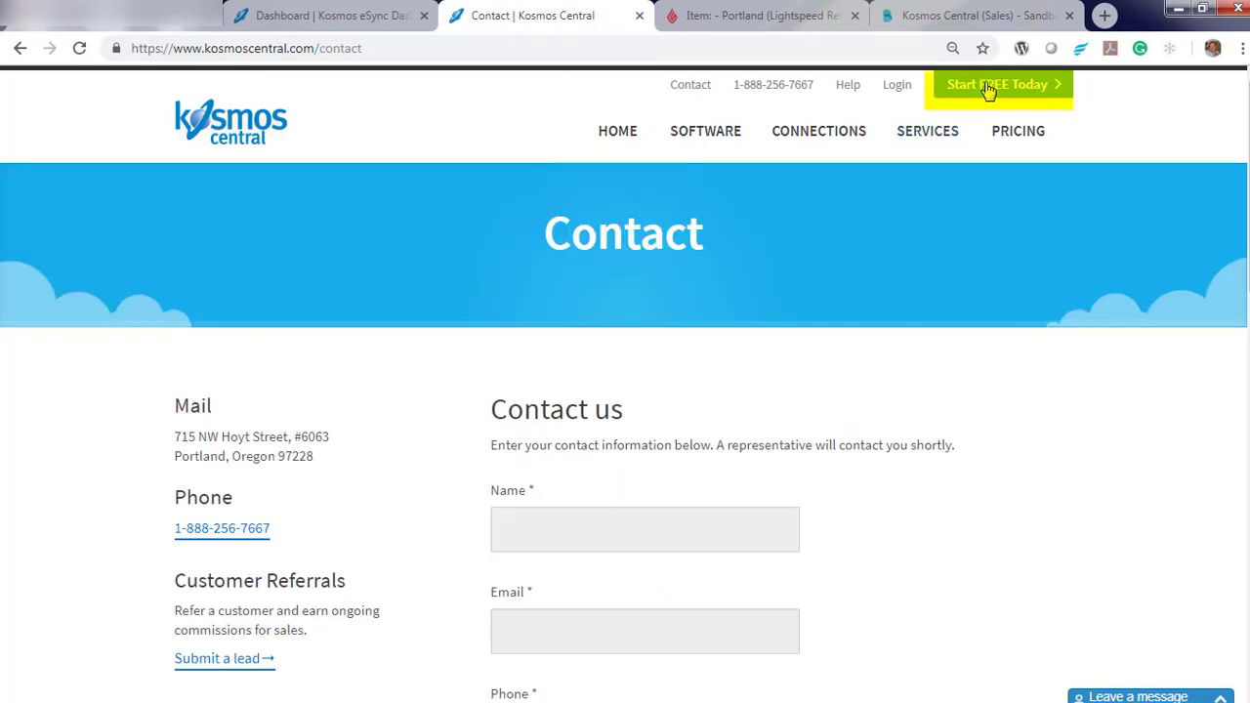